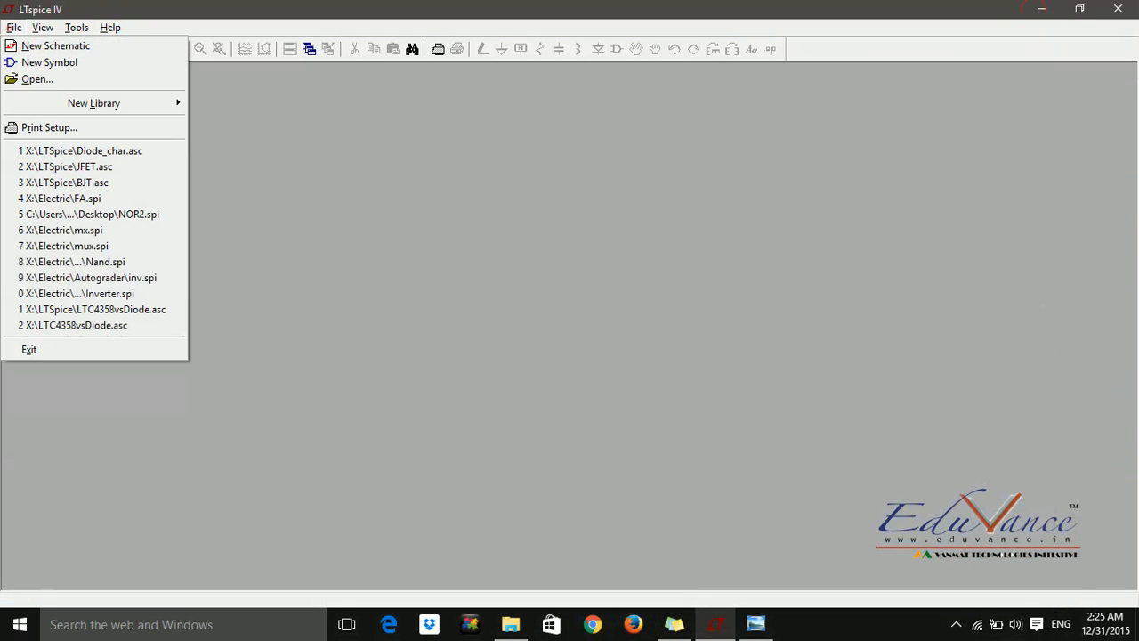
{"action": "mouse_move", "coordinate": [55, 45]}
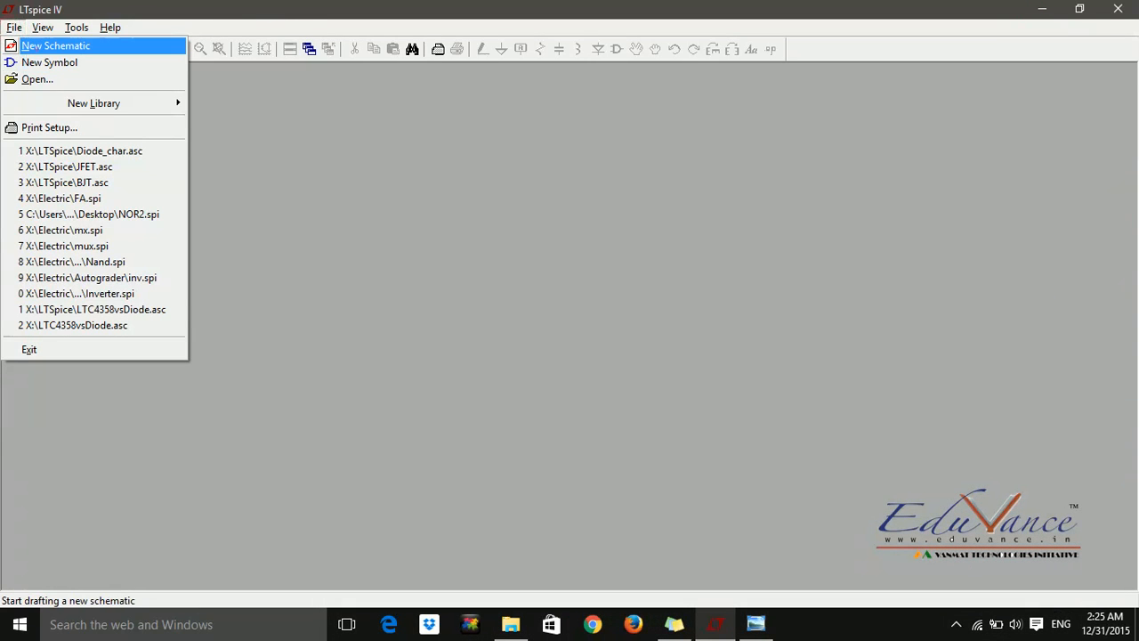
- Create a new blank schematic, Draft1, from the File menu
{"action": "left_click", "coordinate": [56, 45]}
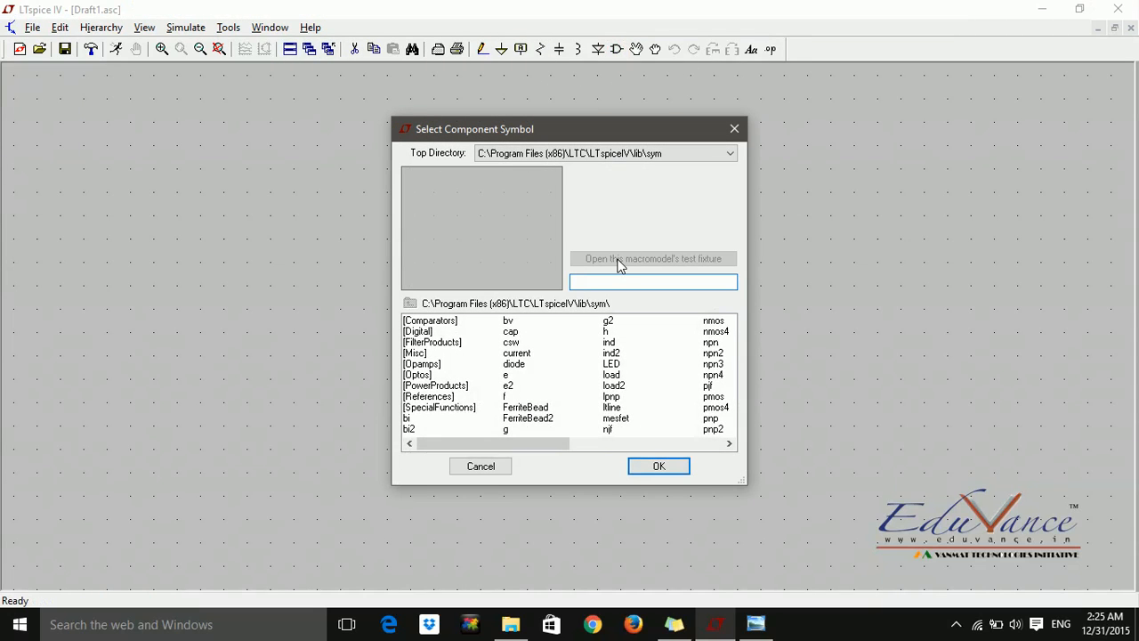
{"action": "mouse_move", "coordinate": [626, 433]}
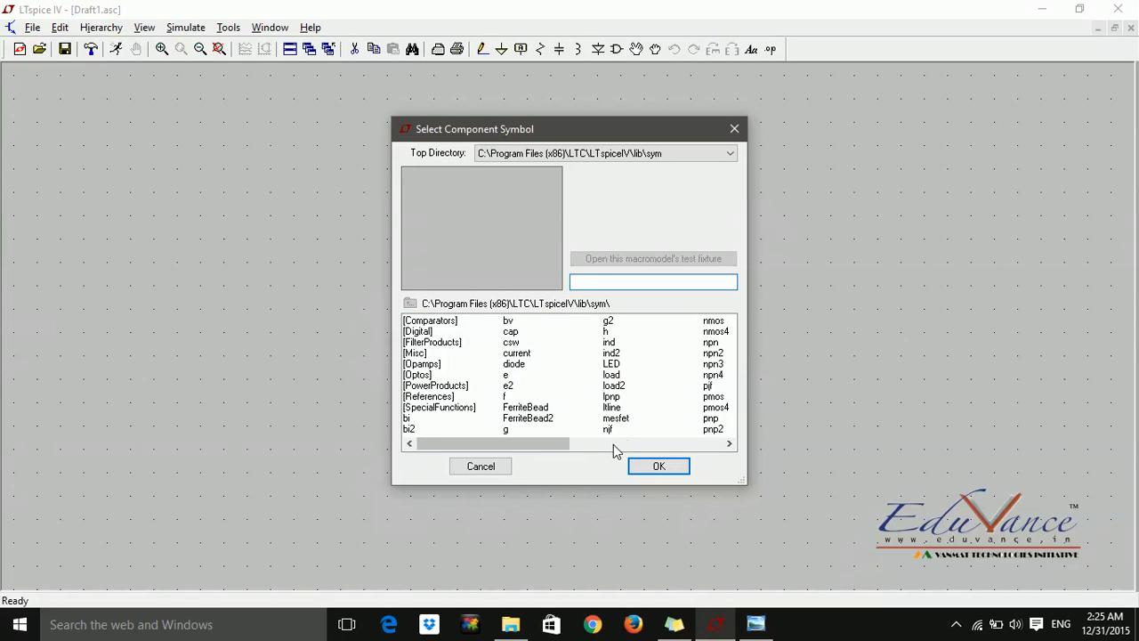
- Place the N-channel JFET (njf) J1 near the sheet centre
{"action": "left_click", "coordinate": [608, 428]}
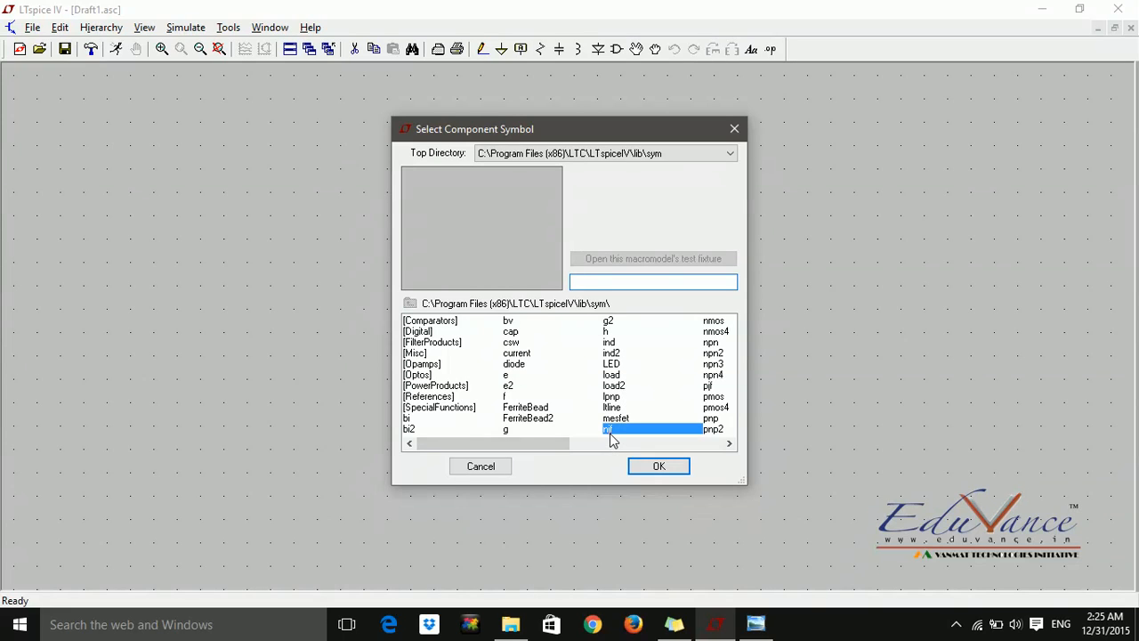
{"action": "left_click", "coordinate": [607, 429]}
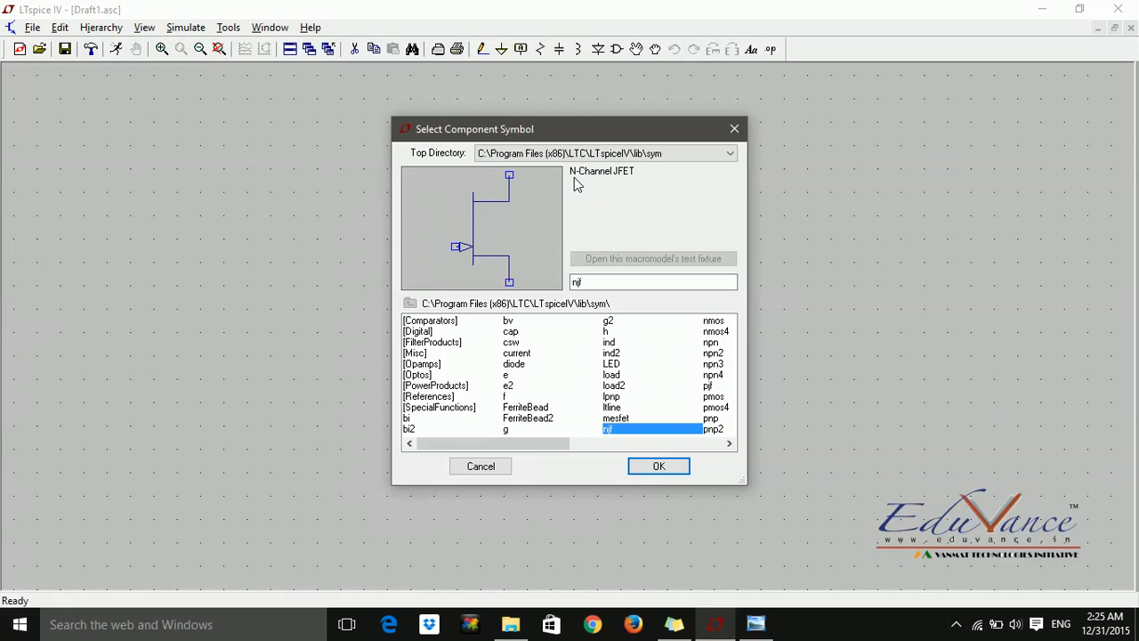
{"action": "mouse_move", "coordinate": [637, 184]}
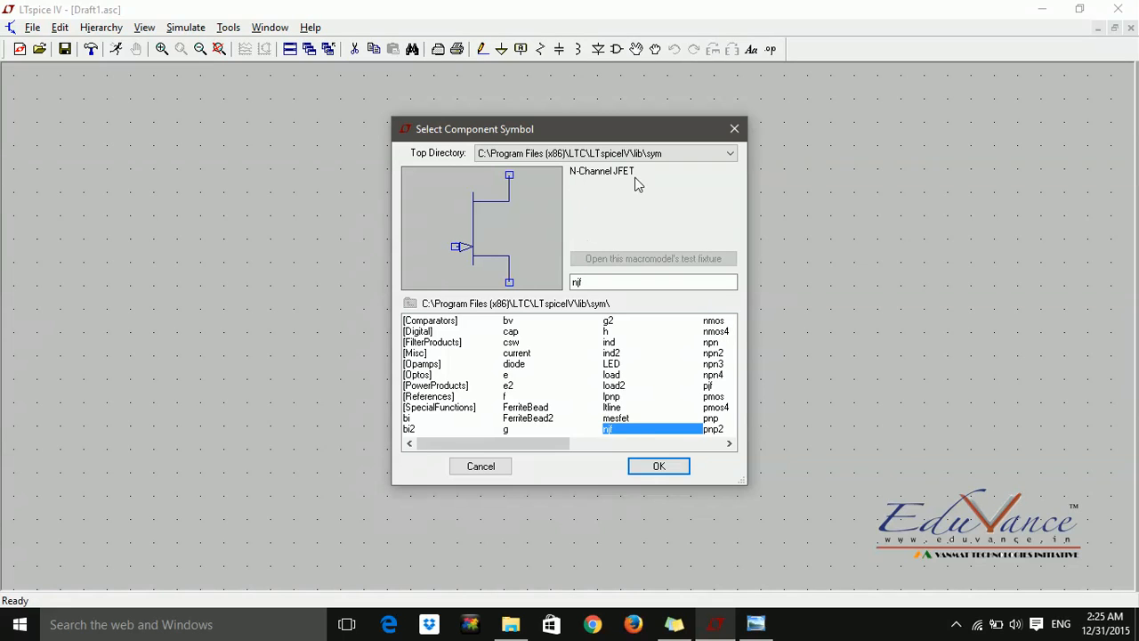
{"action": "left_click", "coordinate": [658, 465]}
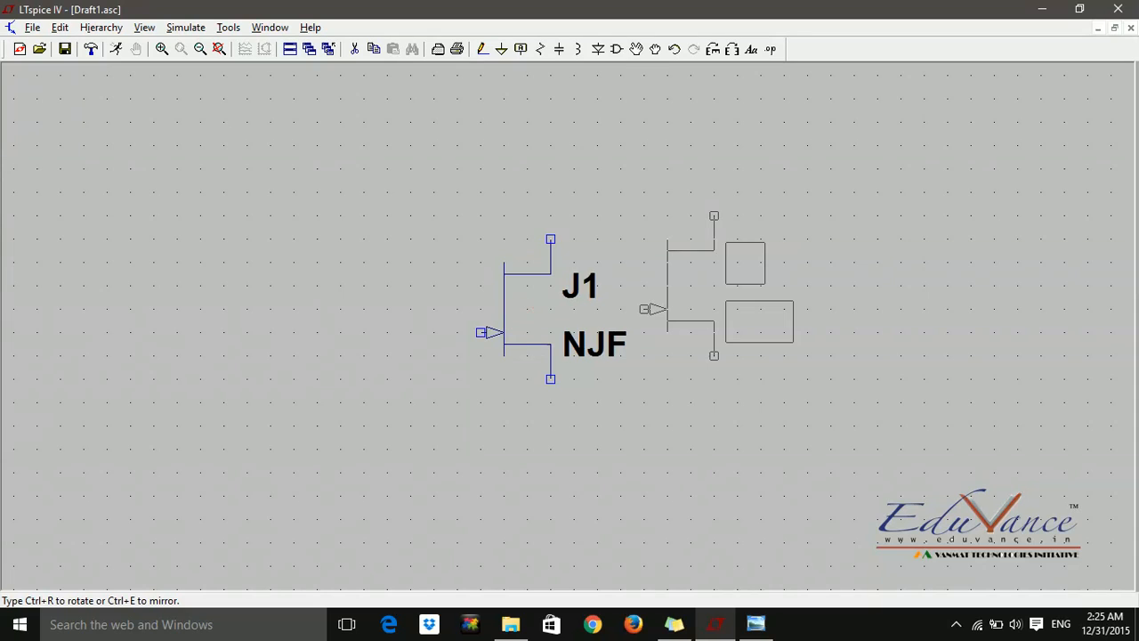
{"action": "left_click", "coordinate": [616, 48]}
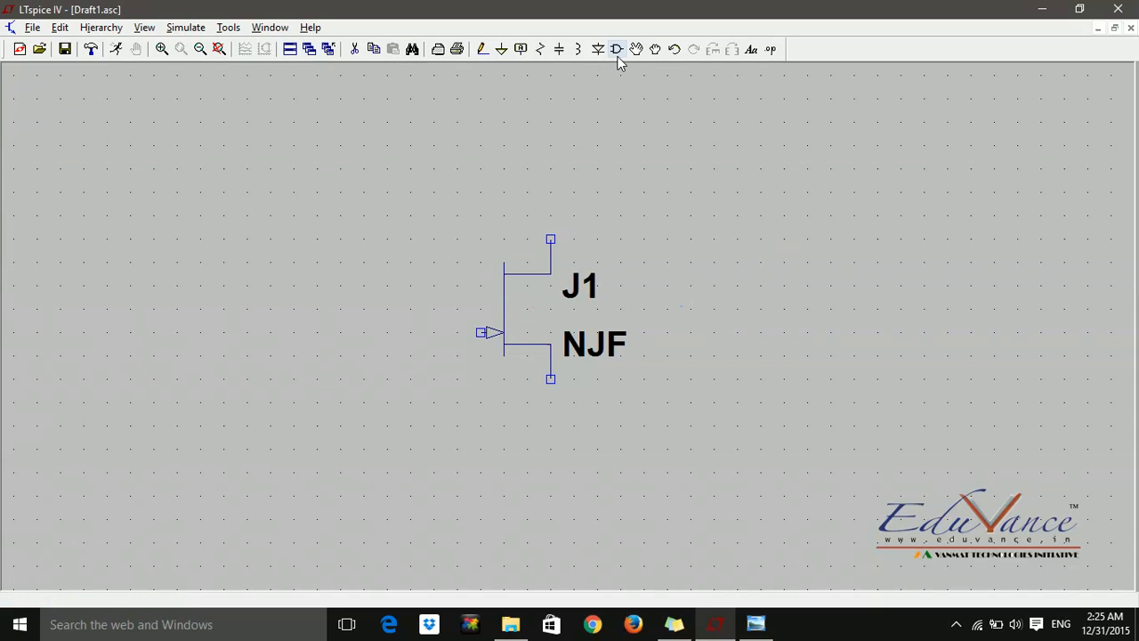
- Search 'vo' in the component library and place voltage sources V1 and V2
{"action": "left_click", "coordinate": [616, 48]}
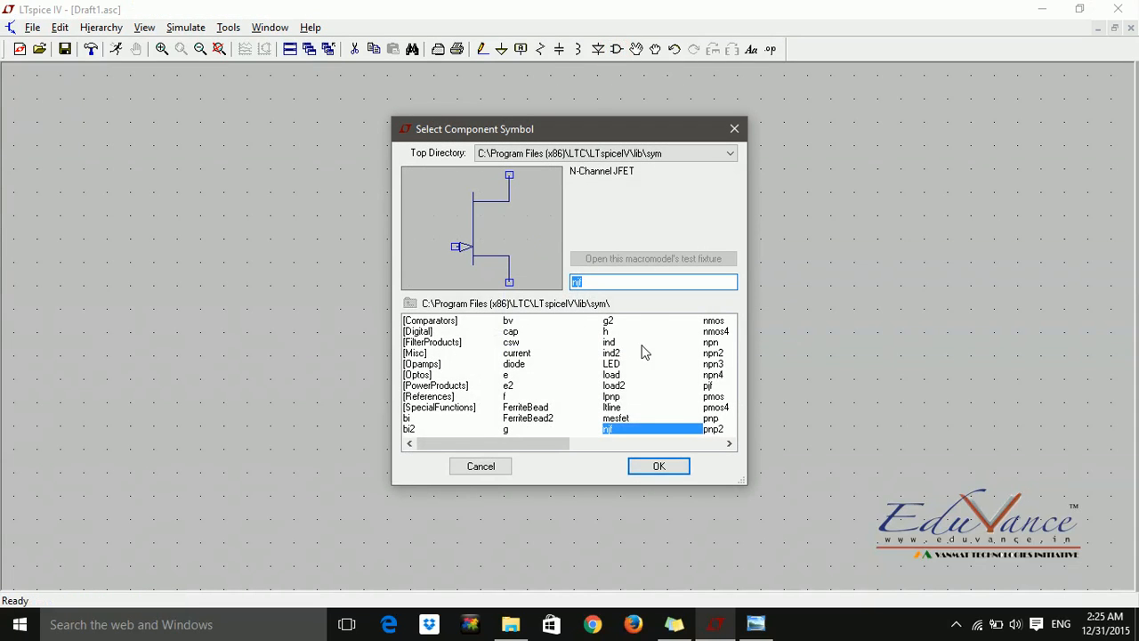
{"action": "type", "text": "vol"}
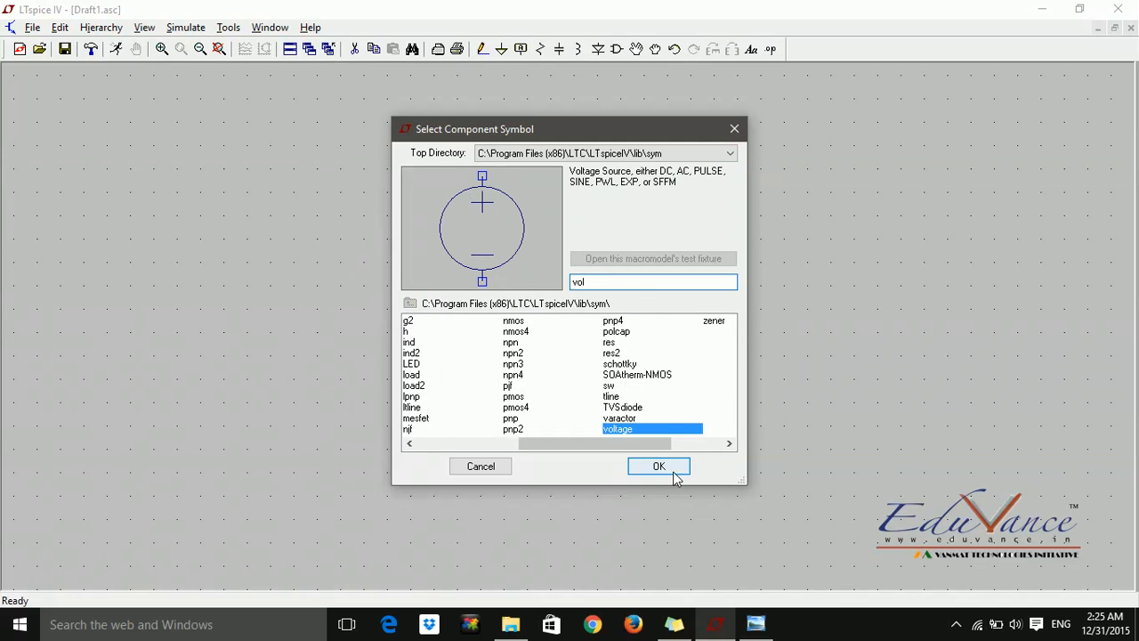
{"action": "left_click", "coordinate": [658, 466]}
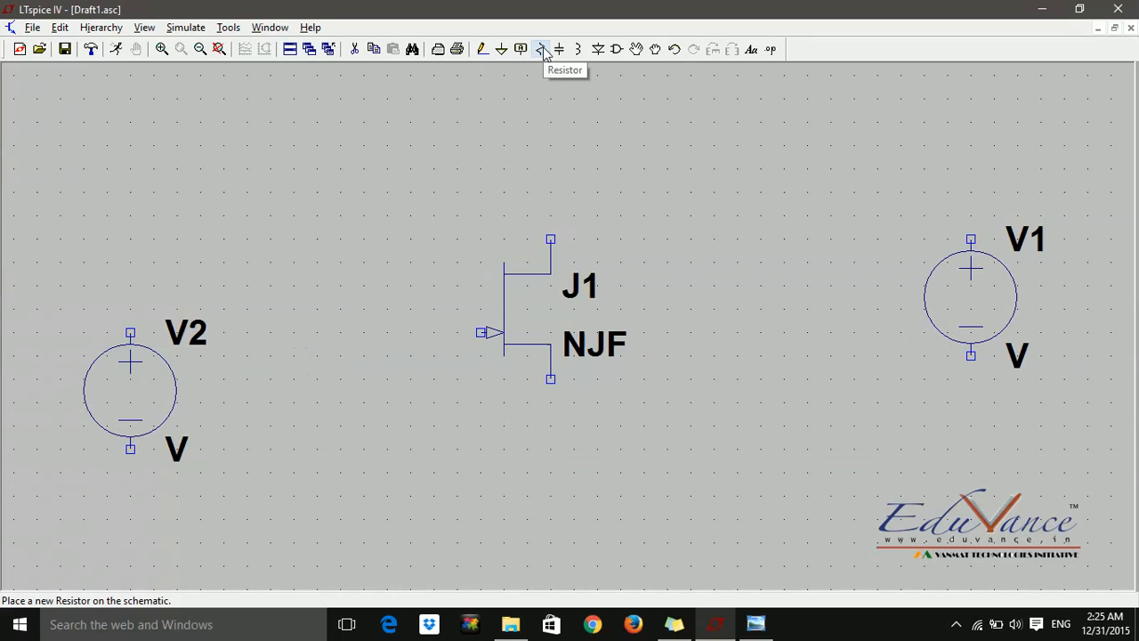
- Place resistor R1 between J1 and V1, then drop two ground symbols below V2 and J1
{"action": "left_click", "coordinate": [540, 49]}
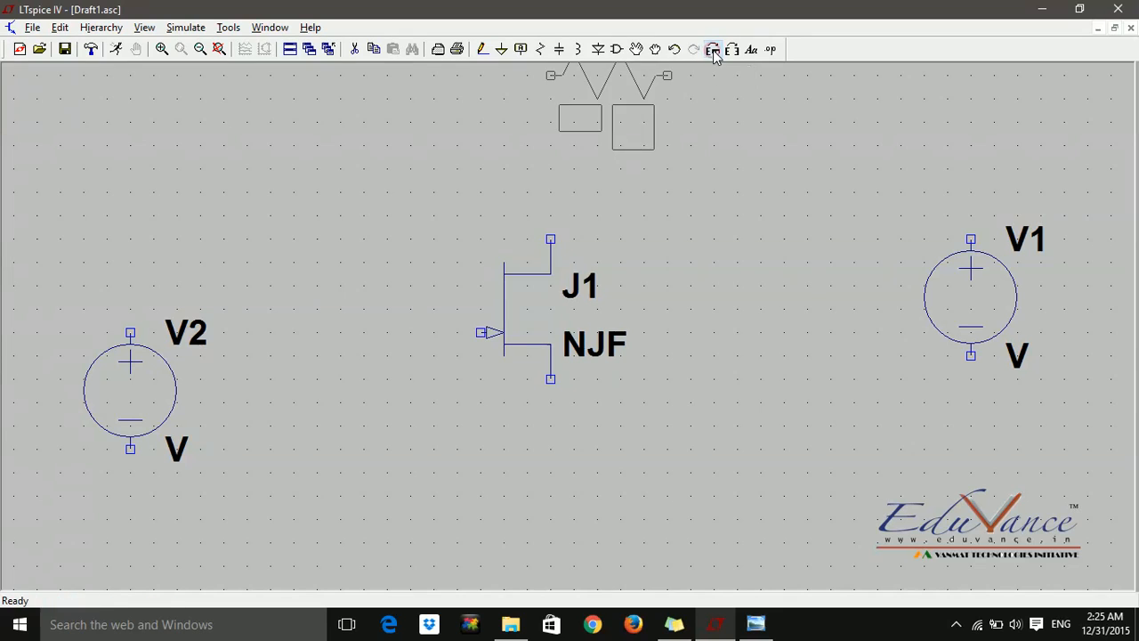
{"action": "left_click", "coordinate": [713, 49]}
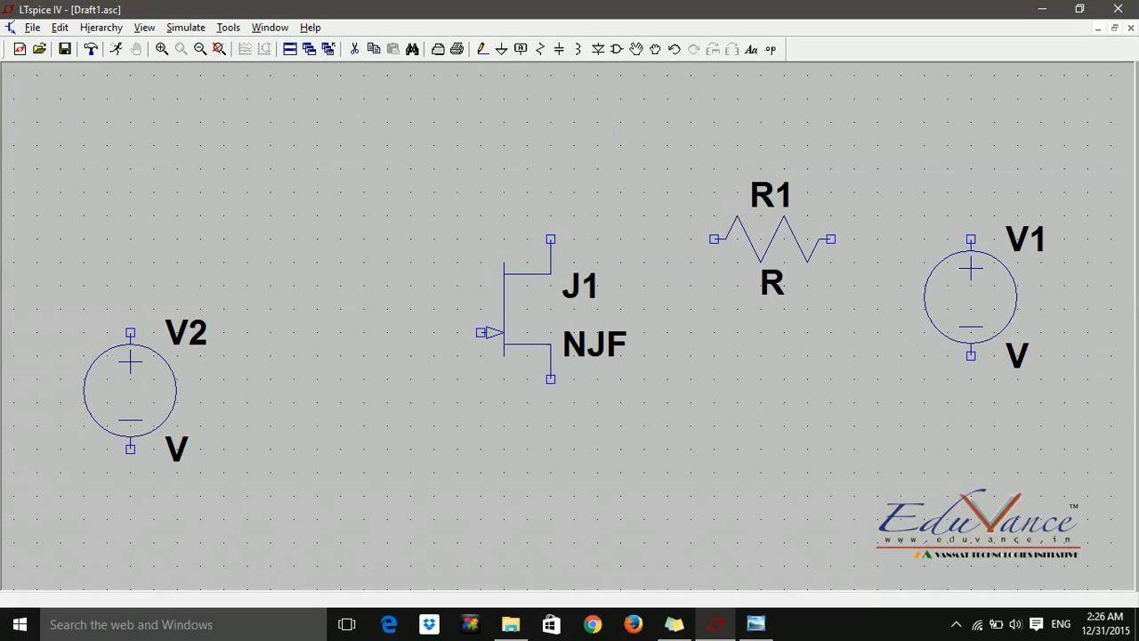
{"action": "mouse_move", "coordinate": [629, 259]}
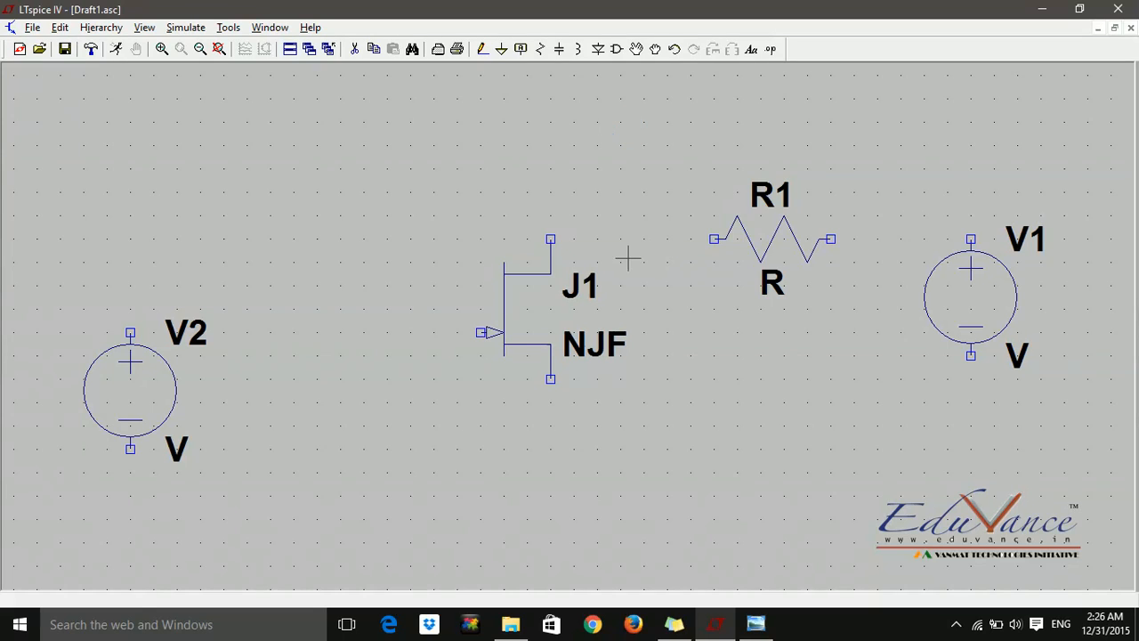
{"action": "mouse_move", "coordinate": [463, 335]}
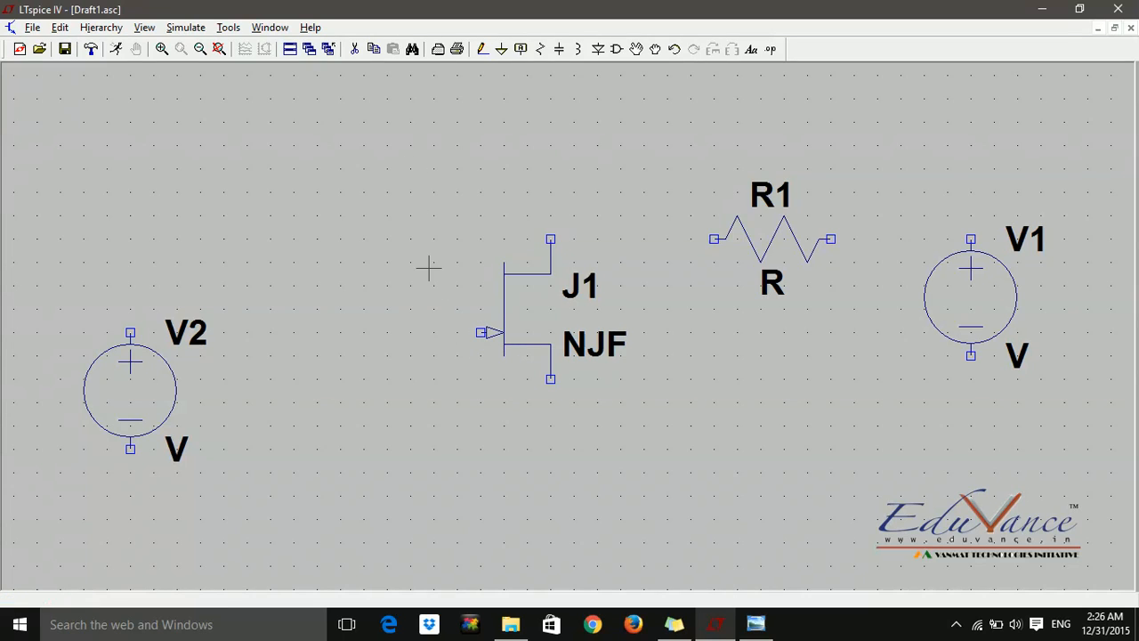
{"action": "mouse_move", "coordinate": [314, 420]}
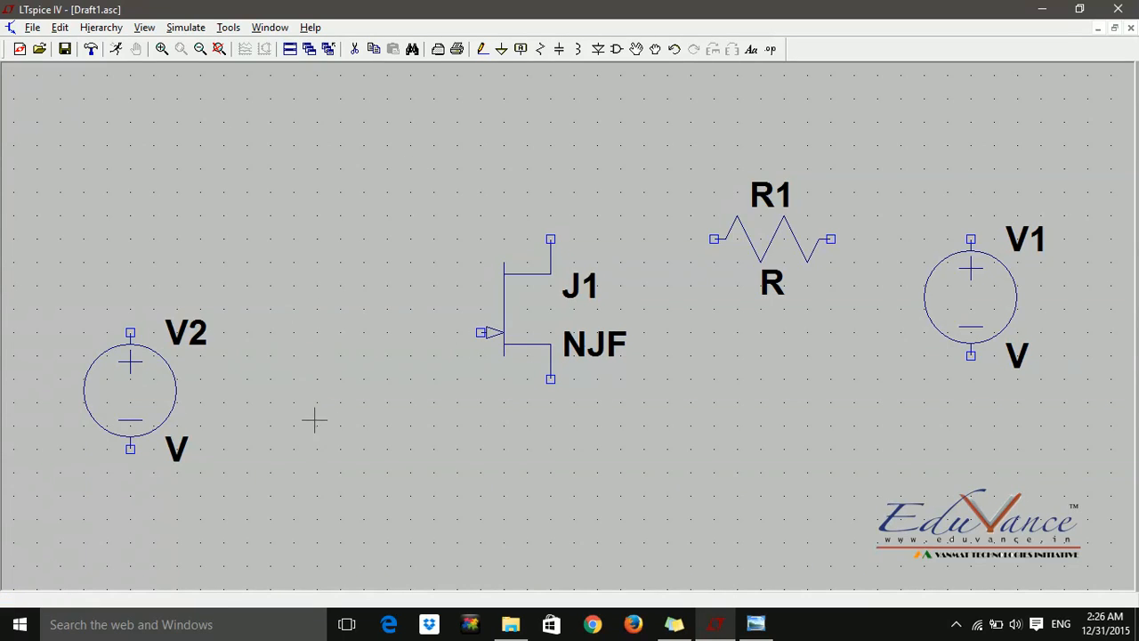
{"action": "mouse_move", "coordinate": [629, 295]}
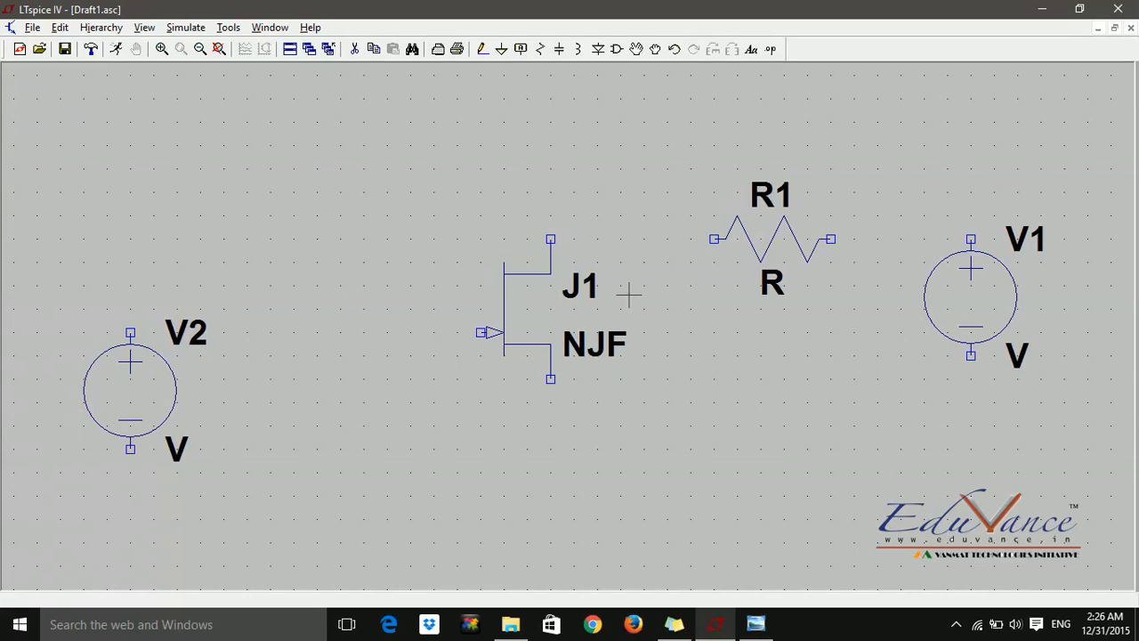
{"action": "mouse_move", "coordinate": [662, 323]}
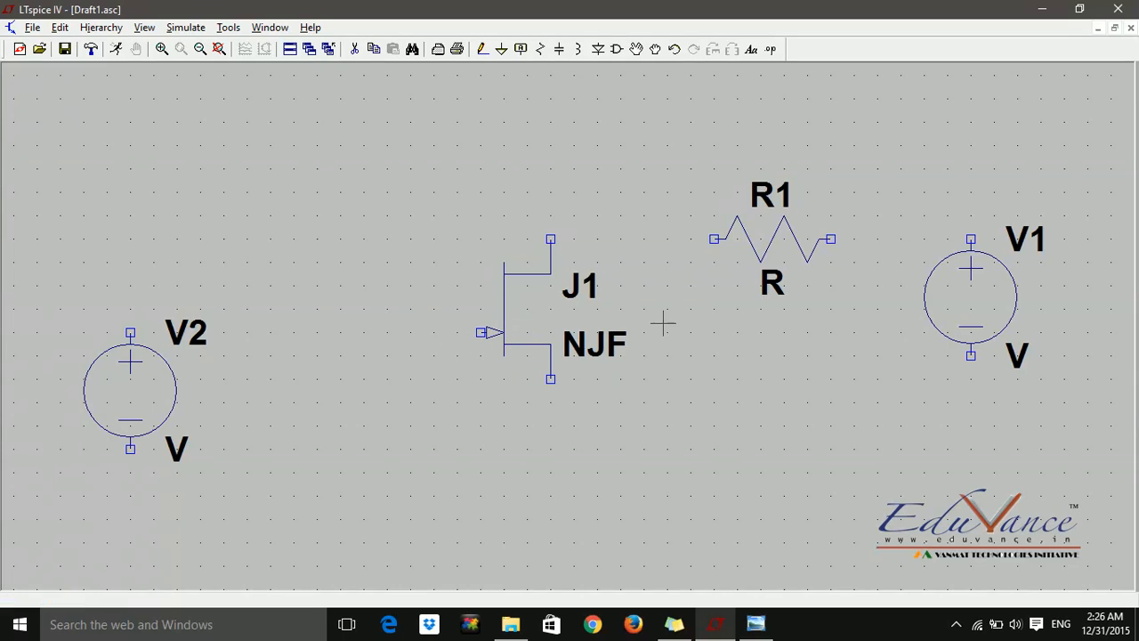
{"action": "left_click", "coordinate": [503, 49]}
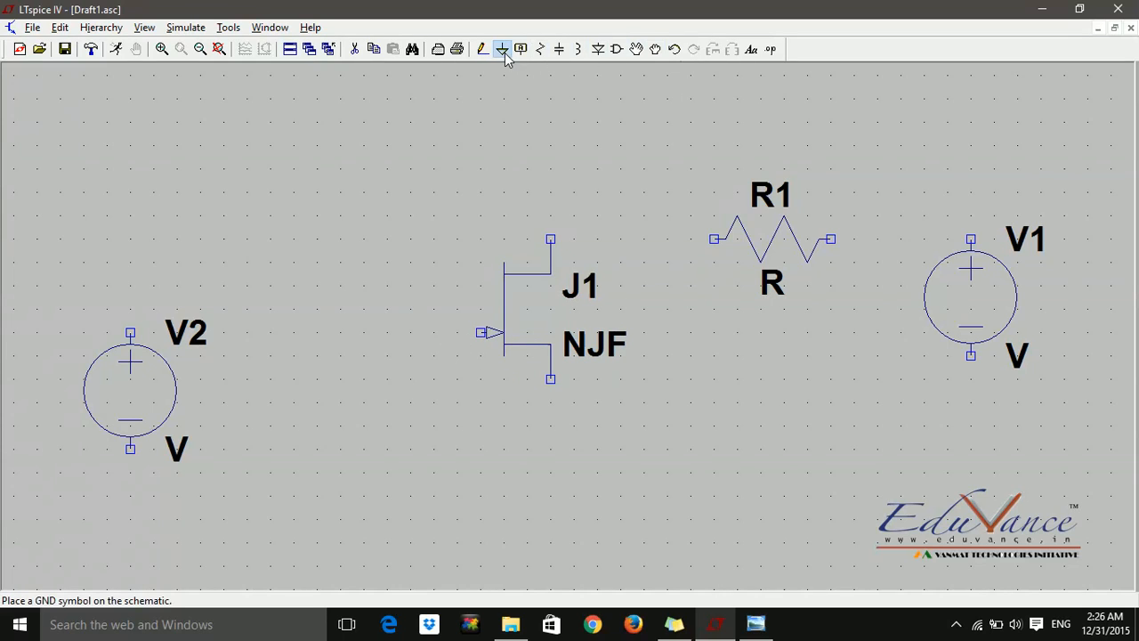
{"action": "left_click", "coordinate": [501, 49]}
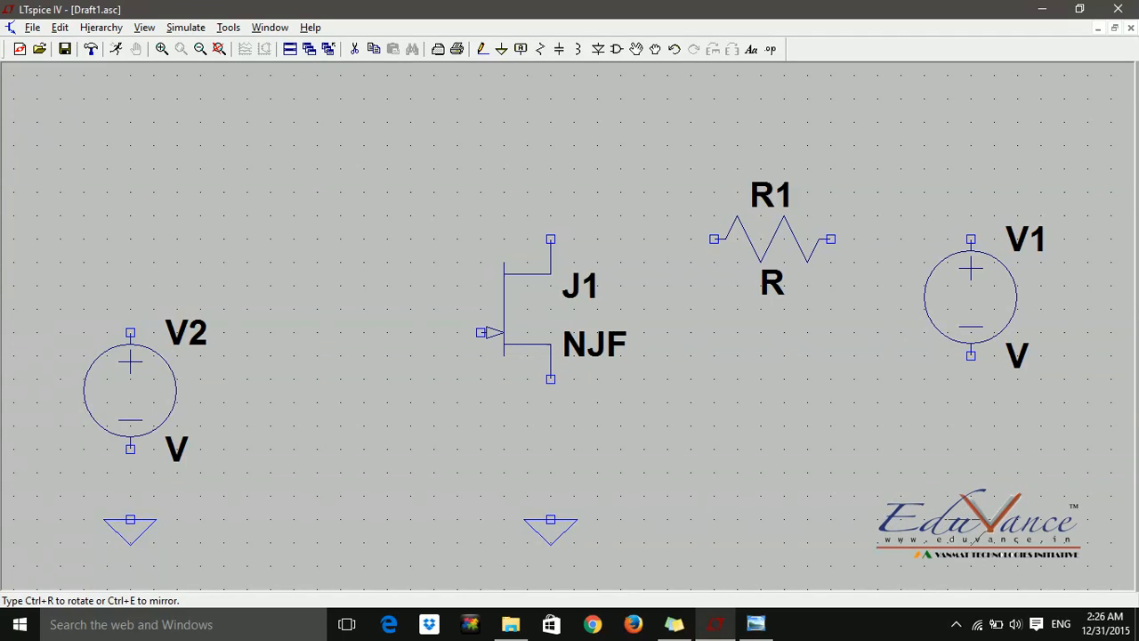
- Wire V2's positive terminal to J1's gate, and the drain through R1 to V1 and ground
{"action": "left_click", "coordinate": [782, 498]}
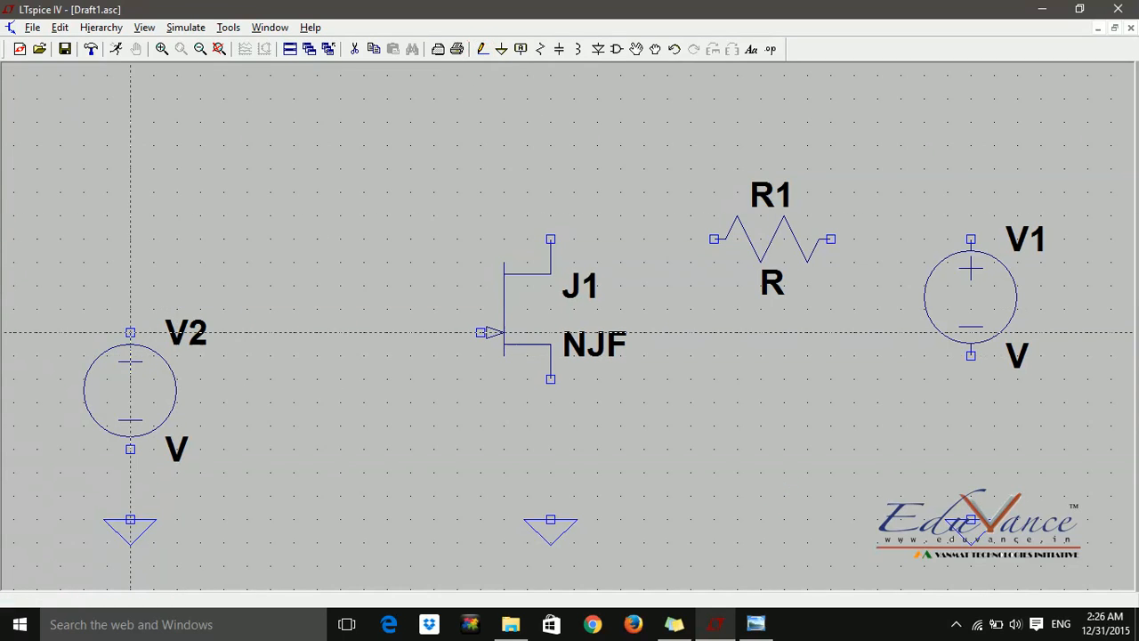
{"action": "left_click_drag", "start_coordinate": [131, 334], "coordinate": [487, 338]}
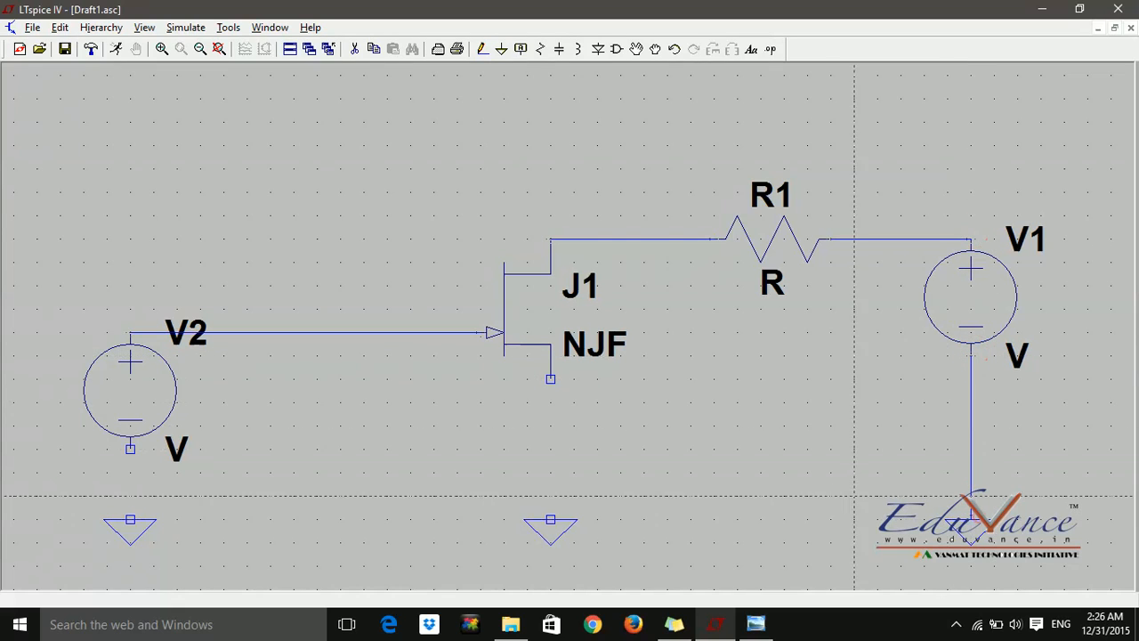
{"action": "left_click_drag", "start_coordinate": [551, 377], "coordinate": [550, 519]}
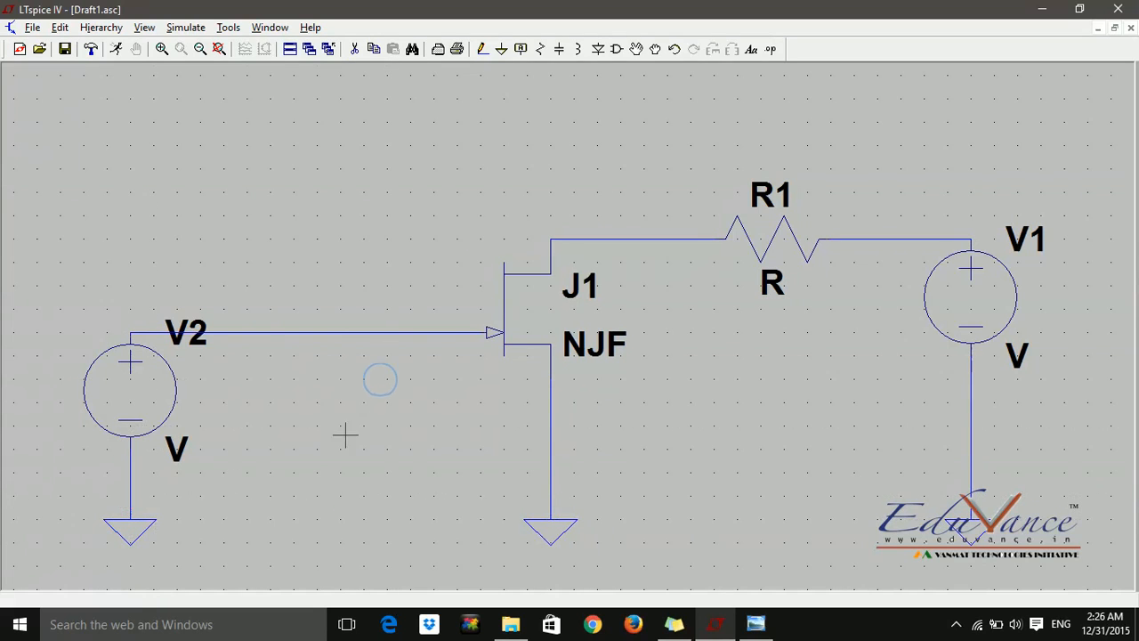
{"action": "mouse_move", "coordinate": [250, 406]}
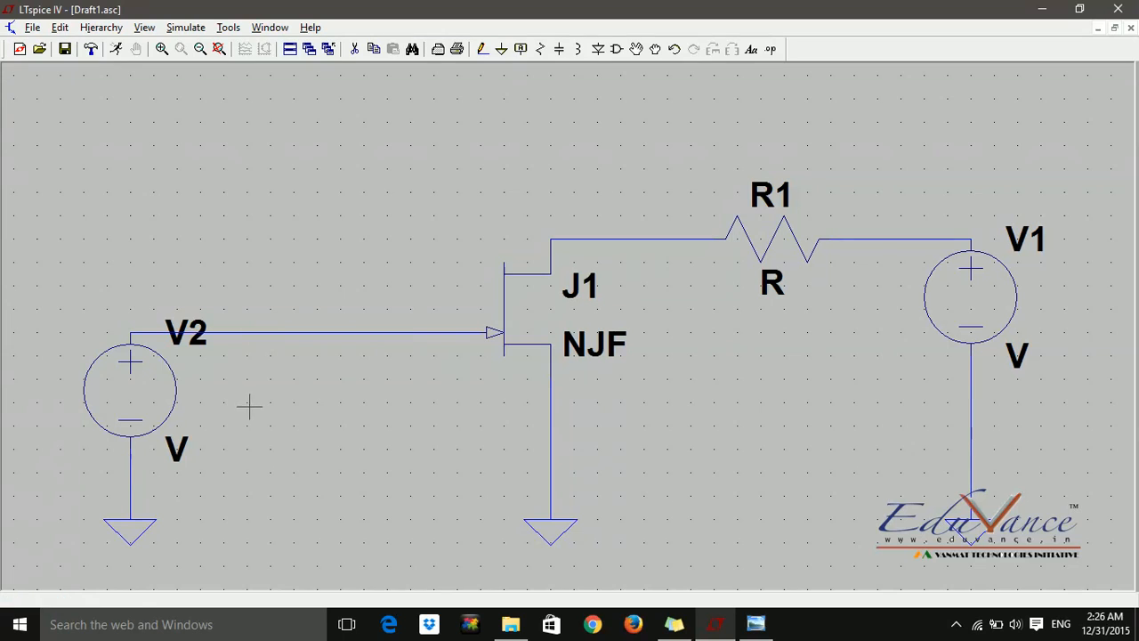
- Rename voltage source V2 to VGS
{"action": "right_click", "coordinate": [184, 332]}
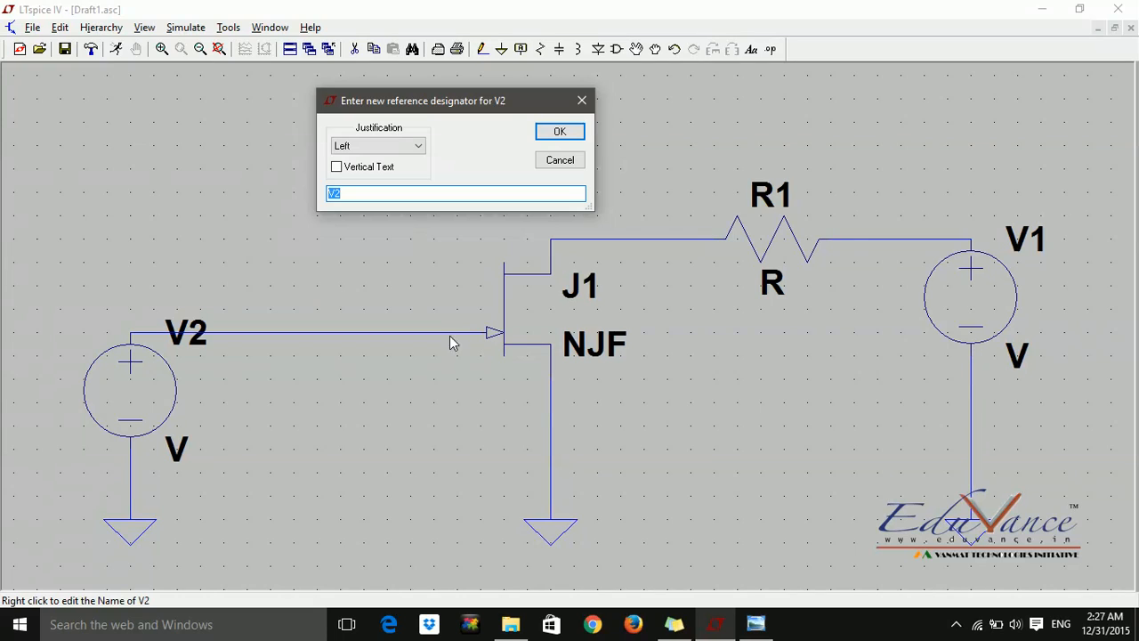
{"action": "mouse_move", "coordinate": [532, 419]}
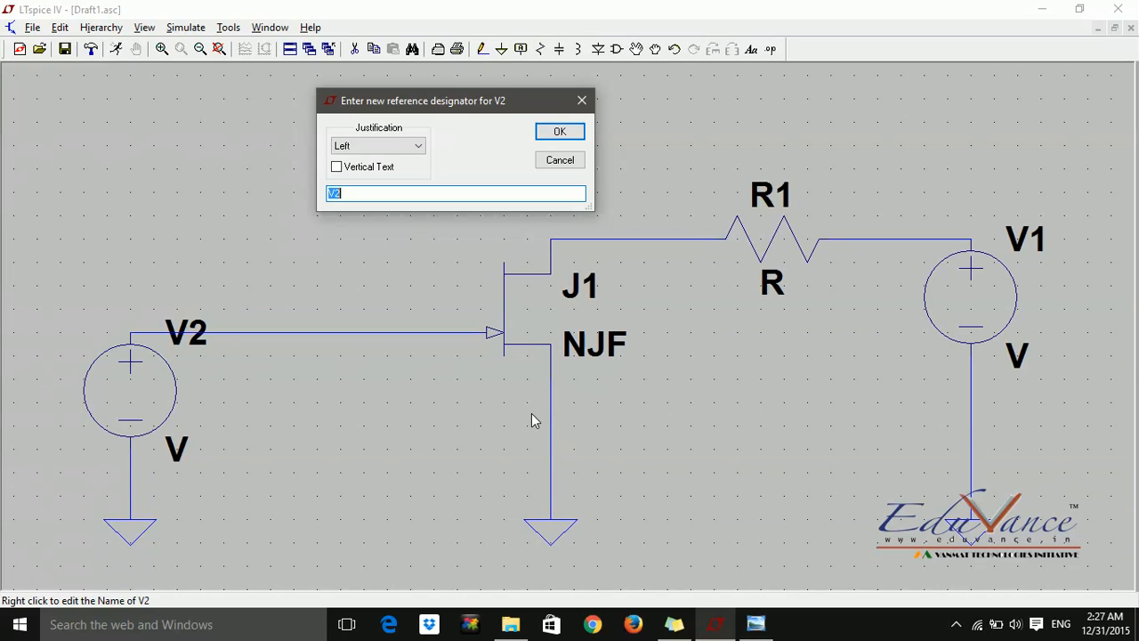
{"action": "type", "text": "VGS"}
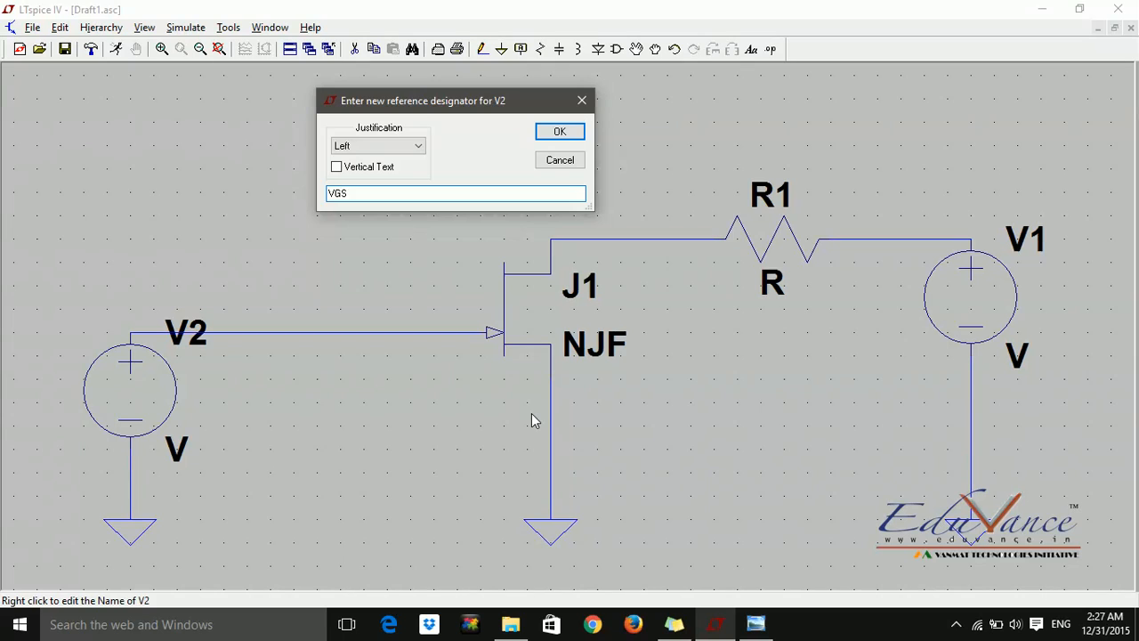
{"action": "left_click", "coordinate": [559, 130]}
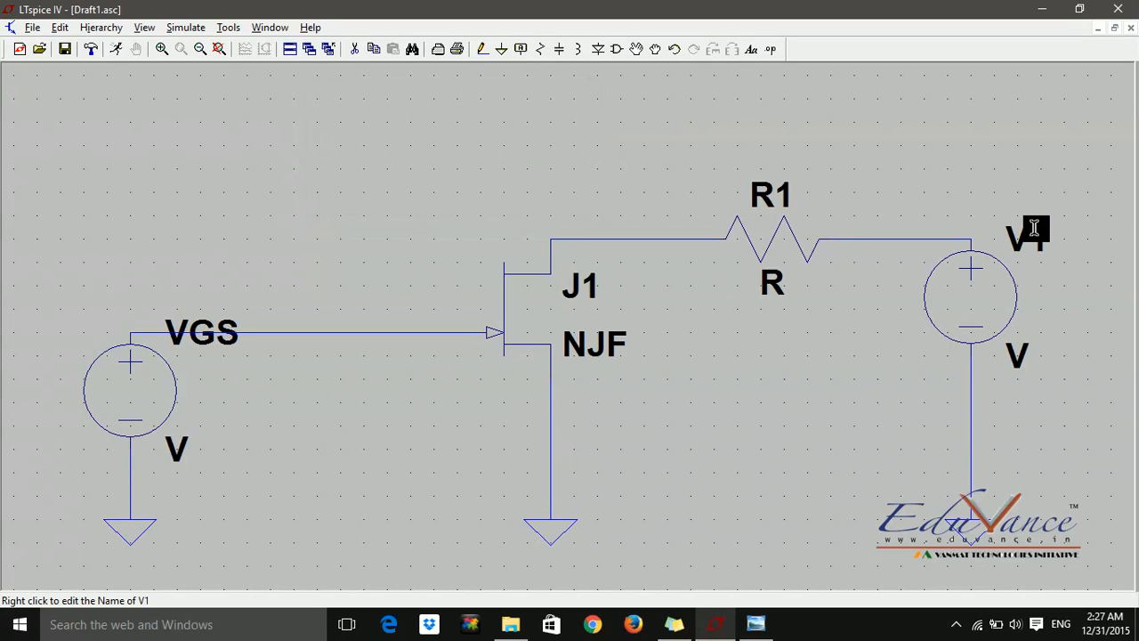
- Rename the right-hand voltage source V1 to VDS
{"action": "right_click", "coordinate": [1023, 239]}
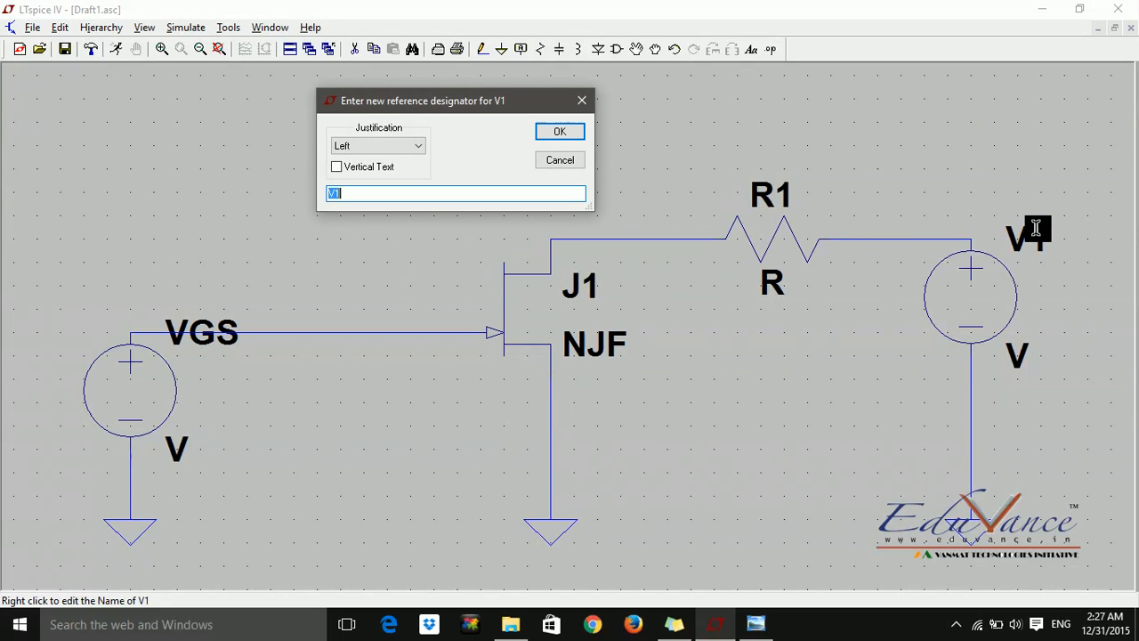
{"action": "type", "text": "VDS"}
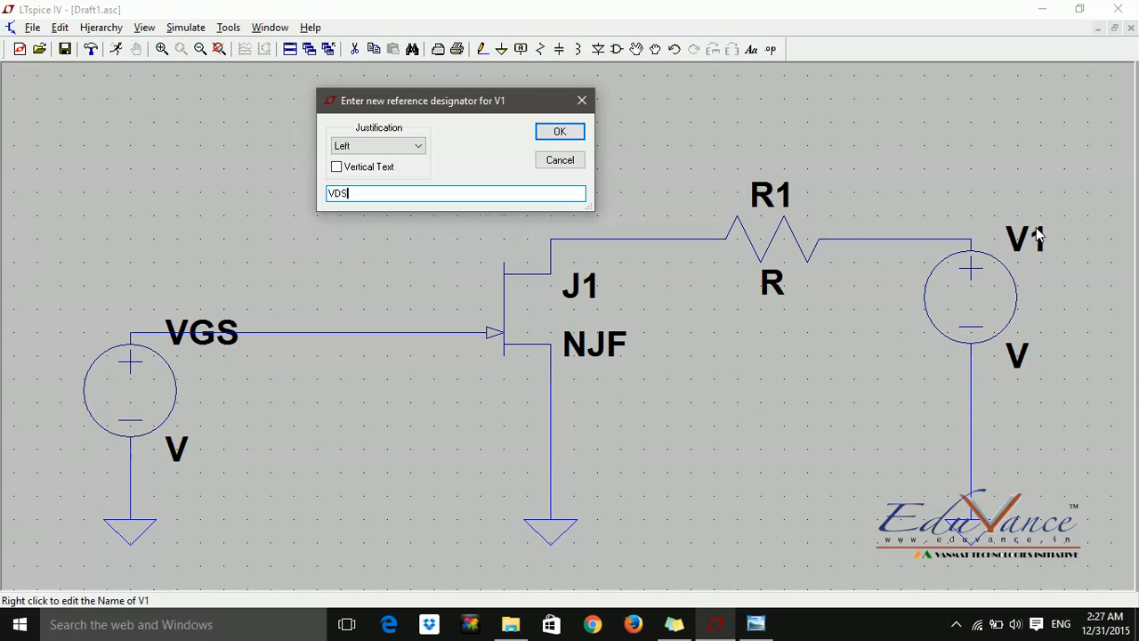
{"action": "left_click", "coordinate": [558, 130]}
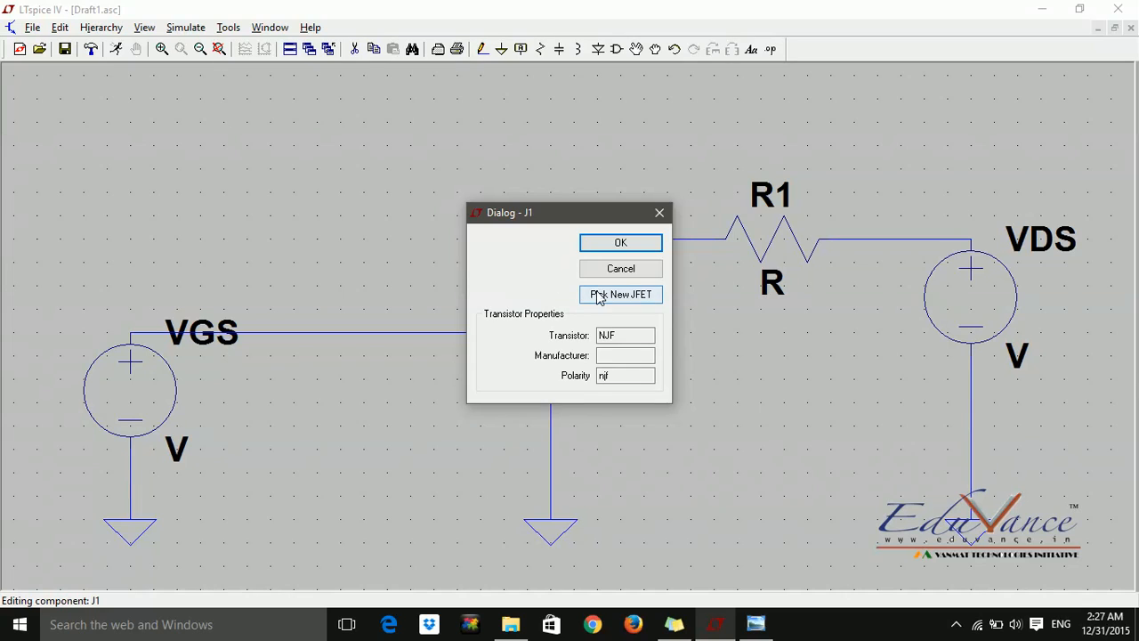
- Swap J1's generic NJF model for the 2N3819 (Vishay) JFET
{"action": "left_click", "coordinate": [620, 293]}
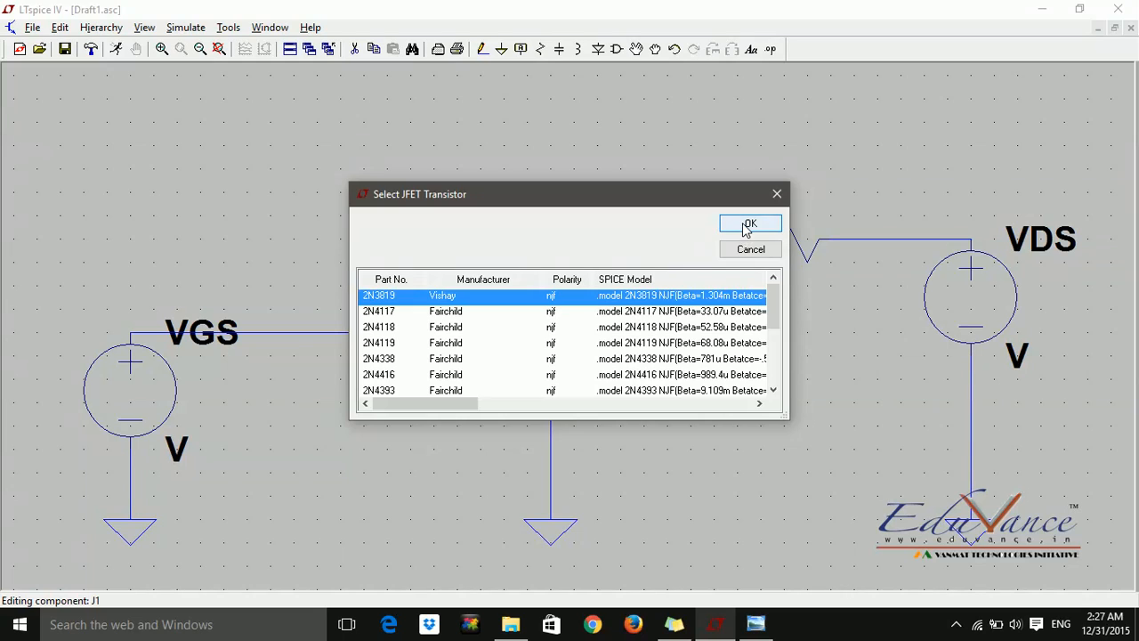
{"action": "left_click", "coordinate": [749, 223]}
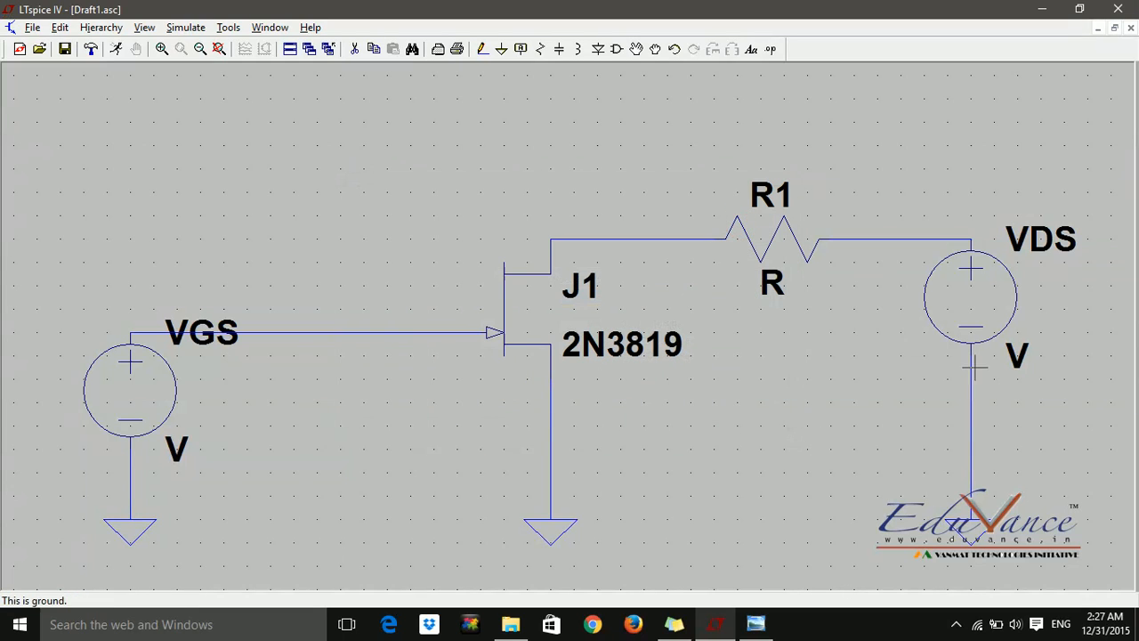
{"action": "mouse_move", "coordinate": [776, 277]}
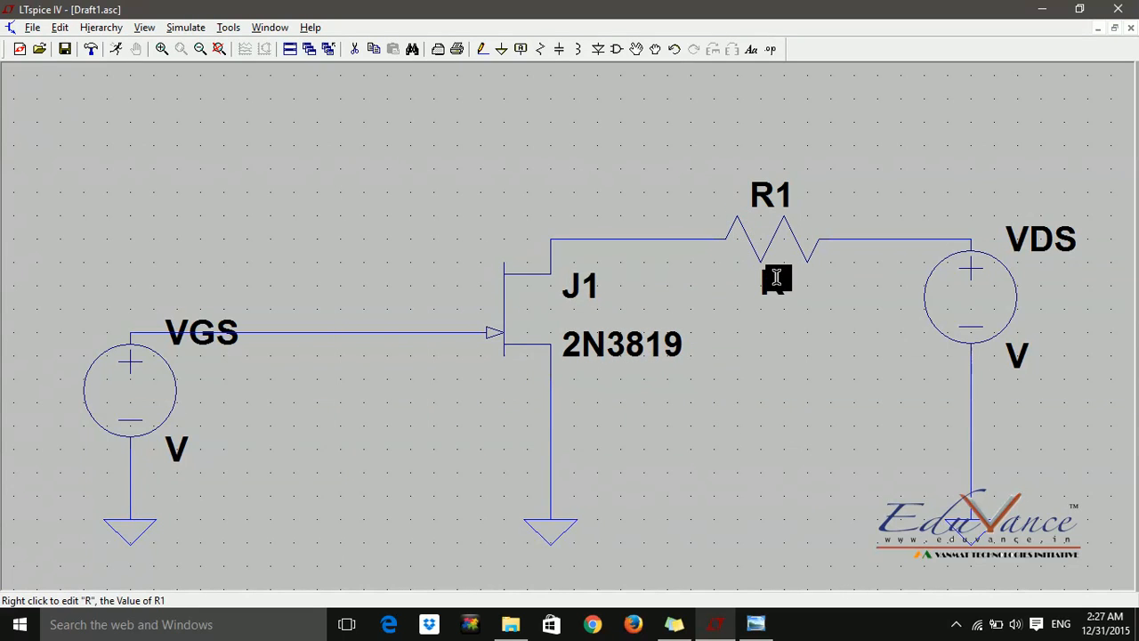
- Set resistor R1 to 2.4k and the VGS source voltage to 0
{"action": "right_click", "coordinate": [776, 276]}
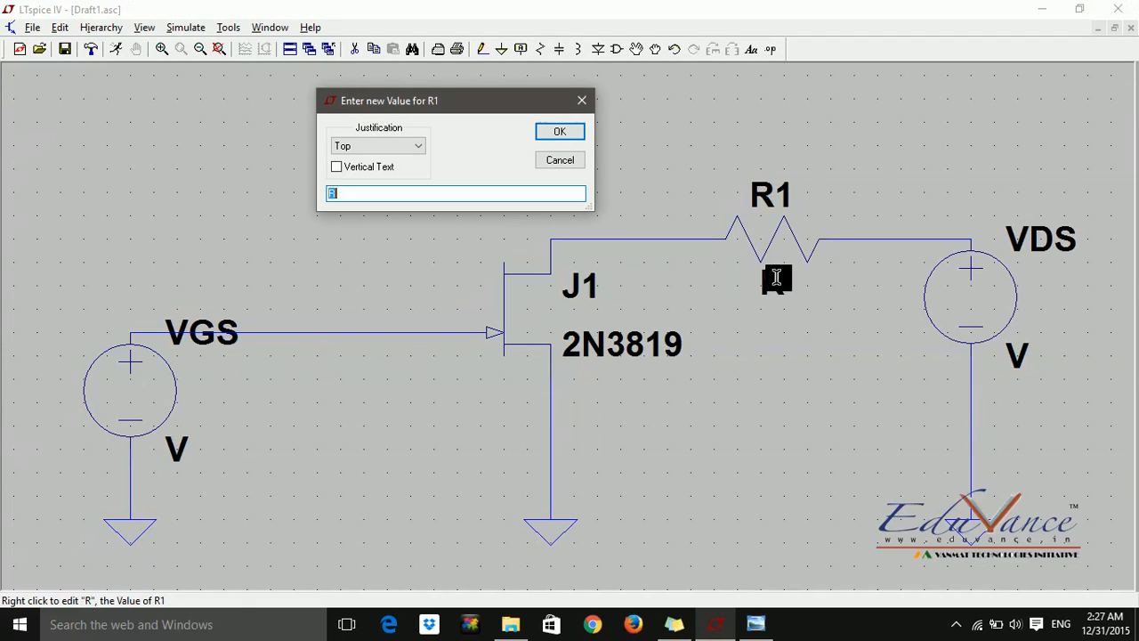
{"action": "type", "text": "2"}
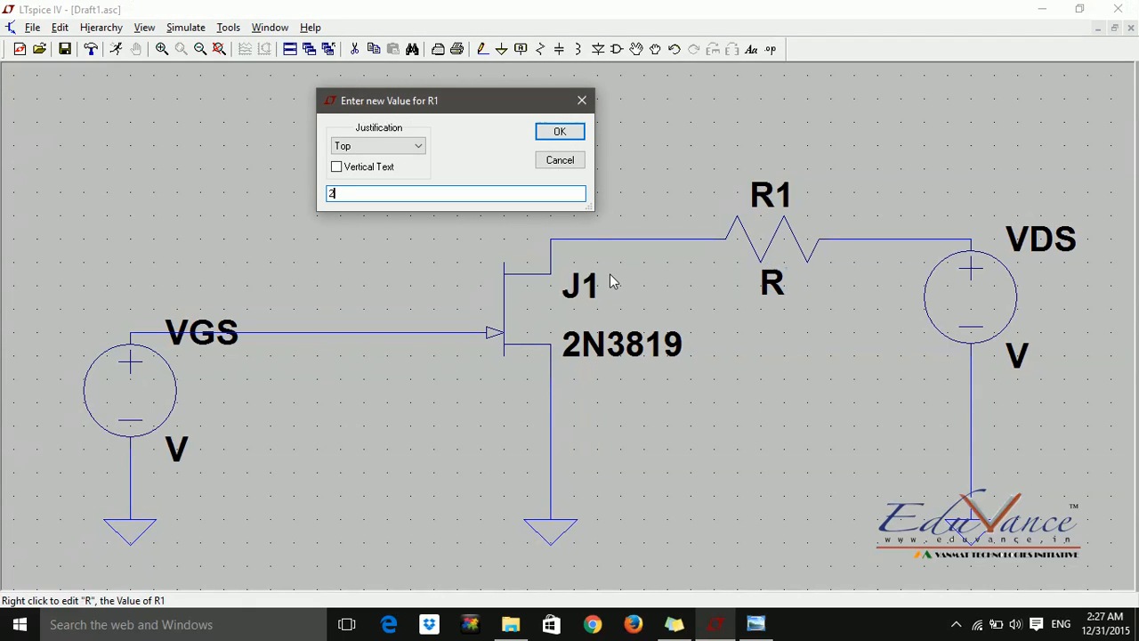
{"action": "type", "text": ".4k"}
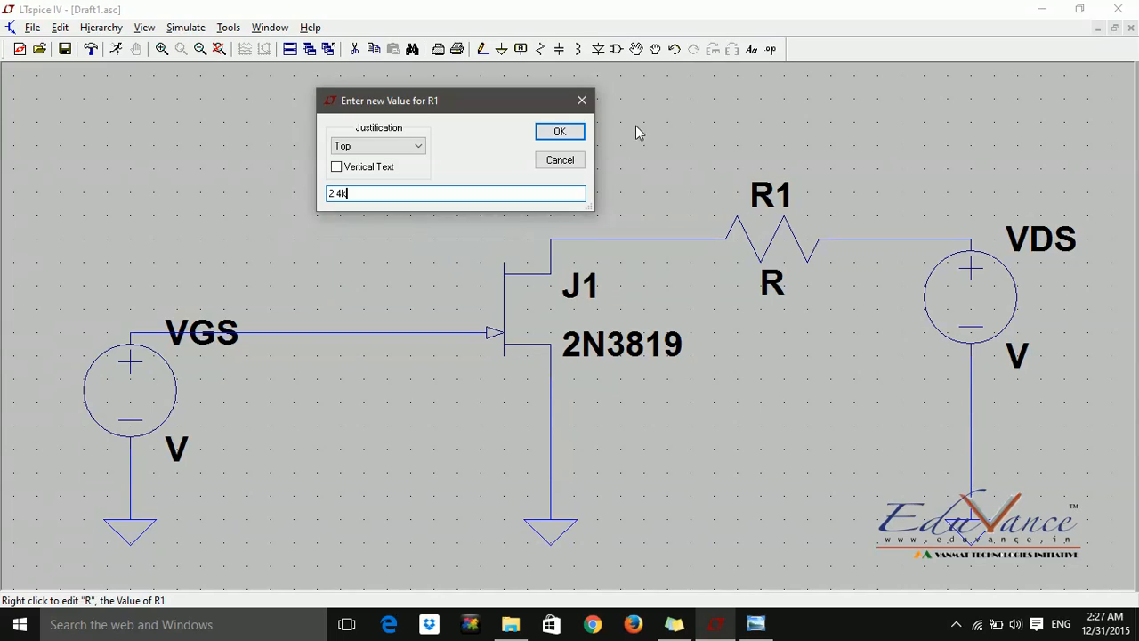
{"action": "left_click", "coordinate": [559, 131]}
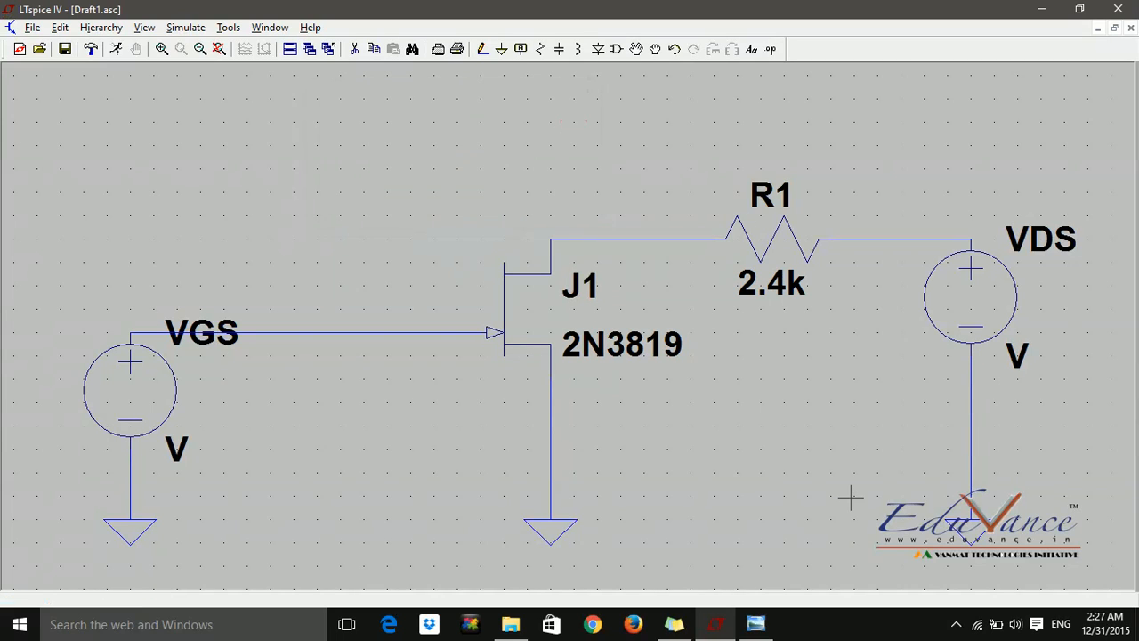
{"action": "mouse_move", "coordinate": [716, 473]}
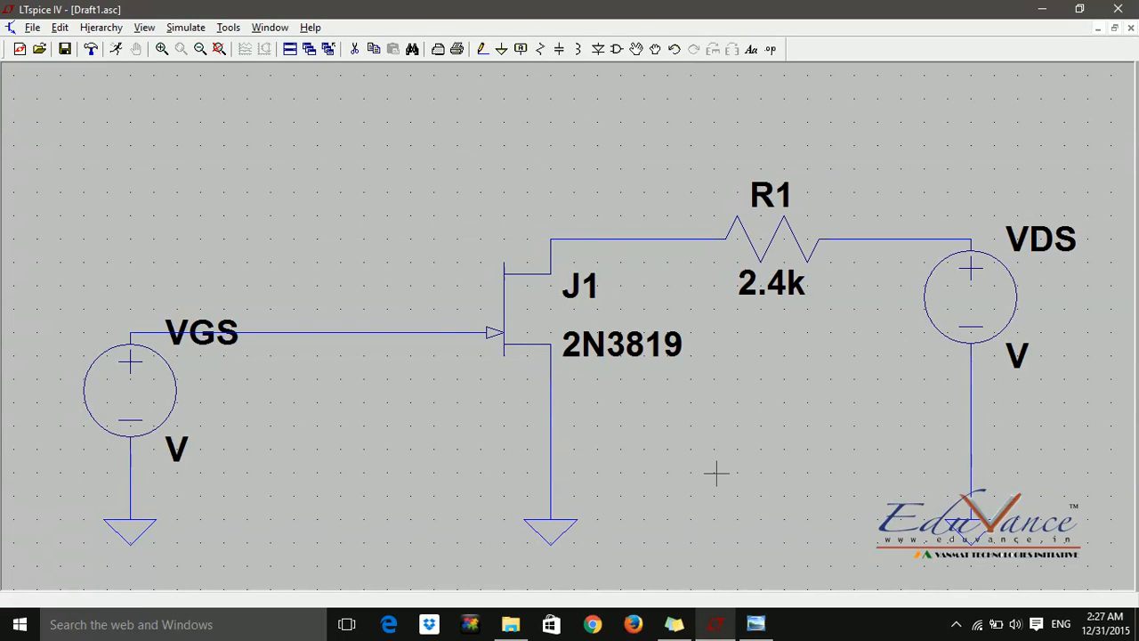
{"action": "mouse_move", "coordinate": [175, 448]}
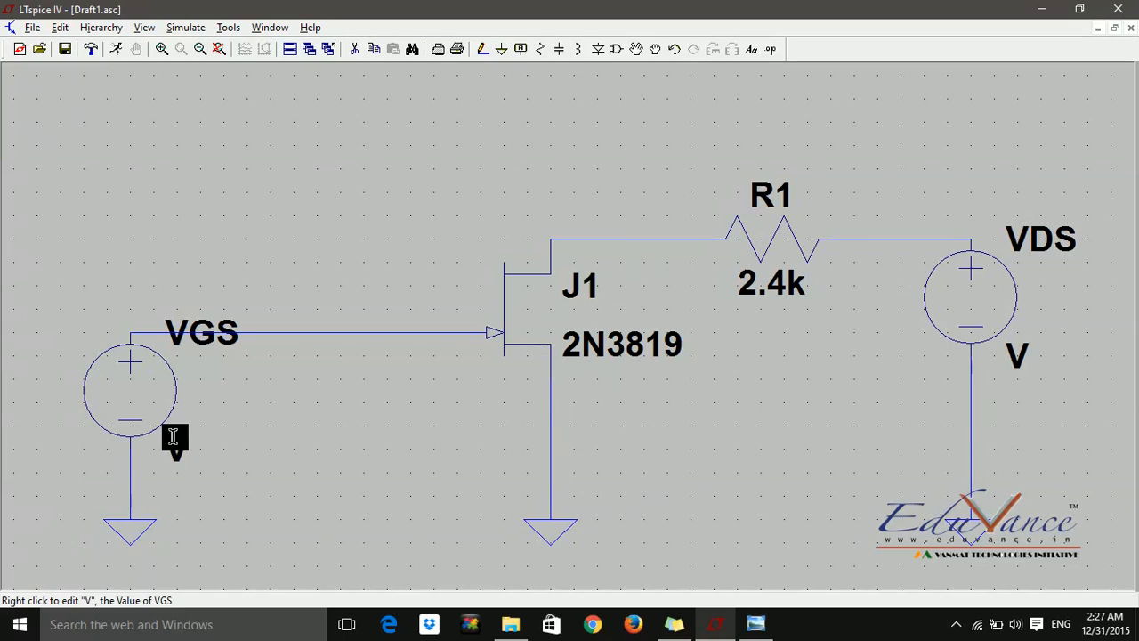
{"action": "right_click", "coordinate": [173, 449]}
{"action": "type", "text": "0"}
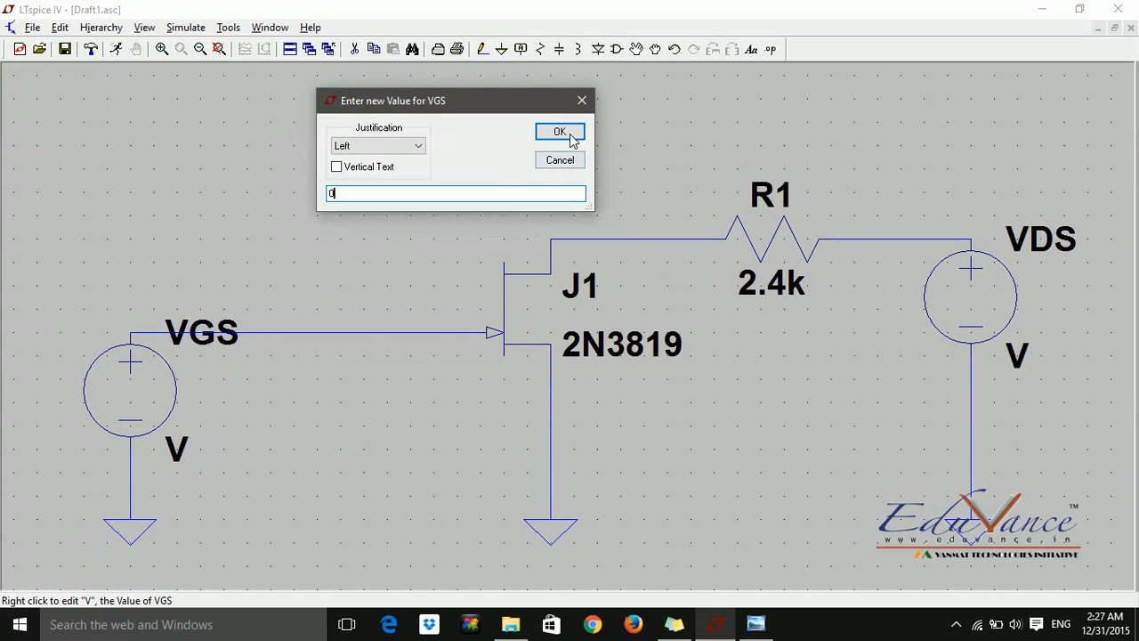
{"action": "left_click", "coordinate": [560, 132]}
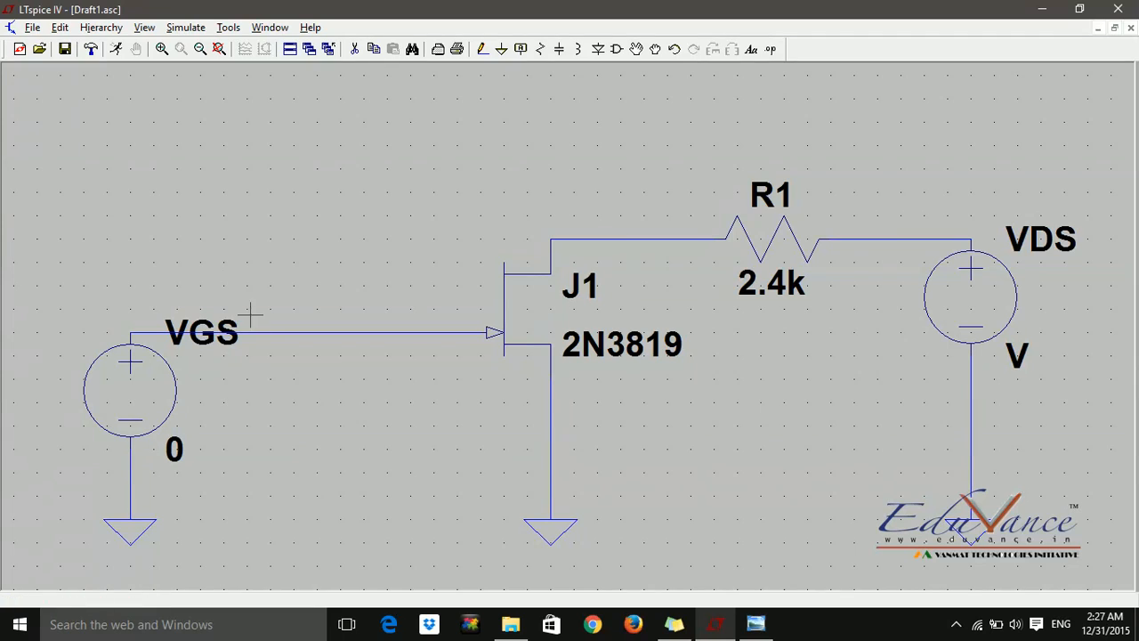
{"action": "mouse_move", "coordinate": [265, 365]}
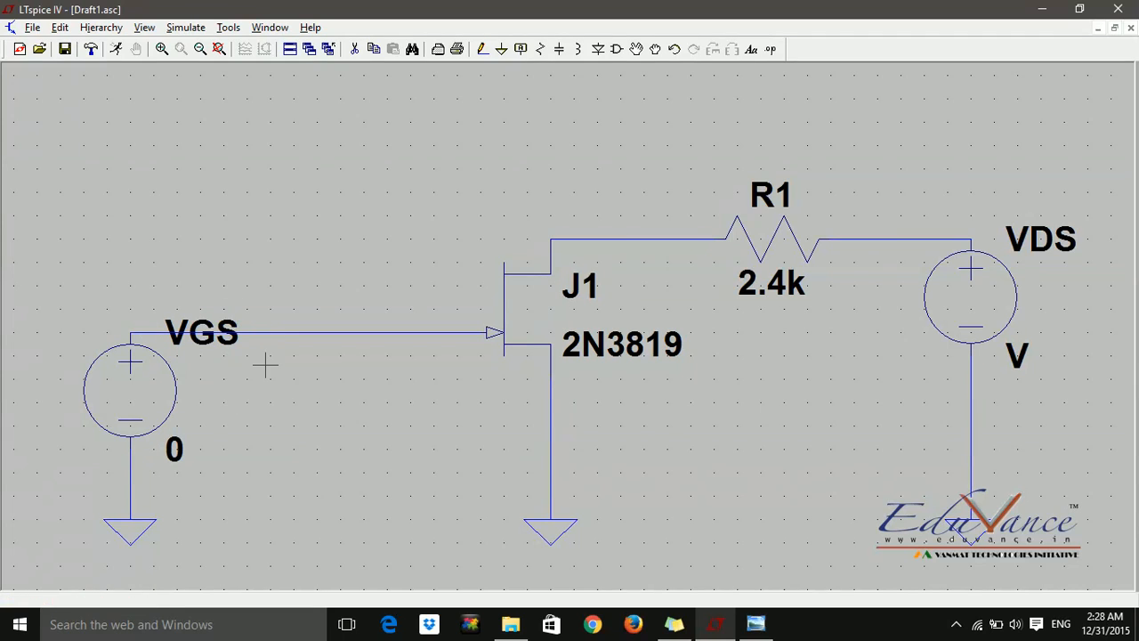
{"action": "mouse_move", "coordinate": [988, 229]}
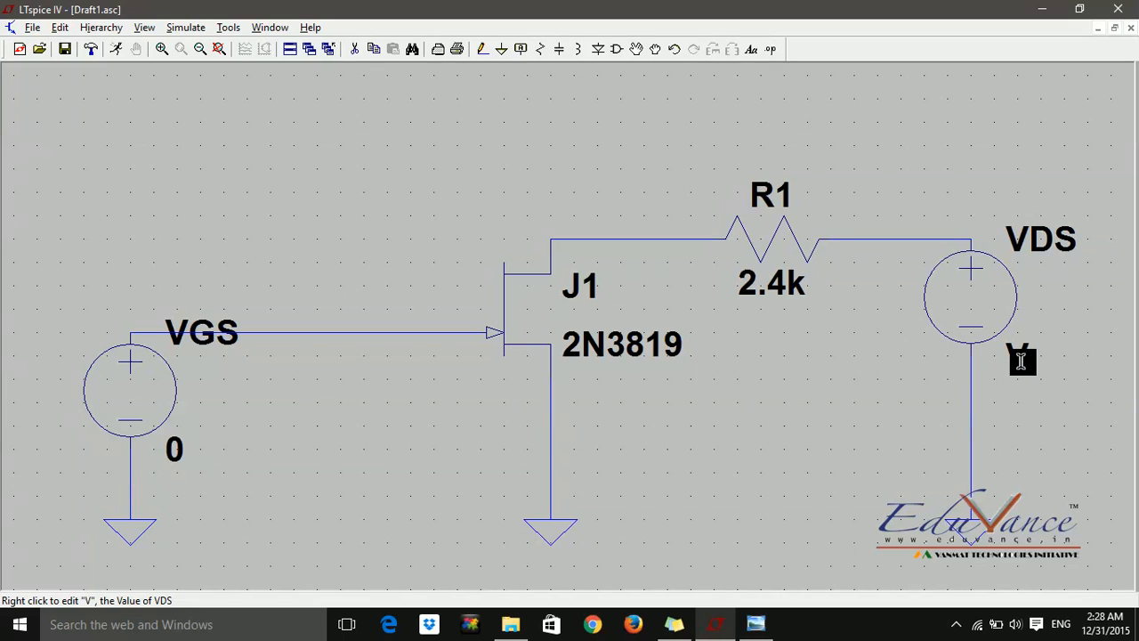
- Enter 16 as the VDS source's voltage value
{"action": "right_click", "coordinate": [1021, 361]}
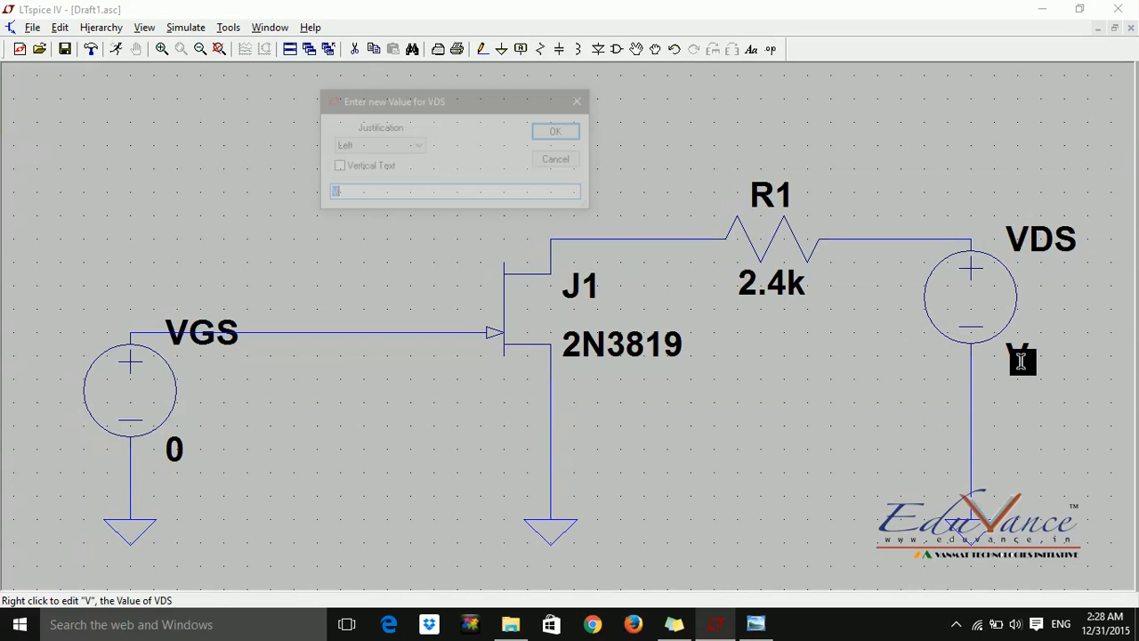
{"action": "type", "text": "16"}
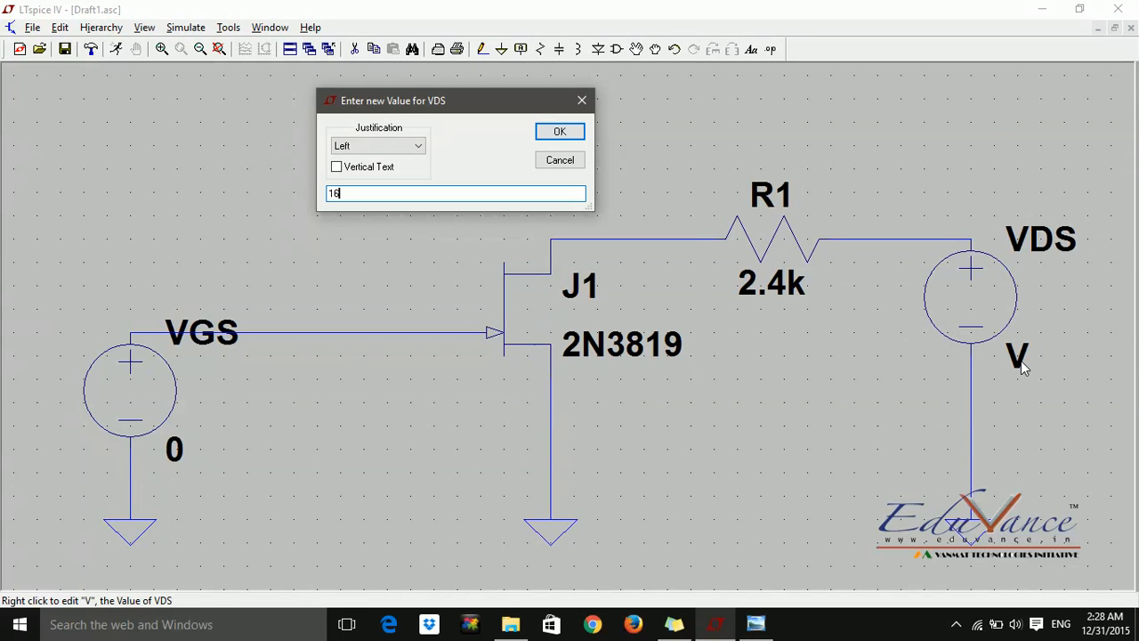
{"action": "left_click", "coordinate": [559, 131]}
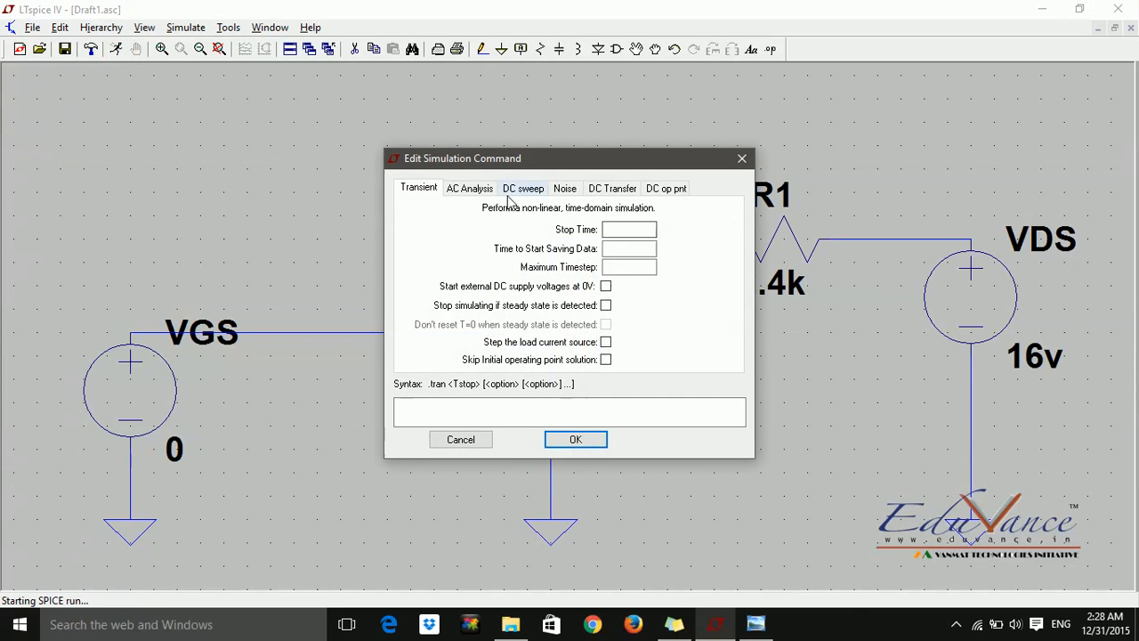
- Configure a DC sweep of source VGS: start 0, stop -5, increment 1
{"action": "left_click", "coordinate": [523, 187]}
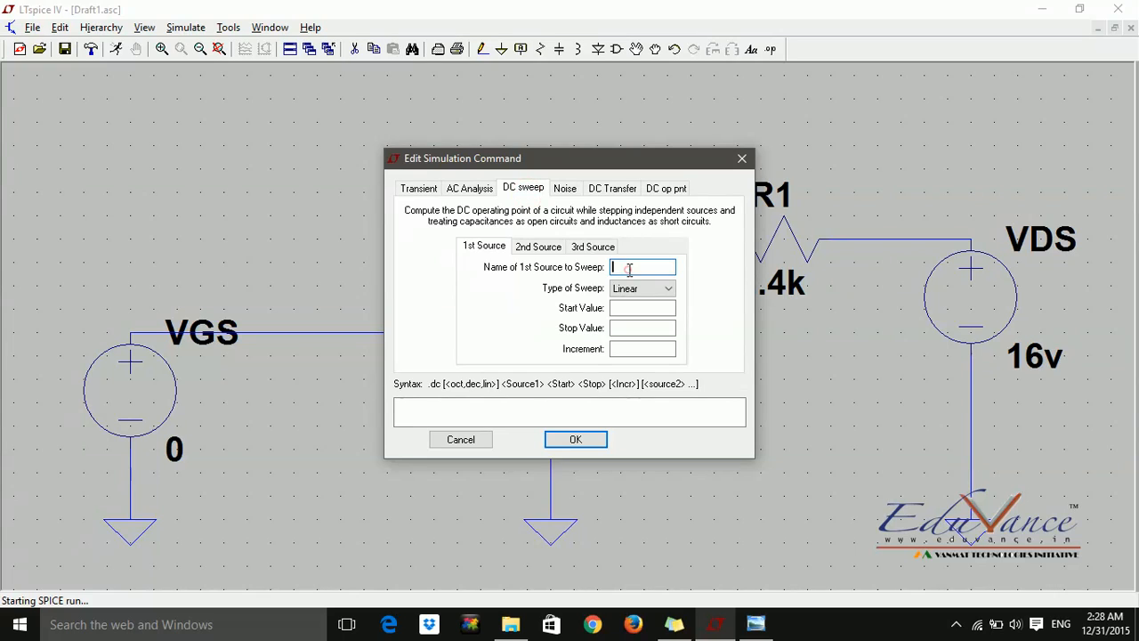
{"action": "type", "text": "V"}
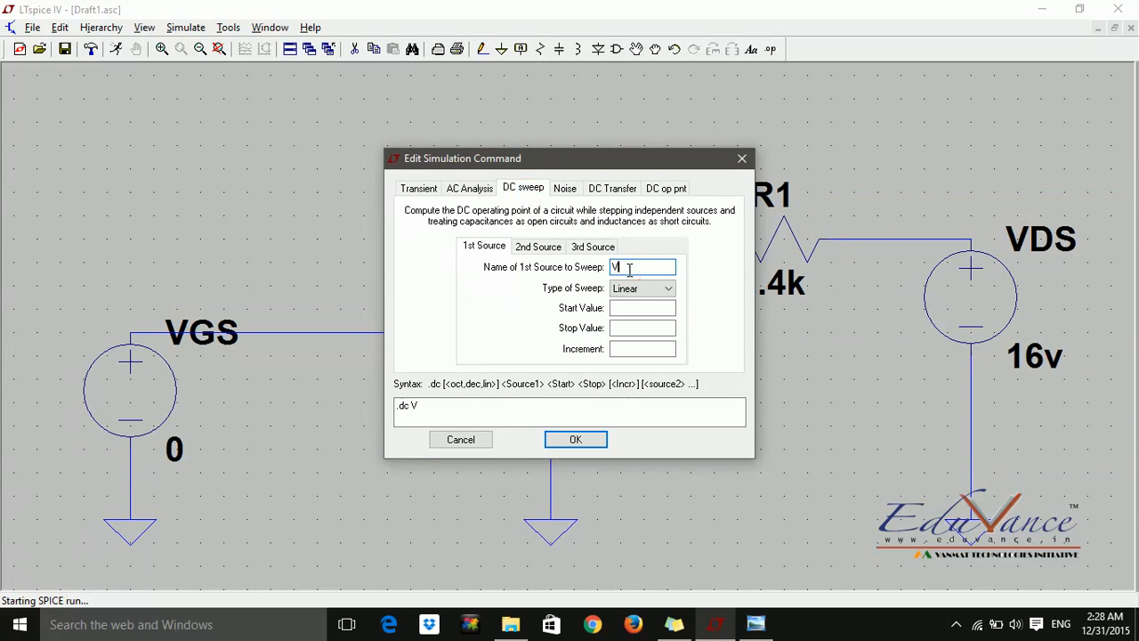
{"action": "type", "text": "GS"}
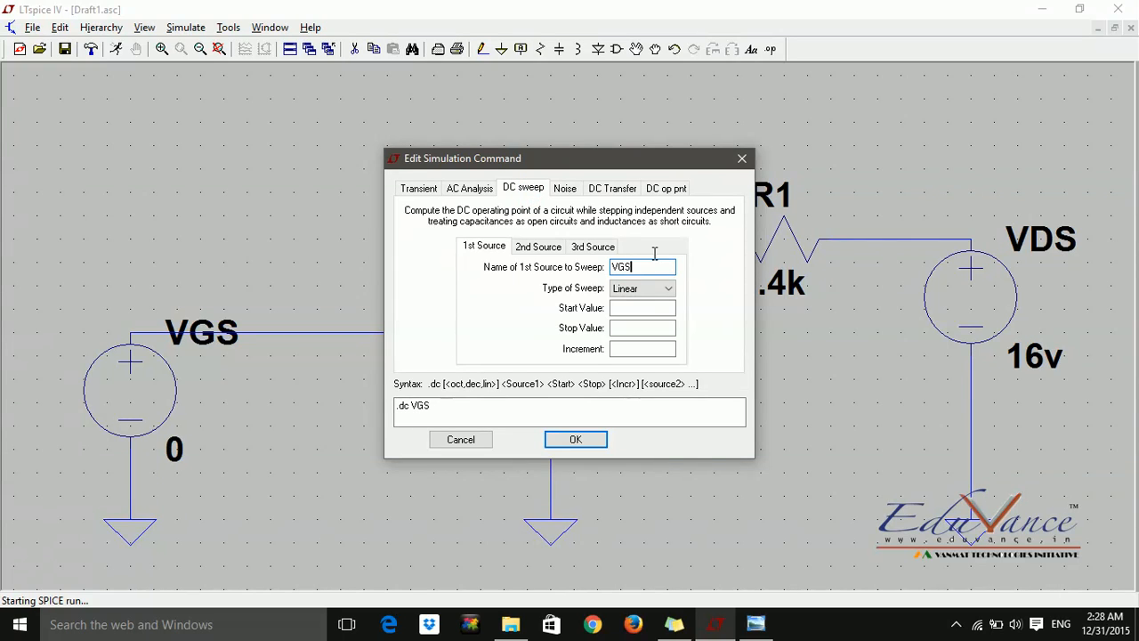
{"action": "left_click", "coordinate": [642, 307]}
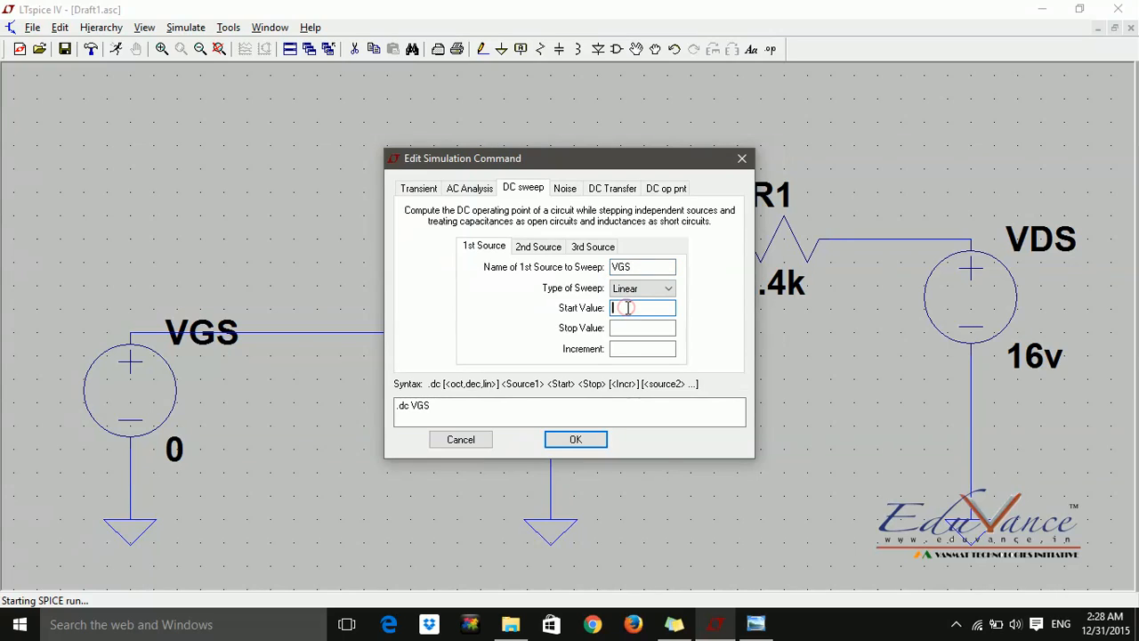
{"action": "type", "text": "0"}
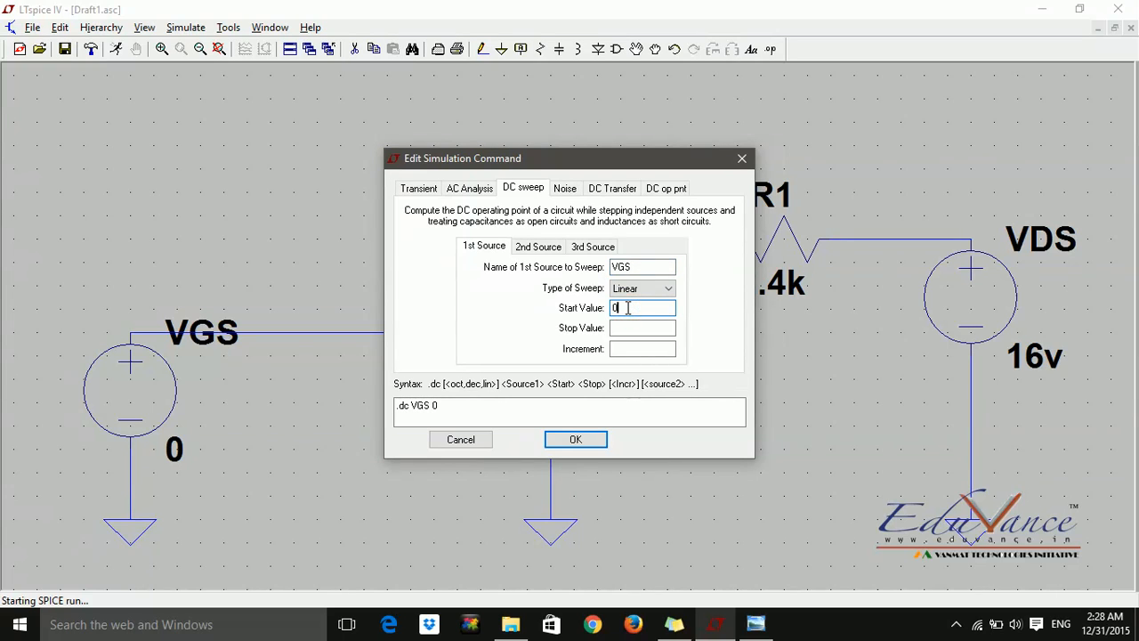
{"action": "left_click", "coordinate": [641, 327]}
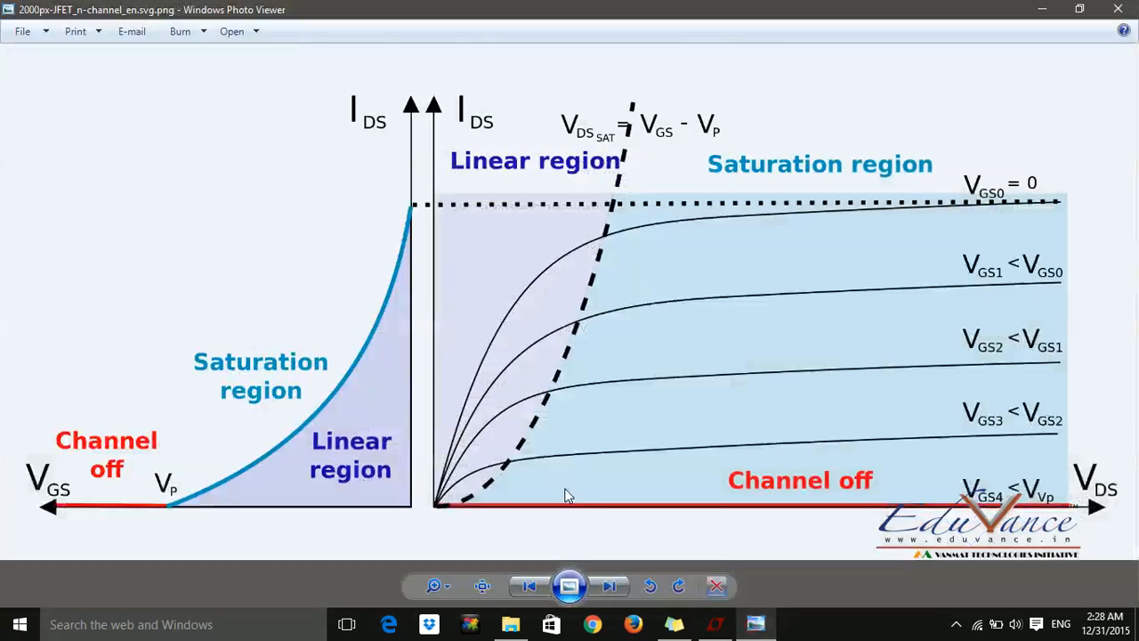
{"action": "mouse_move", "coordinate": [118, 485]}
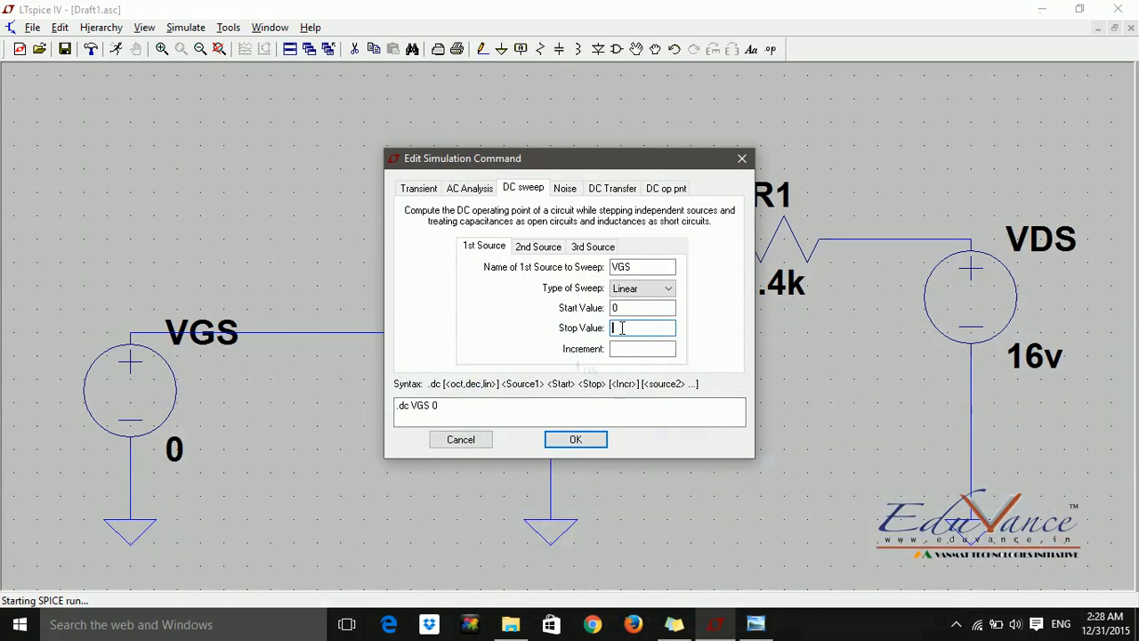
{"action": "type", "text": "-5"}
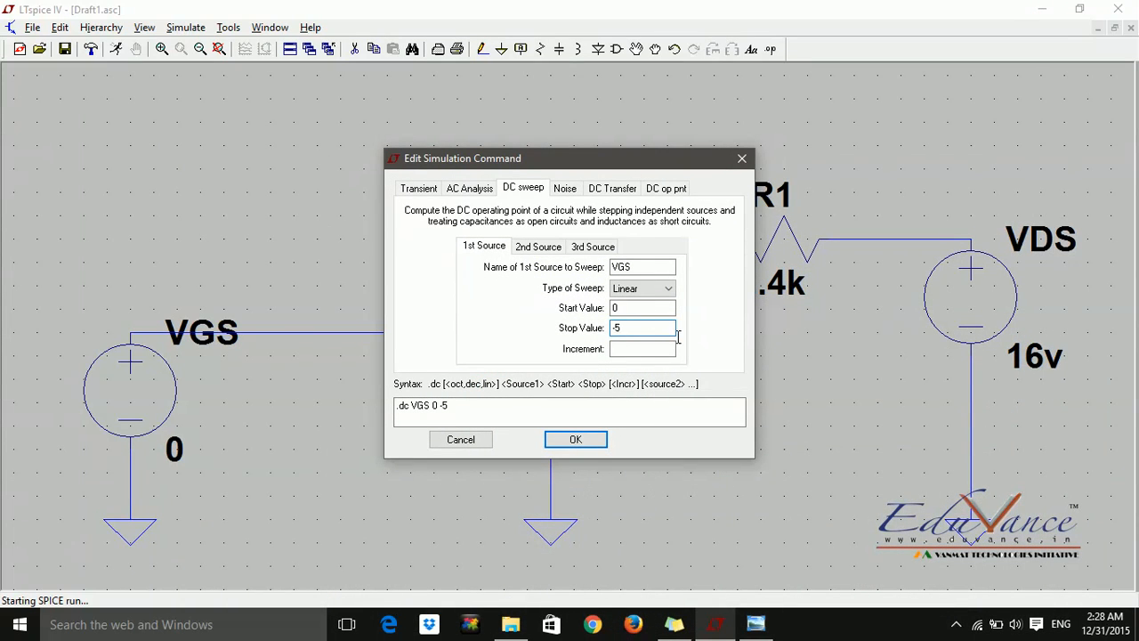
{"action": "type", "text": "0"}
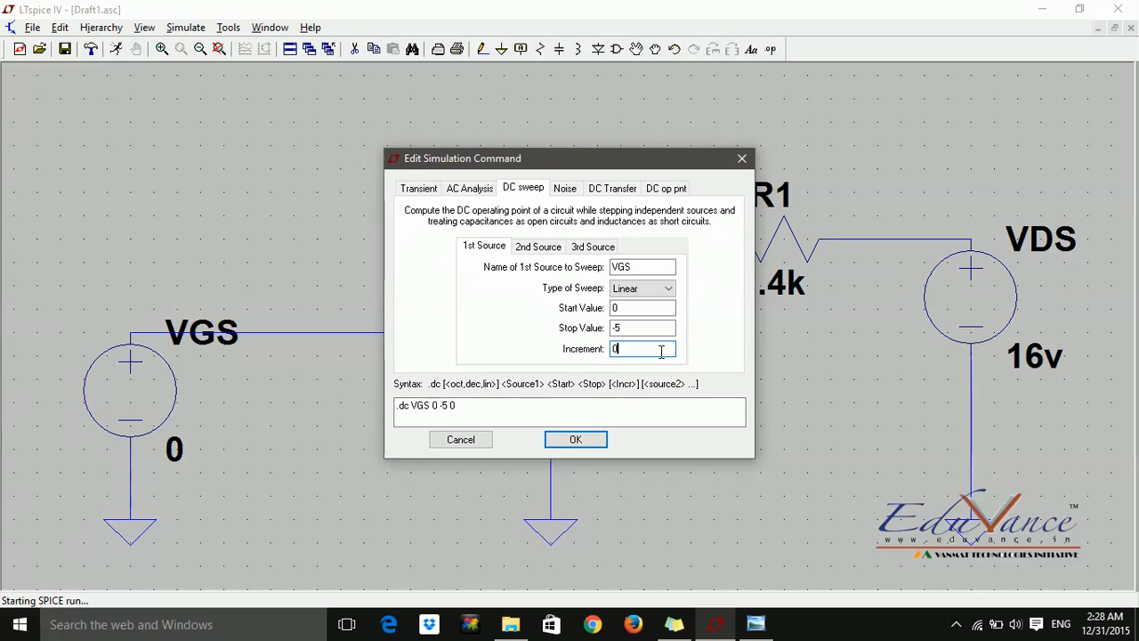
{"action": "type", "text": ".1"}
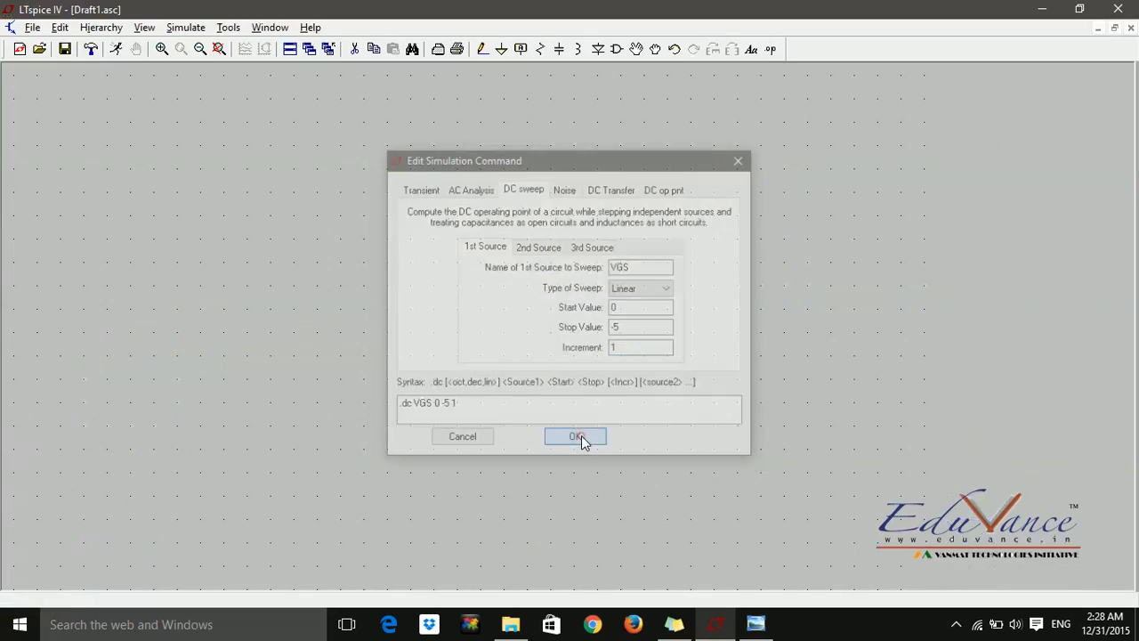
{"action": "left_click", "coordinate": [575, 436]}
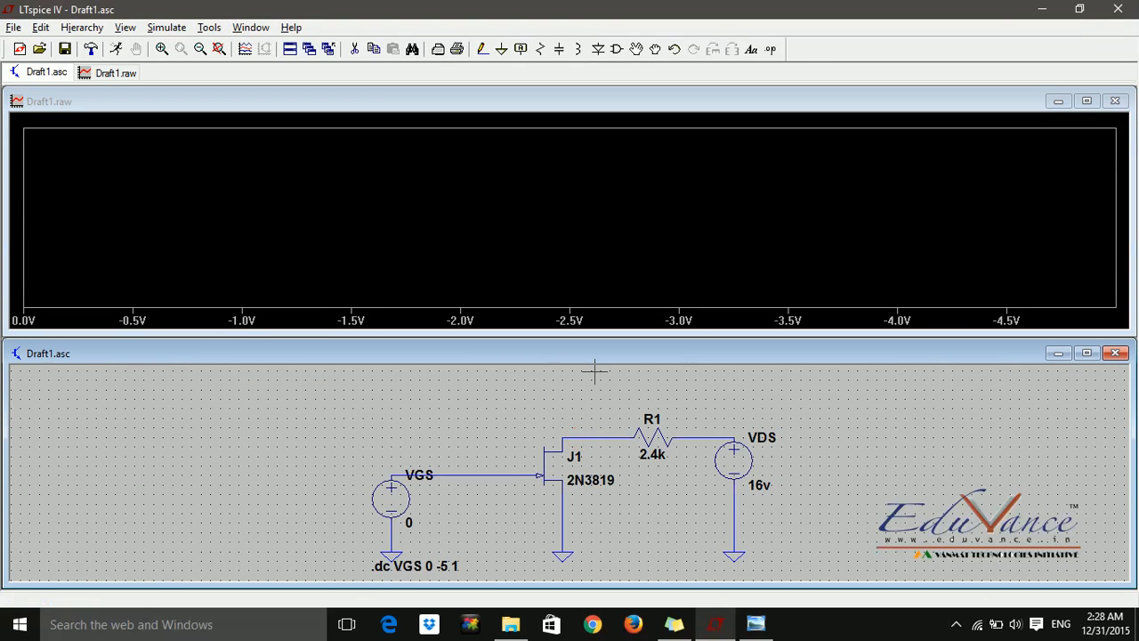
{"action": "mouse_move", "coordinate": [552, 451]}
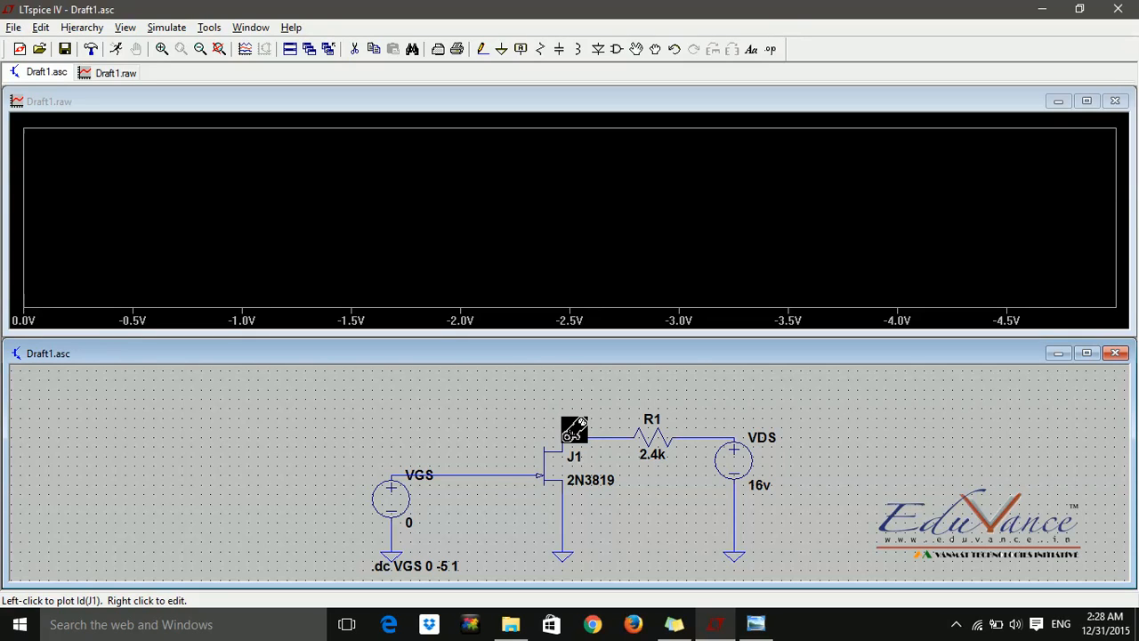
- Probe J1's drain to plot Id(J1) across the VGS sweep
{"action": "left_click", "coordinate": [574, 428]}
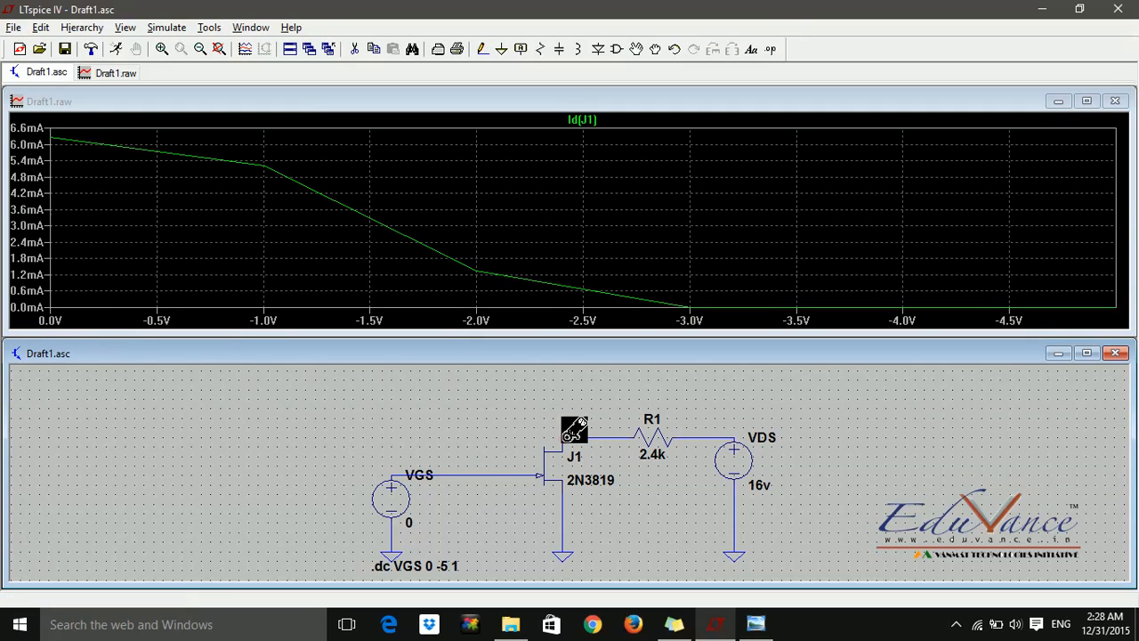
{"action": "mouse_move", "coordinate": [562, 418]}
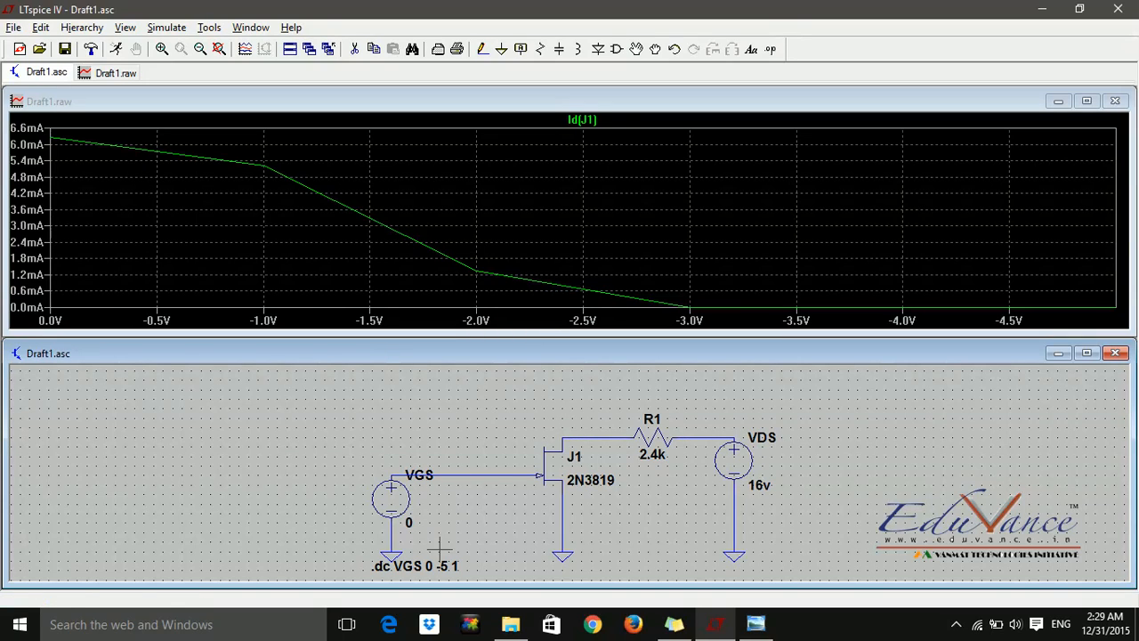
{"action": "mouse_move", "coordinate": [419, 567]}
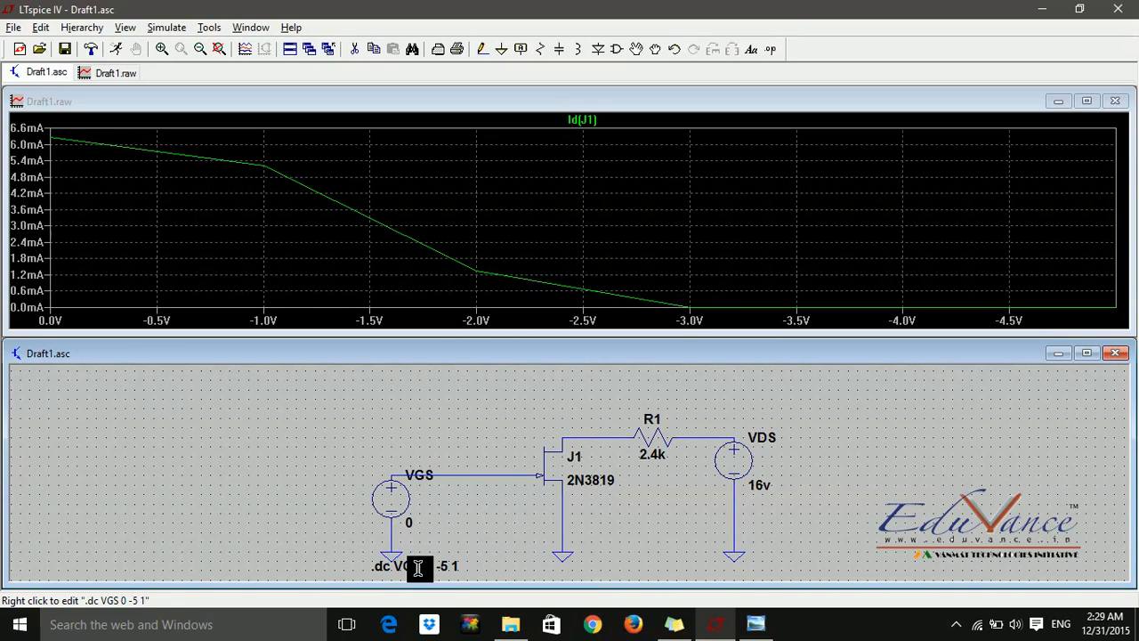
{"action": "mouse_move", "coordinate": [661, 383]}
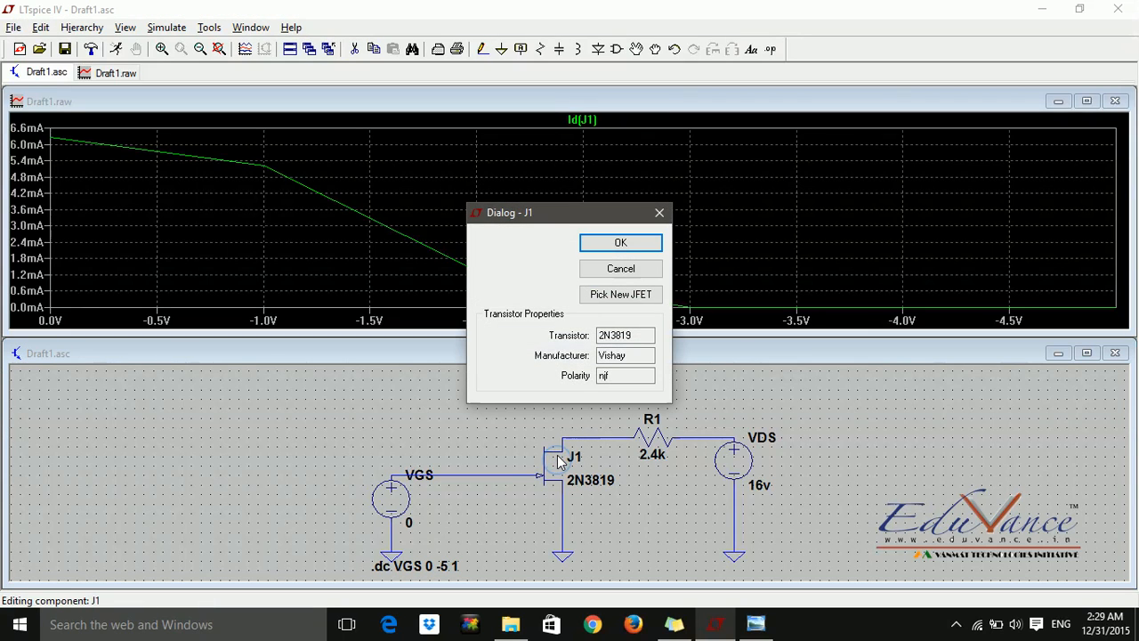
{"action": "mouse_move", "coordinate": [594, 318]}
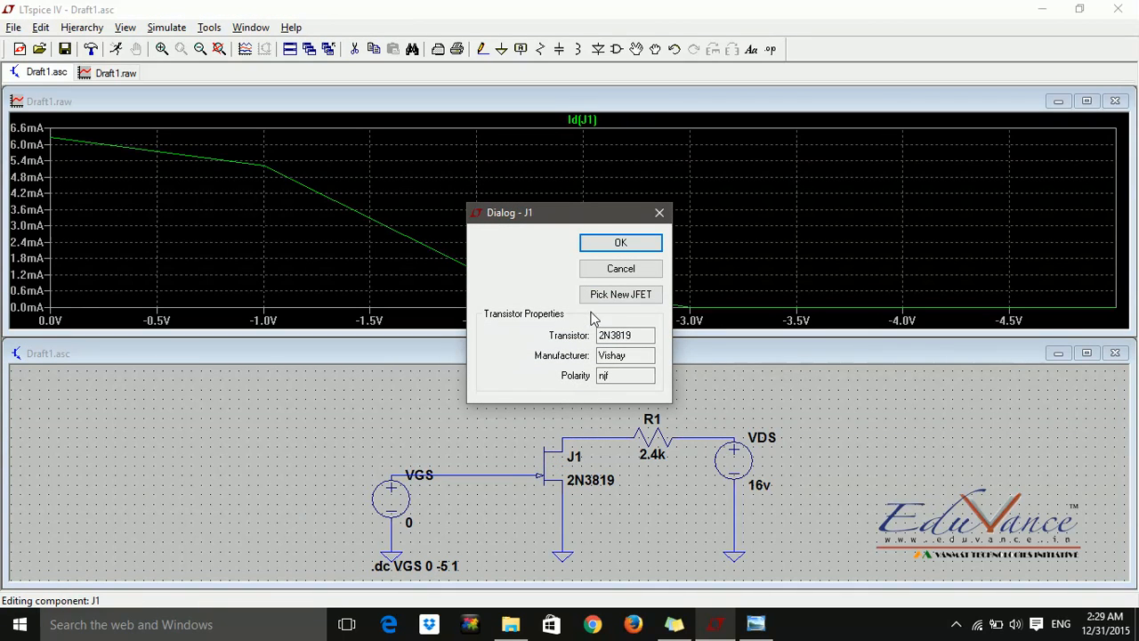
- Browse the JFET model list and its parameters, such as the 2N3819's Vto=-3, then cancel to keep the 2N3819
{"action": "left_click", "coordinate": [620, 293]}
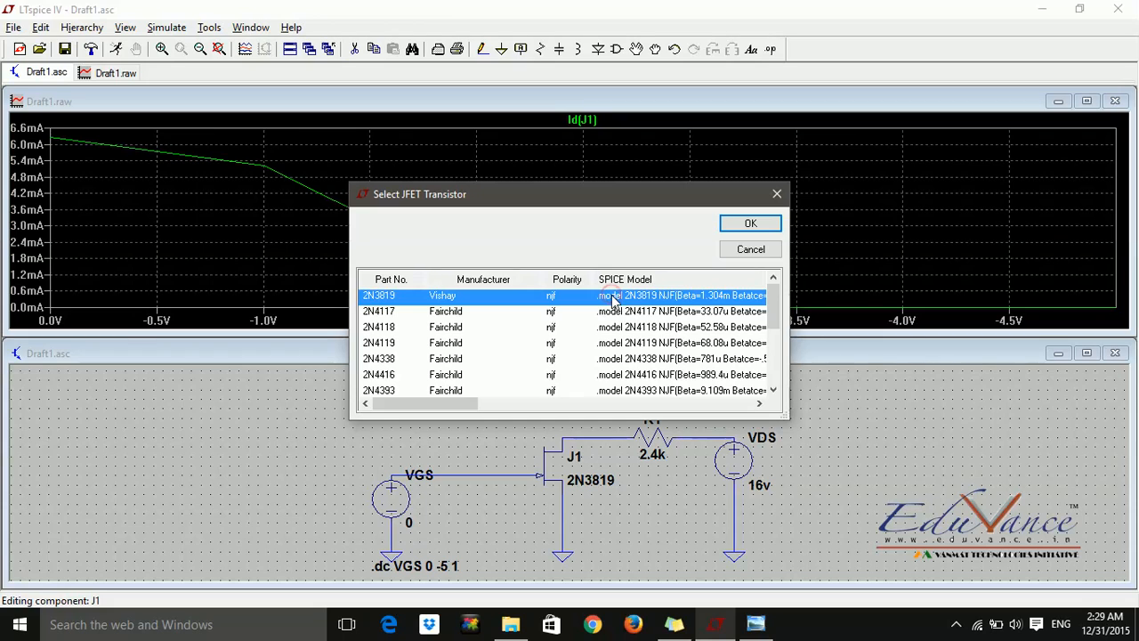
{"action": "mouse_move", "coordinate": [516, 307]}
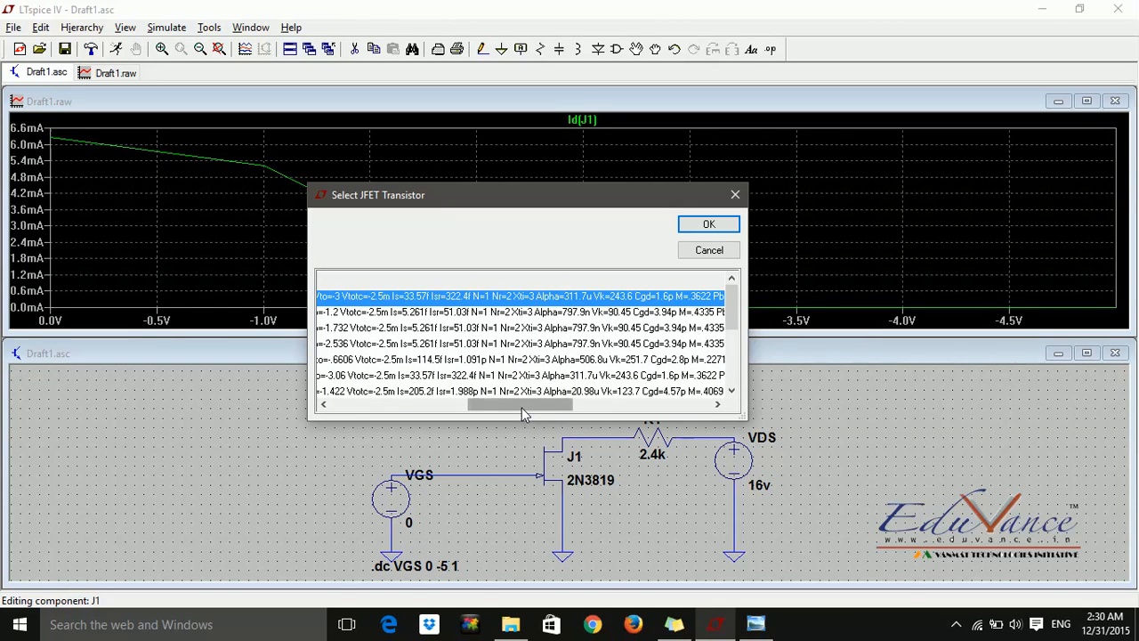
{"action": "left_click_drag", "start_coordinate": [521, 404], "coordinate": [502, 404]}
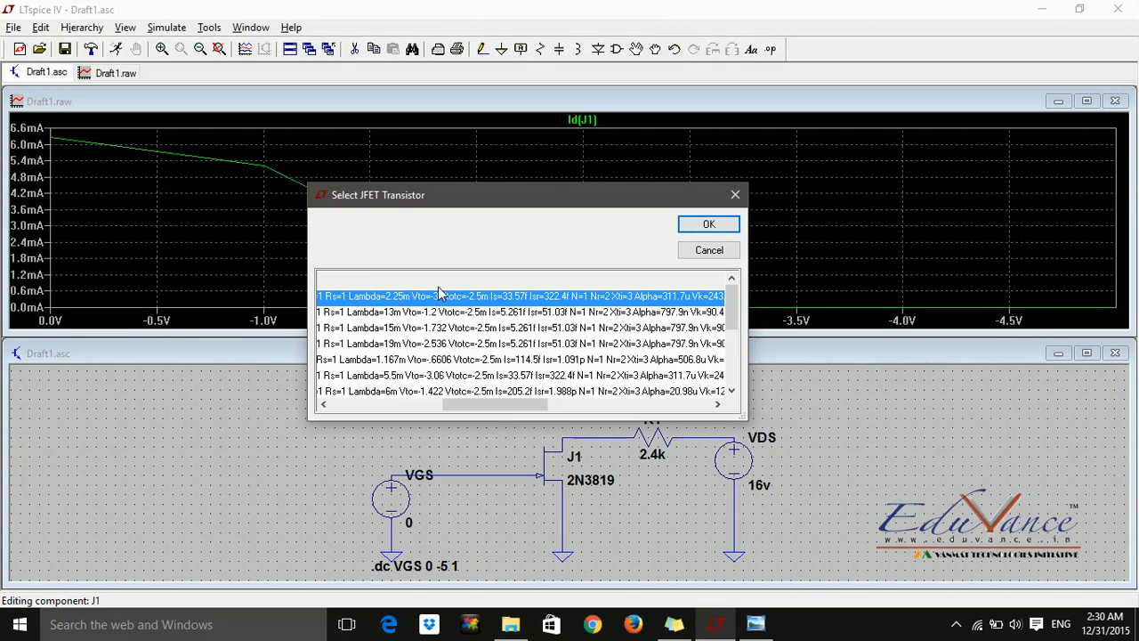
{"action": "mouse_move", "coordinate": [412, 286]}
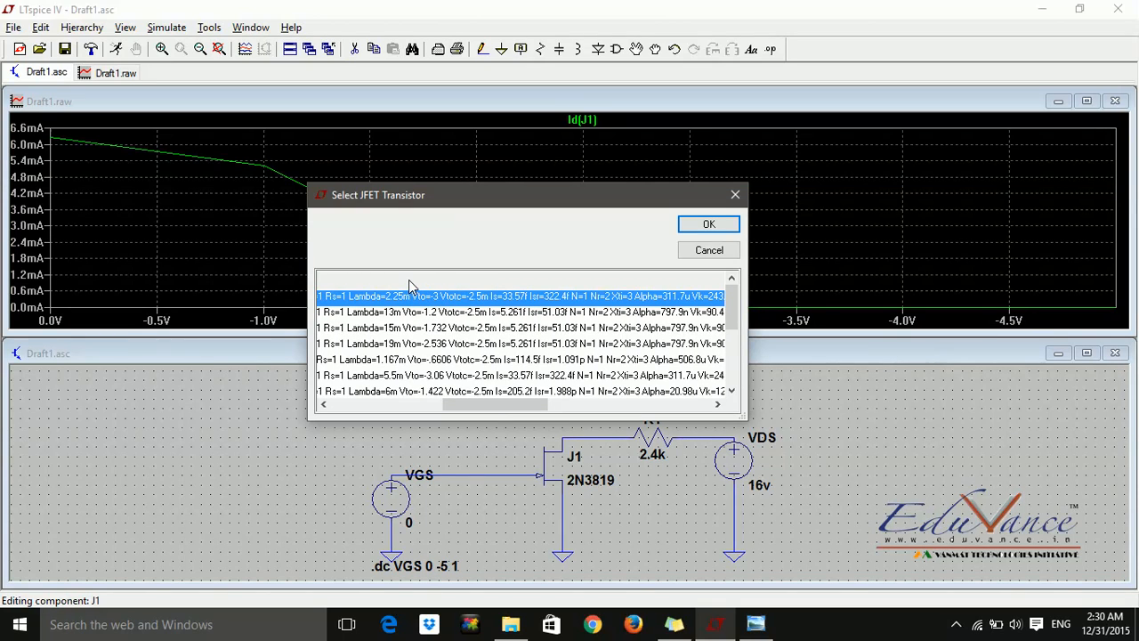
{"action": "scroll", "scroll_direction": "down", "scroll_amount": 3}
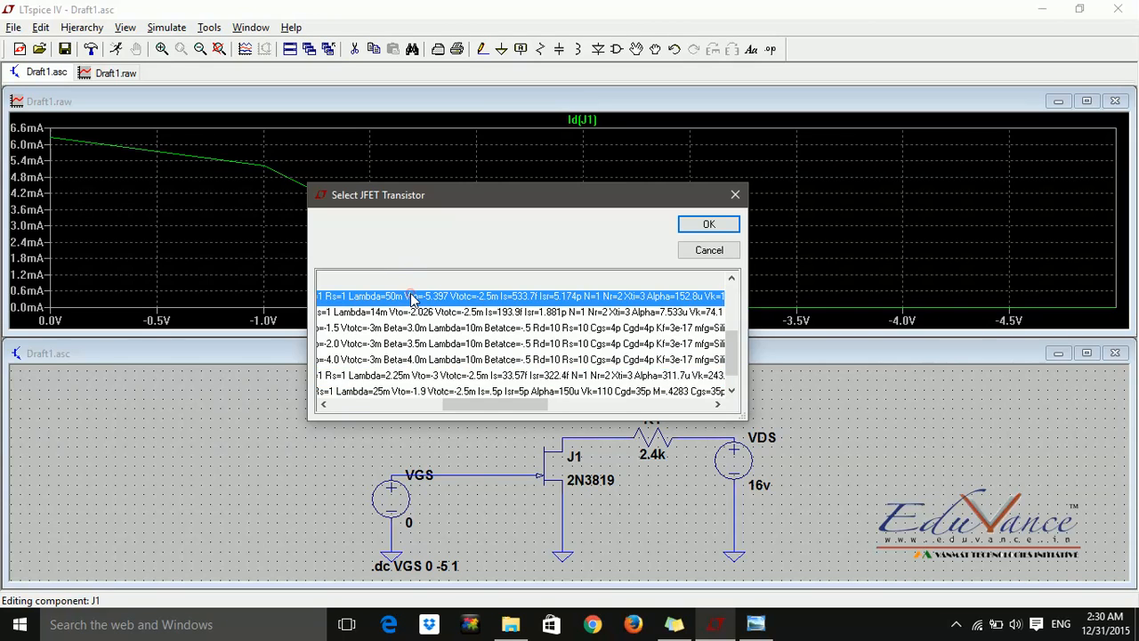
{"action": "left_click", "coordinate": [709, 223]}
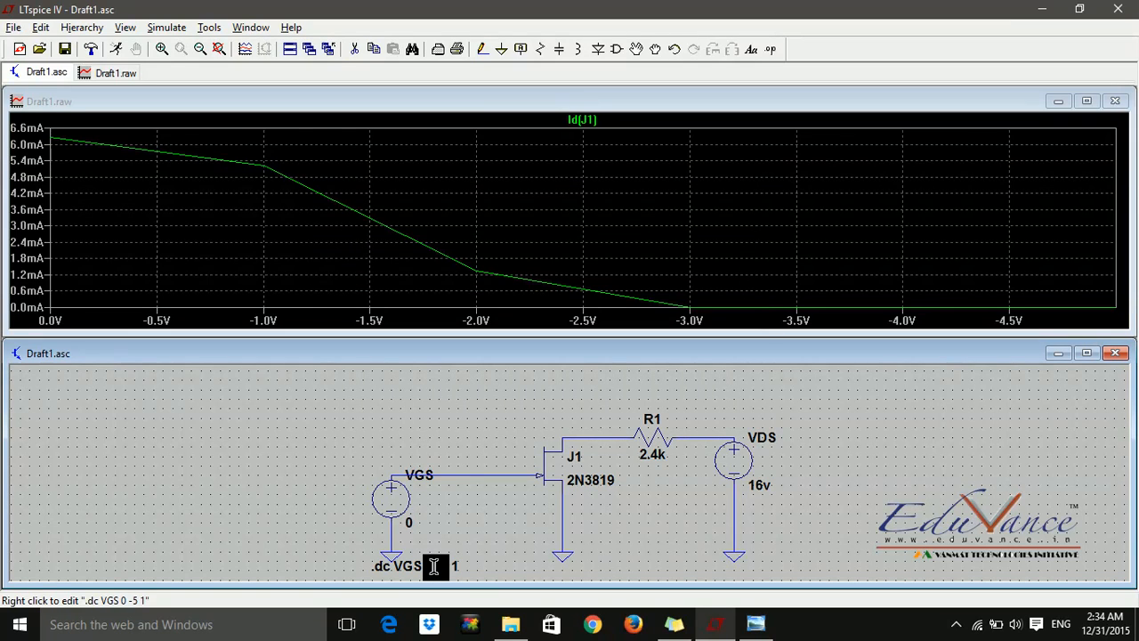
- Change the VGS sweep increment to 0.1 and rerun, then refine it to 0.01
{"action": "double_click", "coordinate": [396, 565]}
{"action": "type", "text": "0"}
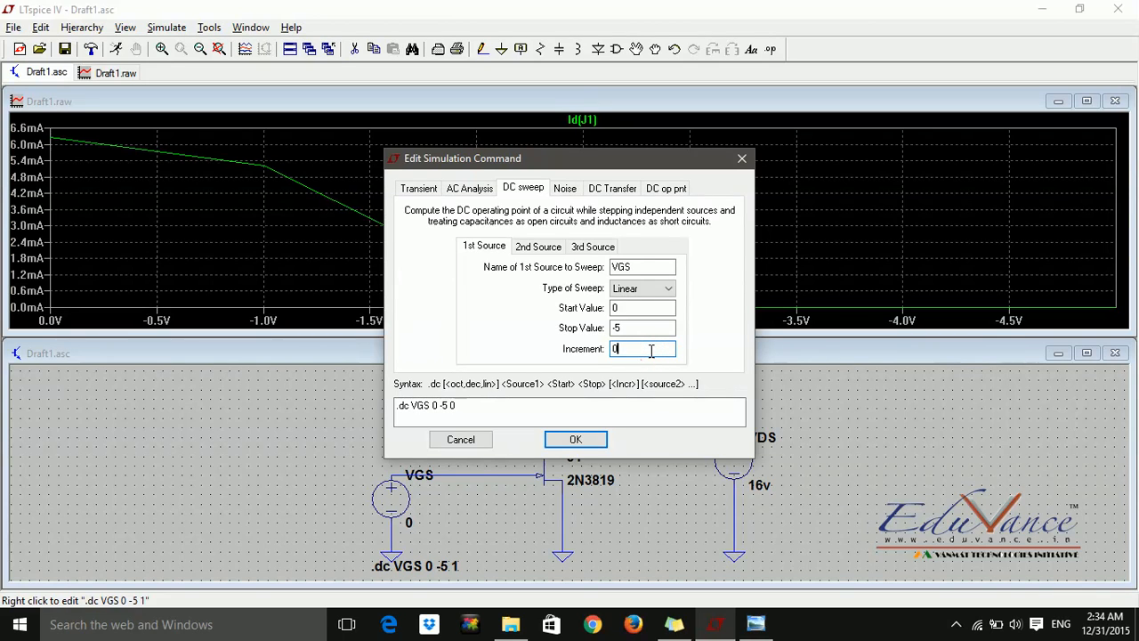
{"action": "type", "text": ".1"}
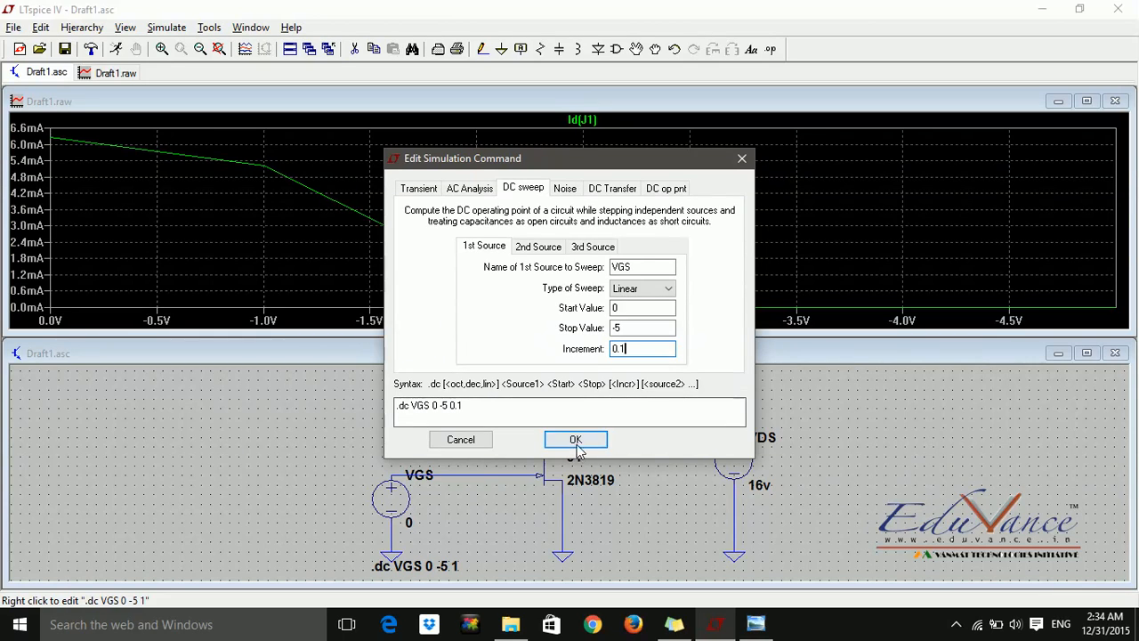
{"action": "left_click", "coordinate": [576, 438]}
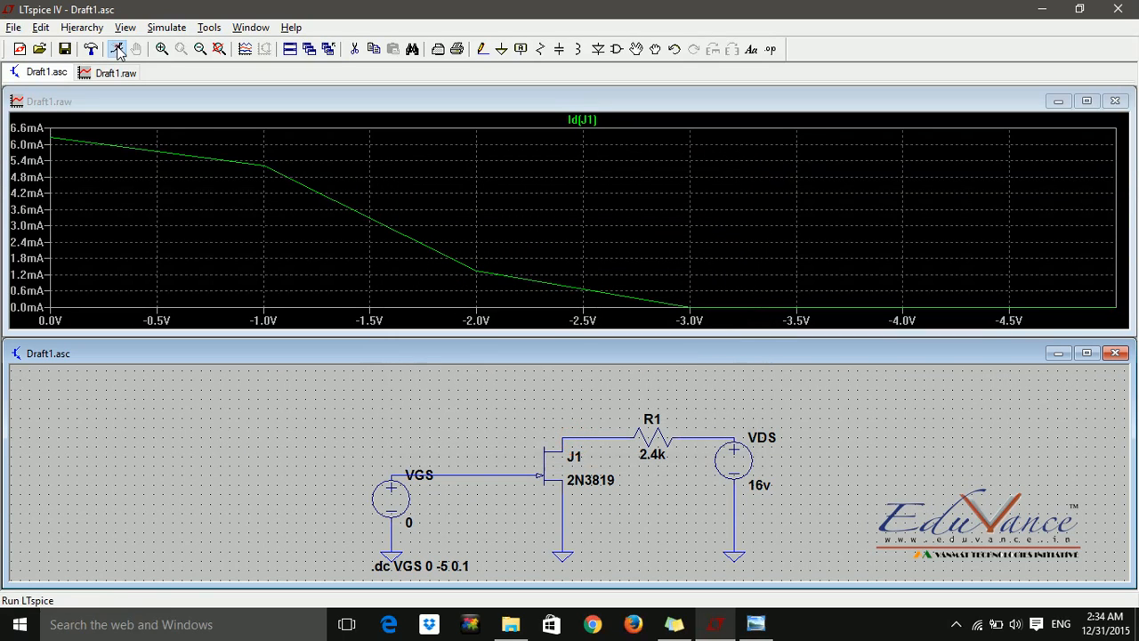
{"action": "left_click", "coordinate": [118, 49]}
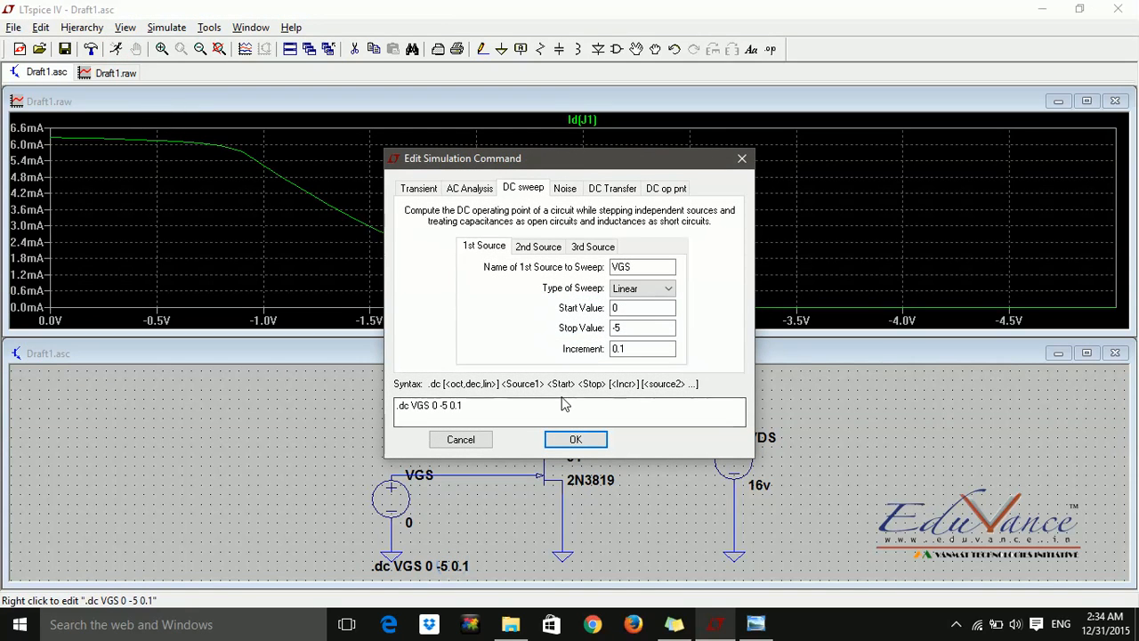
{"action": "left_click", "coordinate": [551, 405]}
{"action": "type", "text": "0.01"}
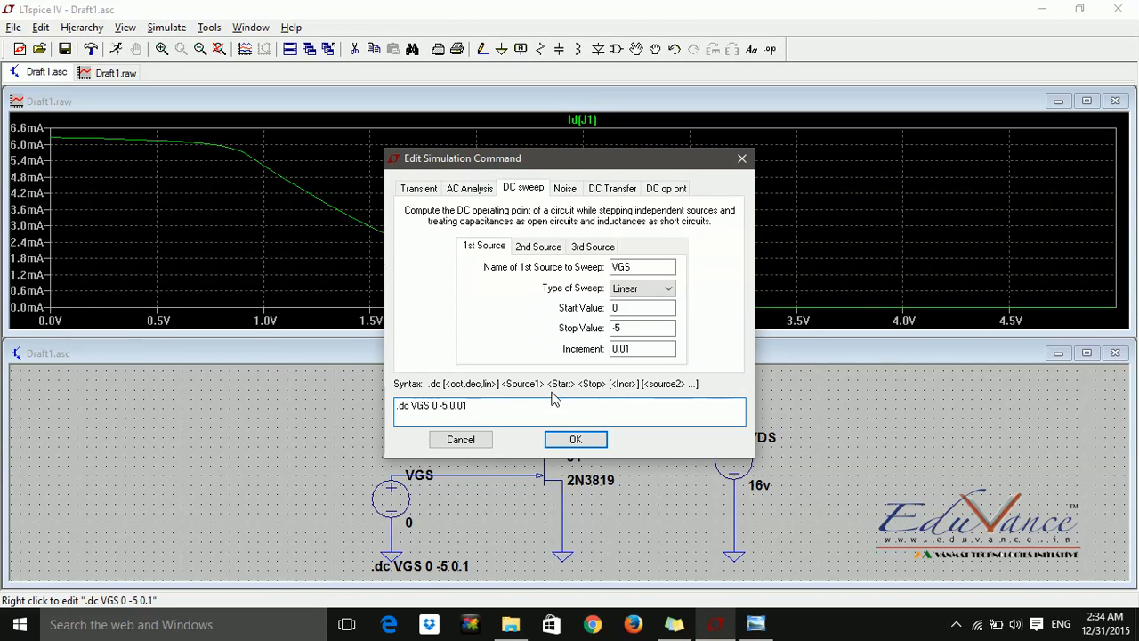
{"action": "left_click", "coordinate": [575, 438]}
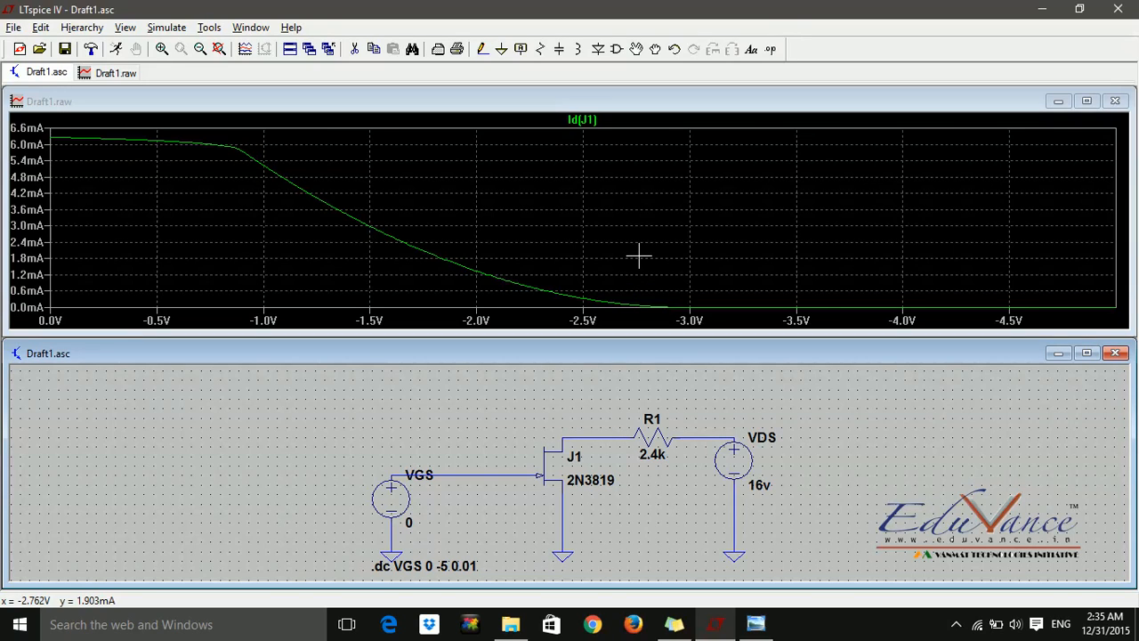
{"action": "mouse_move", "coordinate": [636, 271]}
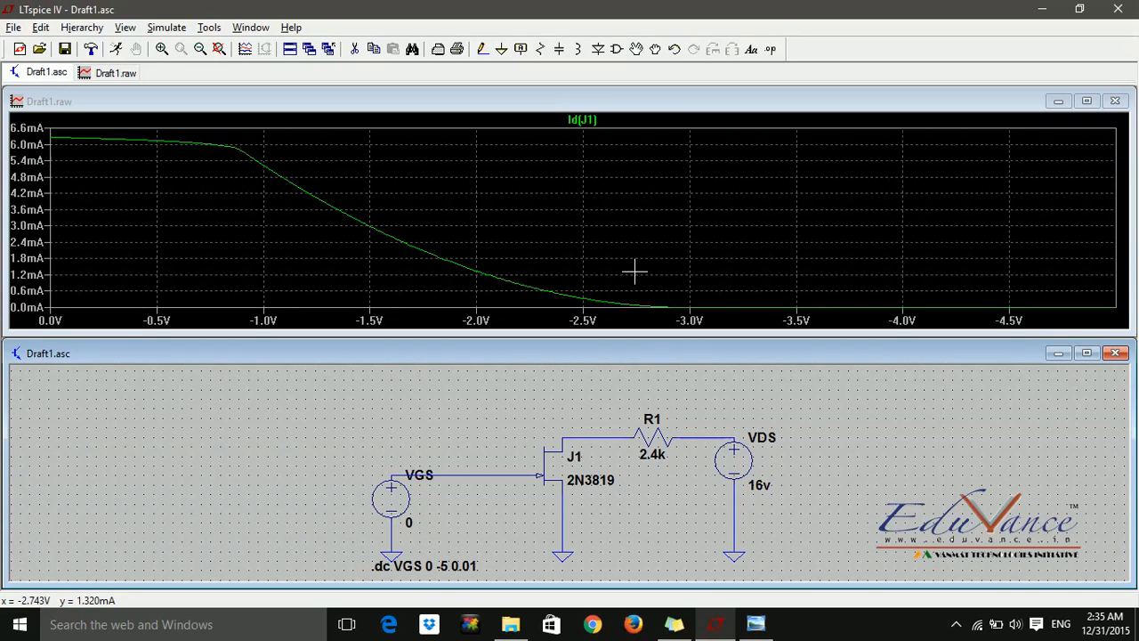
{"action": "mouse_move", "coordinate": [634, 265]}
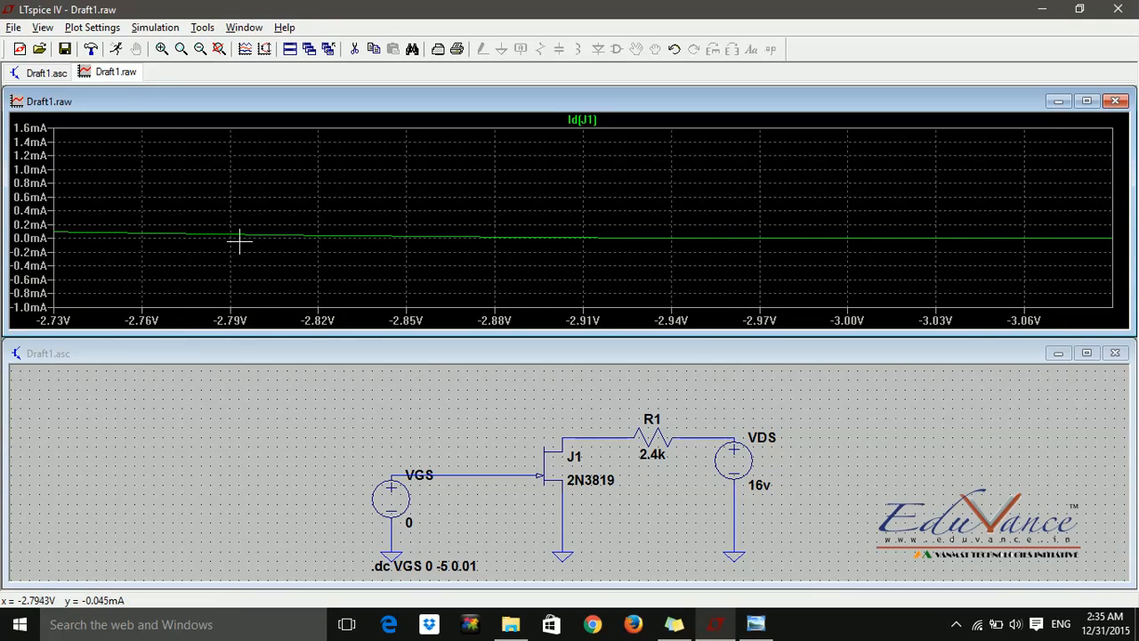
{"action": "mouse_move", "coordinate": [418, 237]}
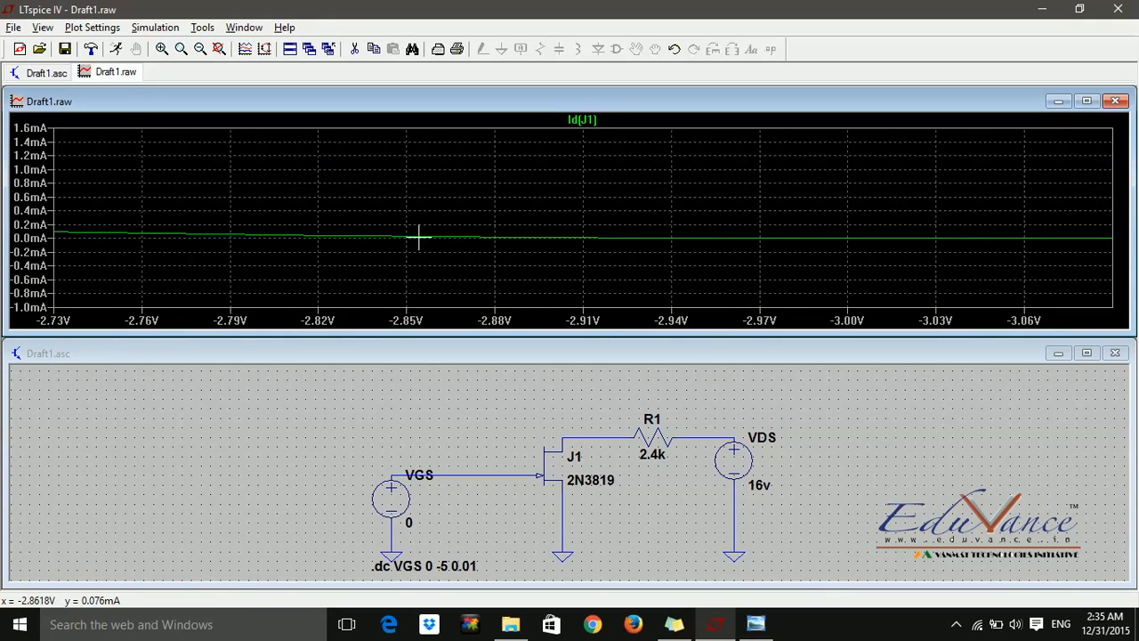
{"action": "mouse_move", "coordinate": [608, 237]}
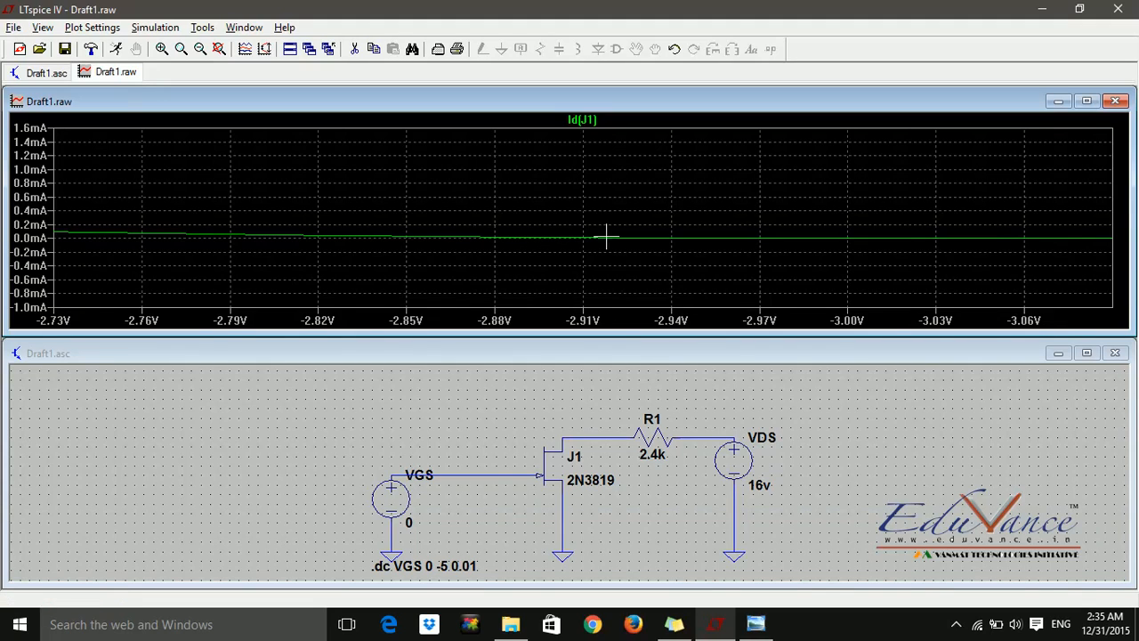
{"action": "mouse_move", "coordinate": [605, 240]}
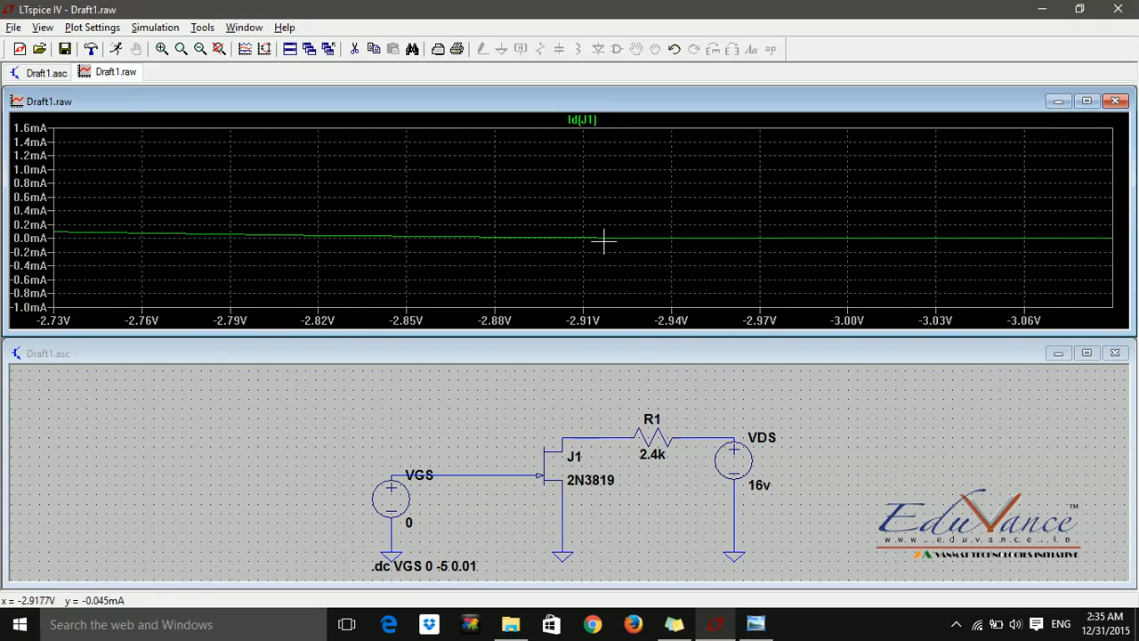
{"action": "mouse_move", "coordinate": [600, 239]}
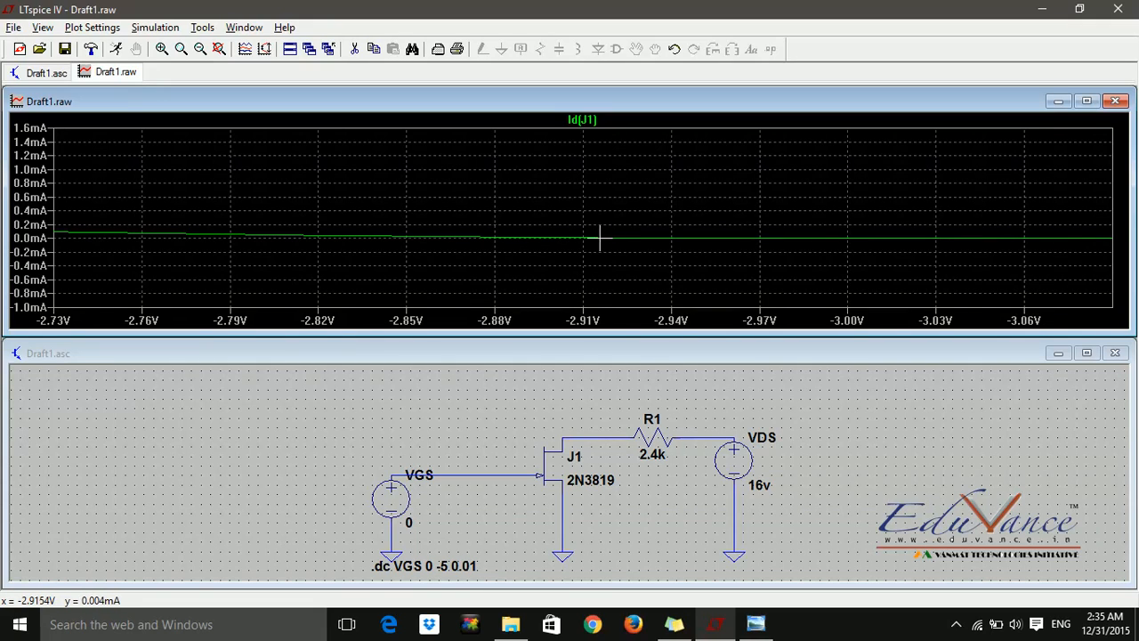
{"action": "mouse_move", "coordinate": [594, 238]}
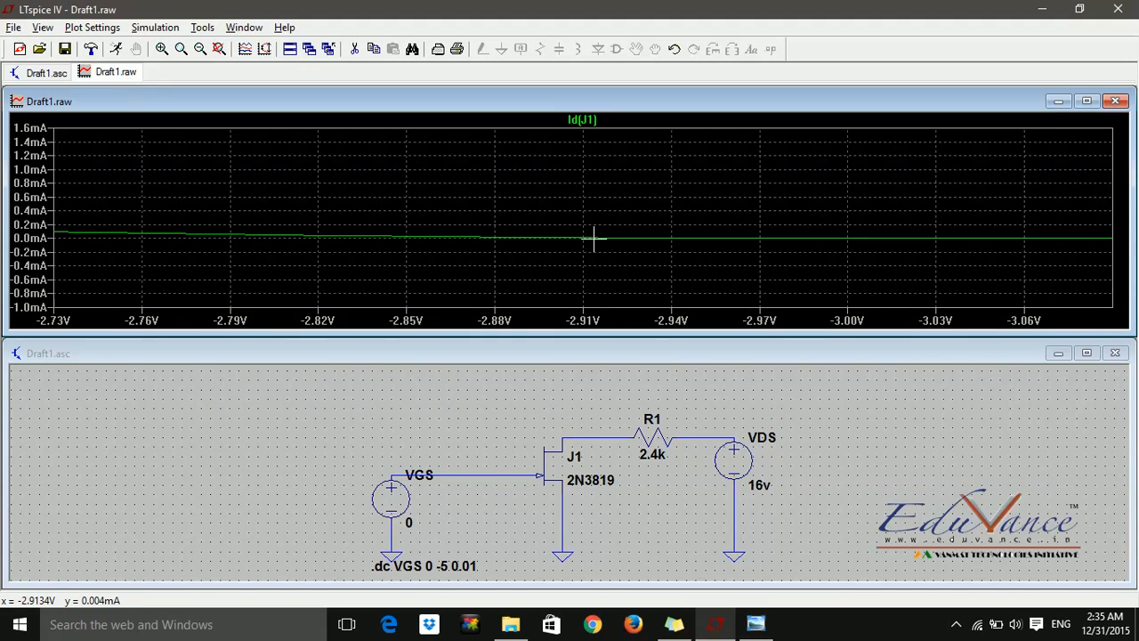
{"action": "mouse_move", "coordinate": [612, 248]}
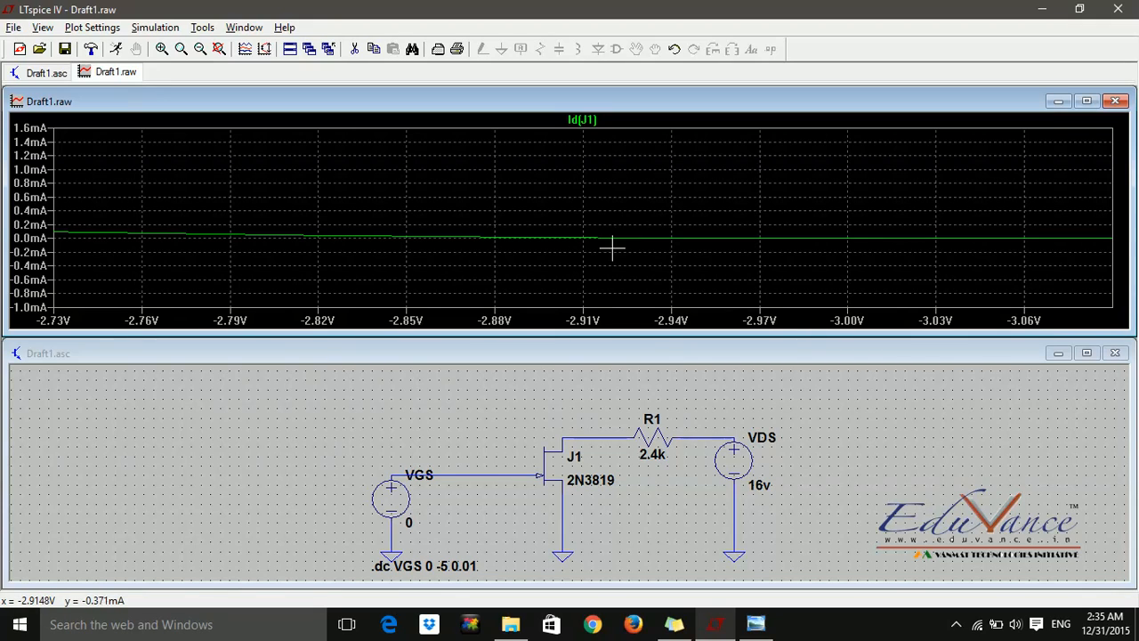
{"action": "mouse_move", "coordinate": [594, 260]}
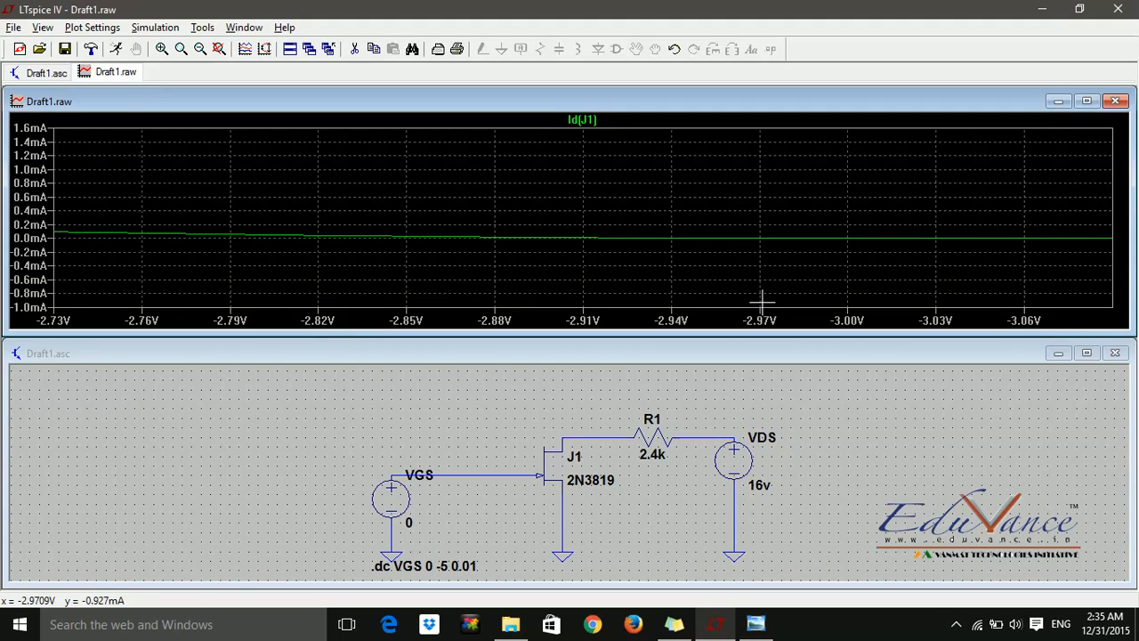
{"action": "mouse_move", "coordinate": [845, 248]}
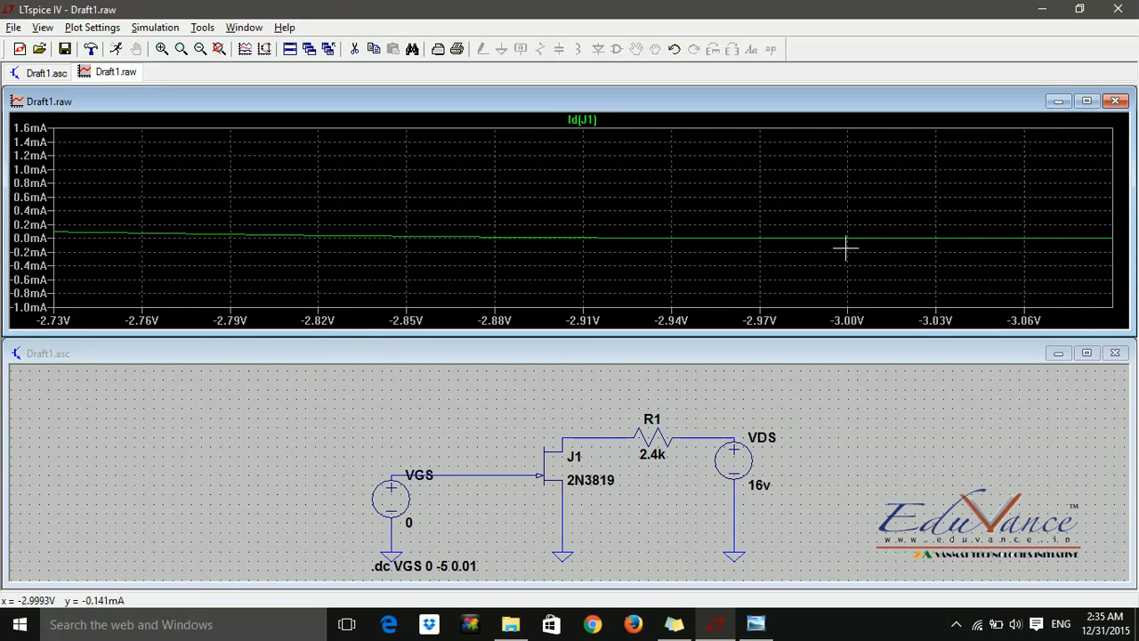
{"action": "mouse_move", "coordinate": [639, 317]}
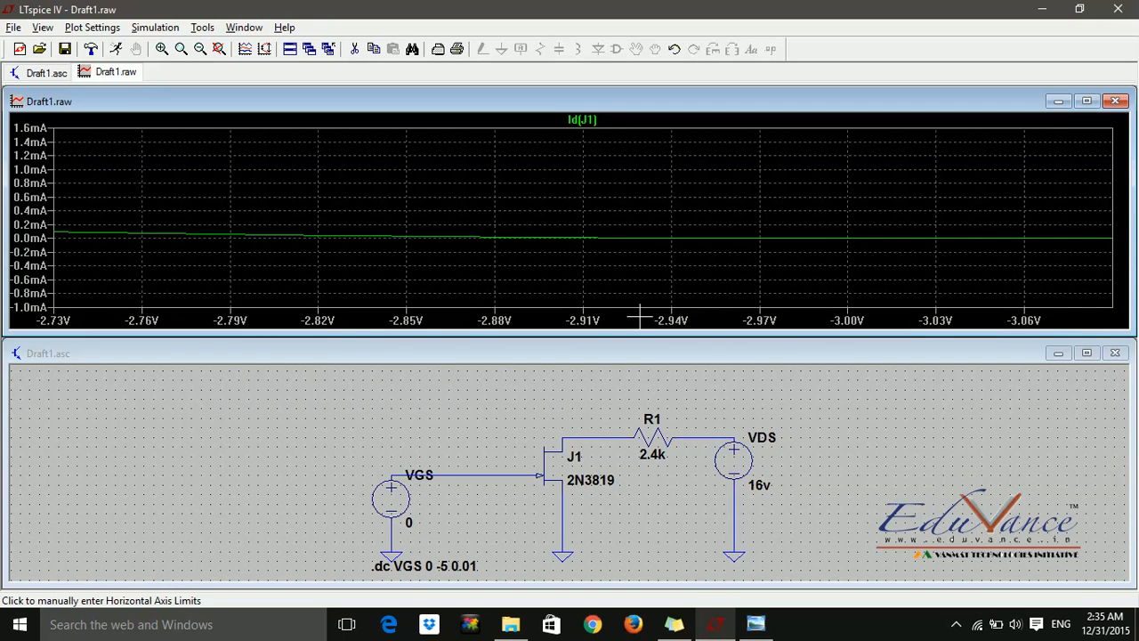
{"action": "mouse_move", "coordinate": [229, 171]}
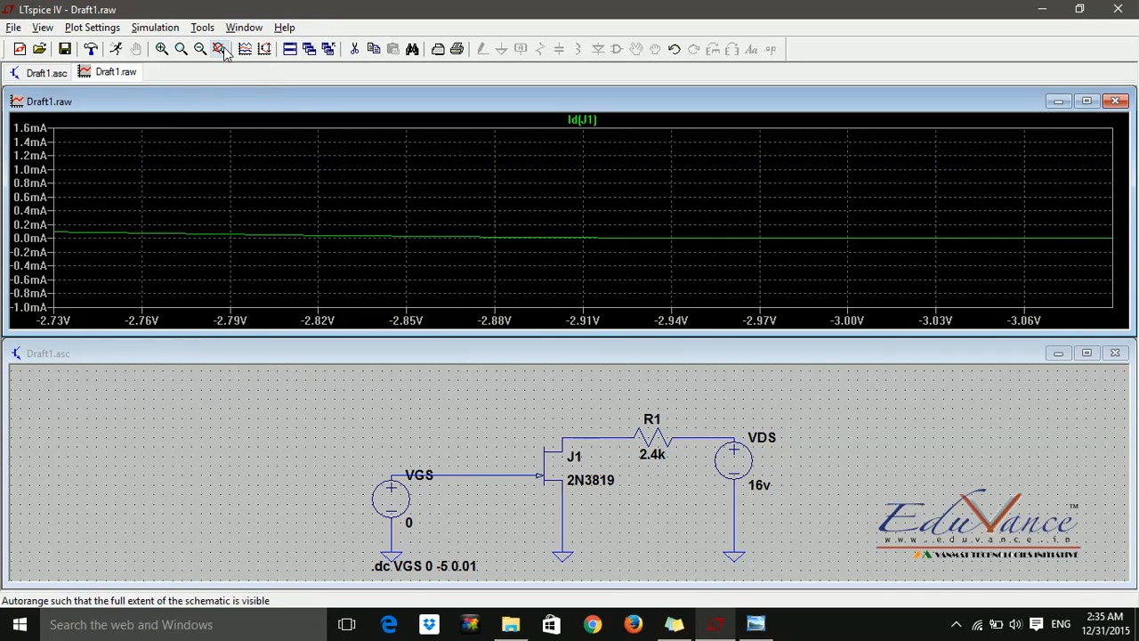
{"action": "mouse_move", "coordinate": [218, 49]}
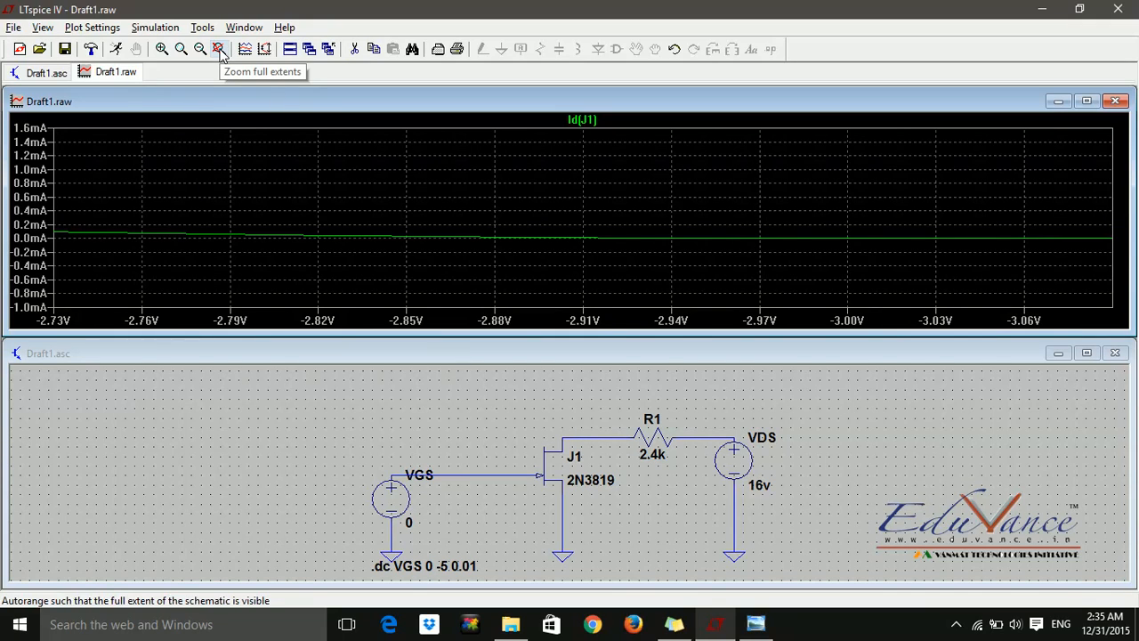
{"action": "left_click", "coordinate": [218, 49]}
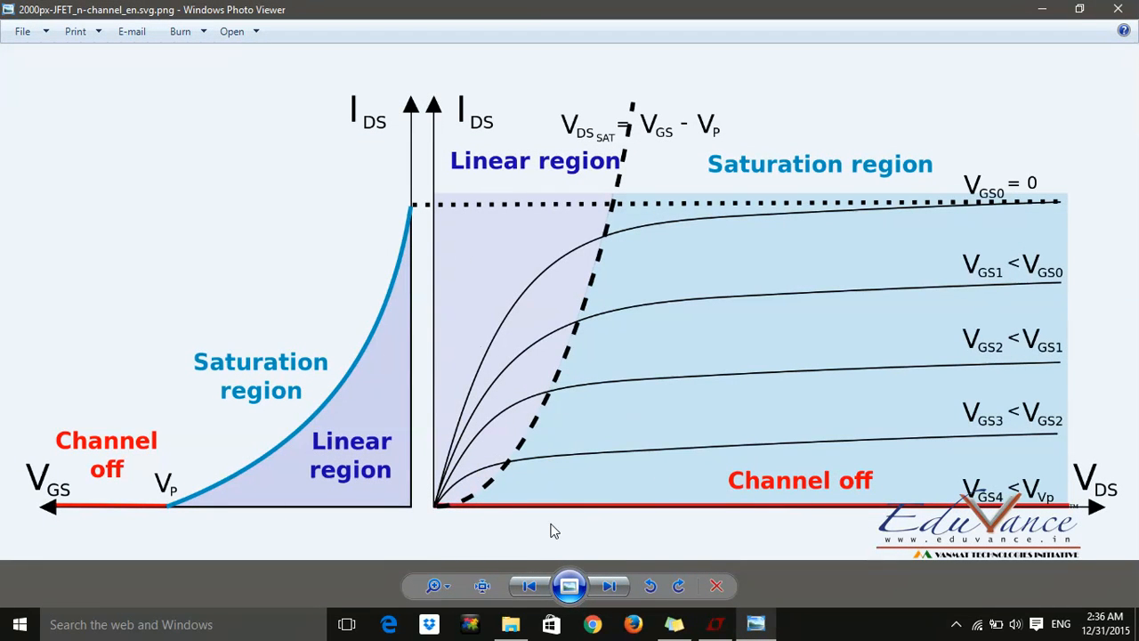
{"action": "mouse_move", "coordinate": [1094, 498]}
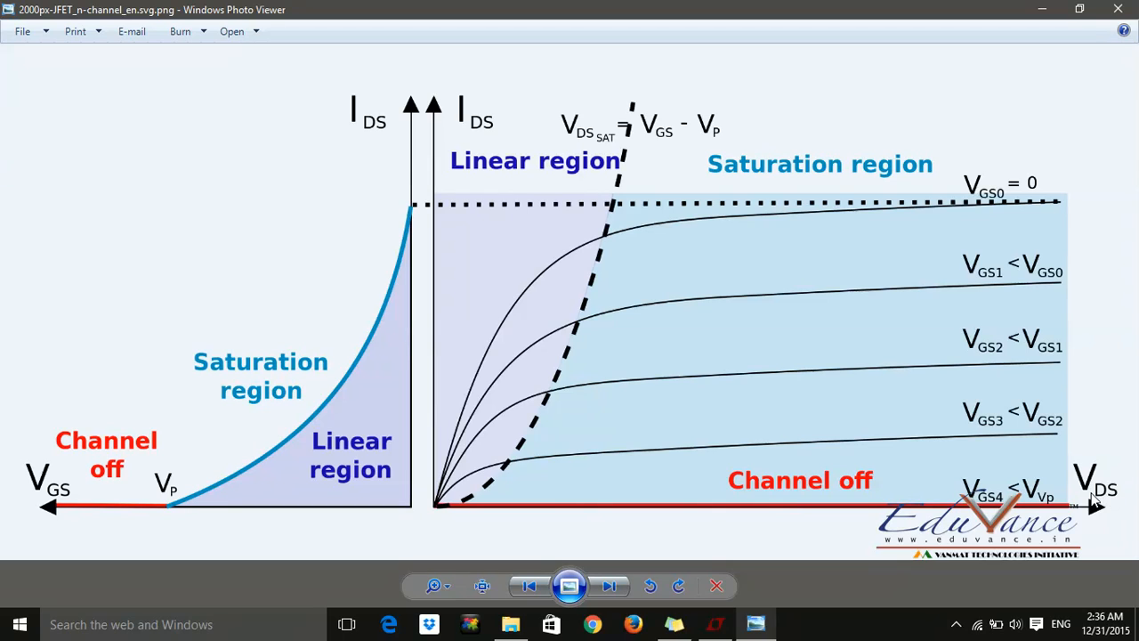
{"action": "mouse_move", "coordinate": [449, 183]}
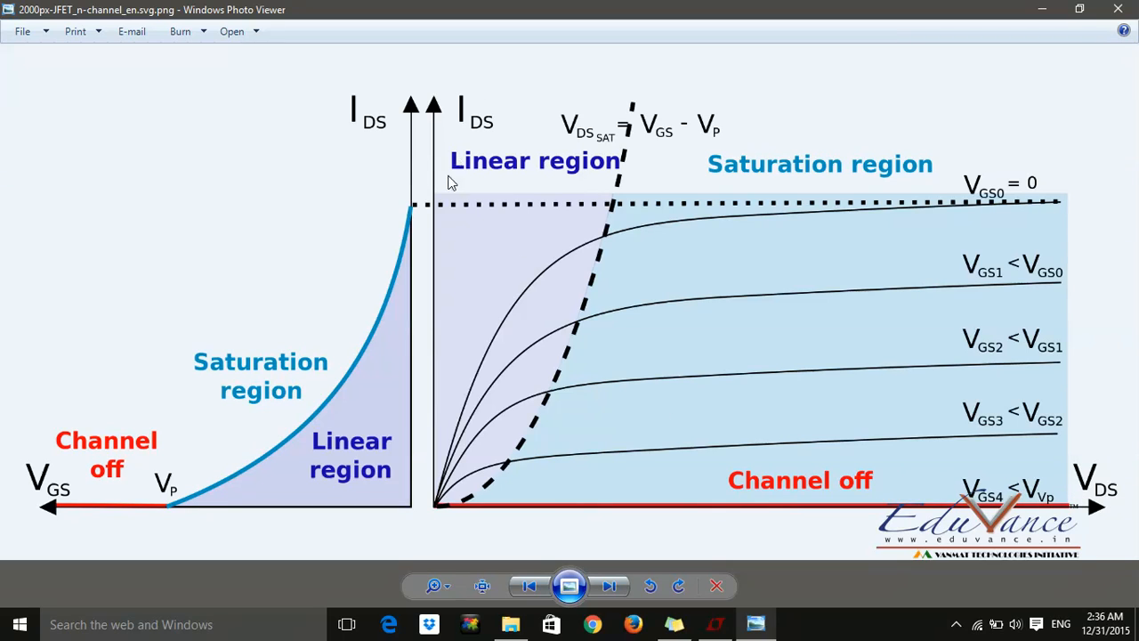
{"action": "mouse_move", "coordinate": [972, 321]}
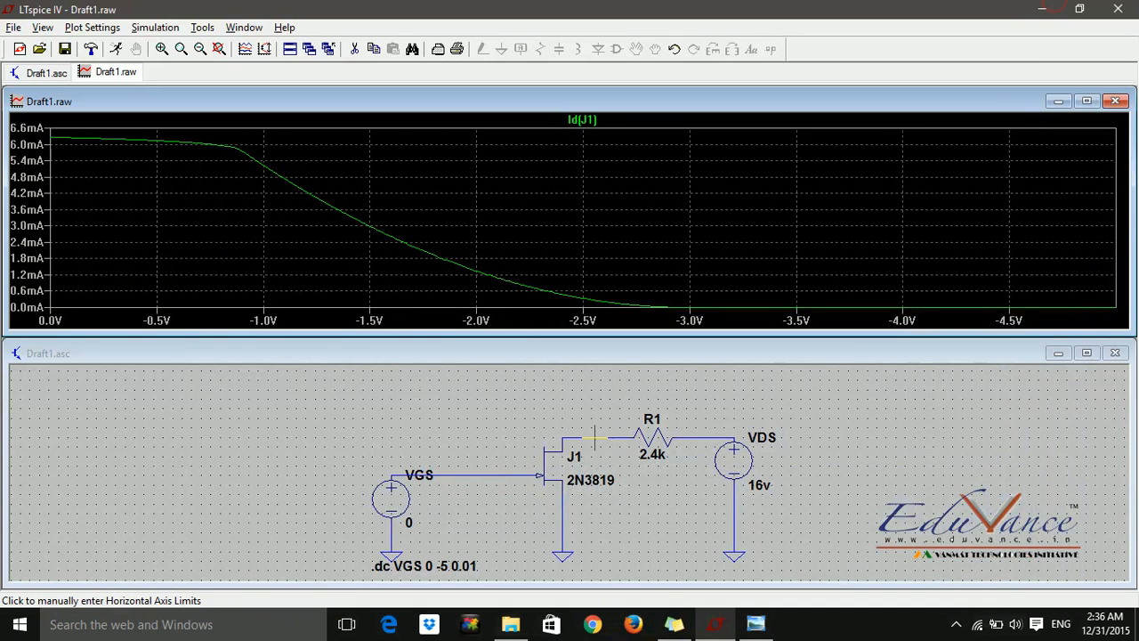
{"action": "mouse_move", "coordinate": [175, 360]}
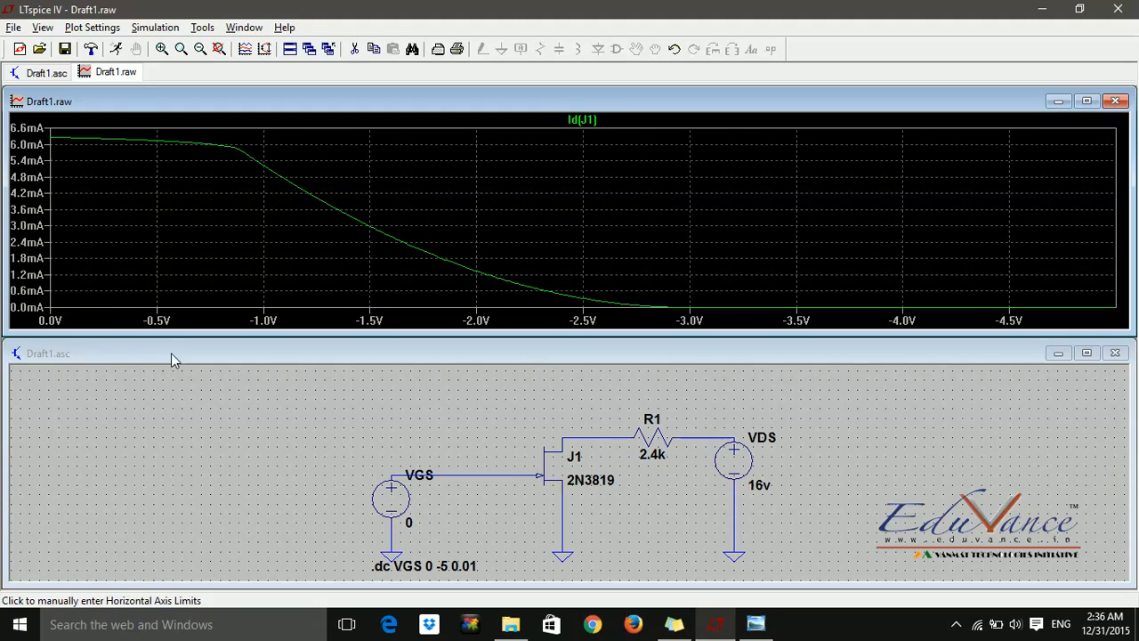
{"action": "mouse_move", "coordinate": [55, 276]}
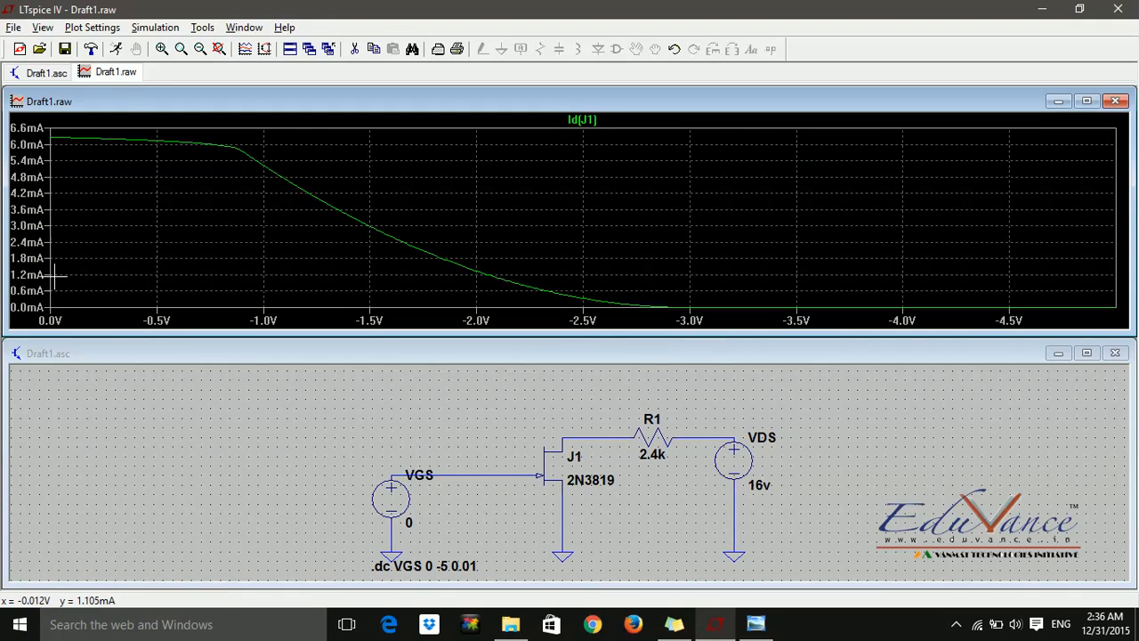
{"action": "mouse_move", "coordinate": [460, 282]}
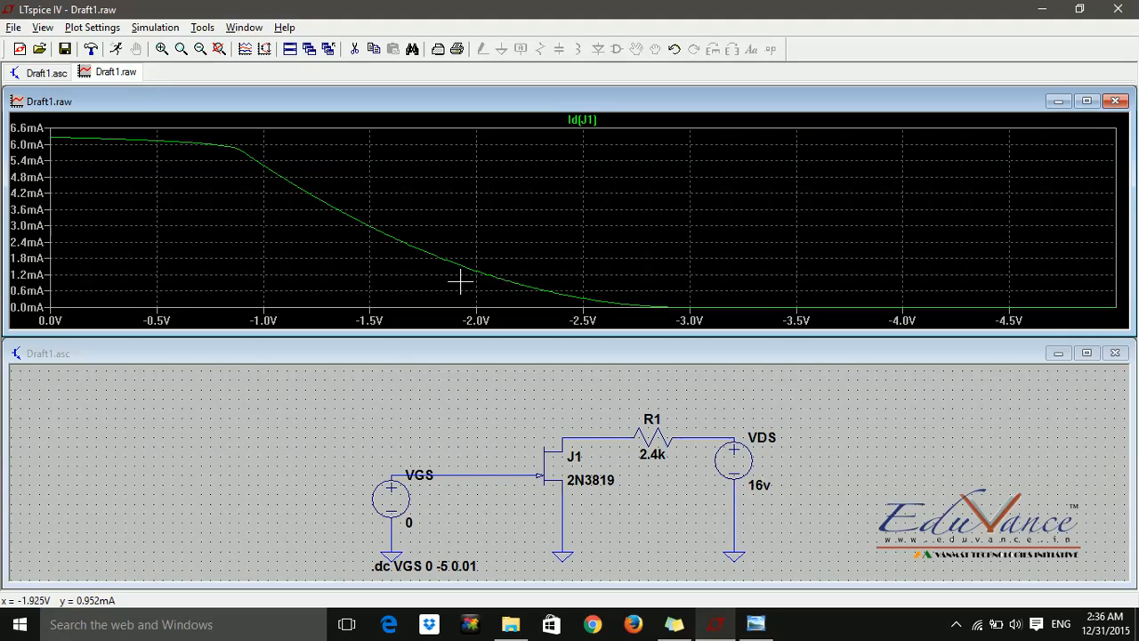
{"action": "mouse_move", "coordinate": [472, 275]}
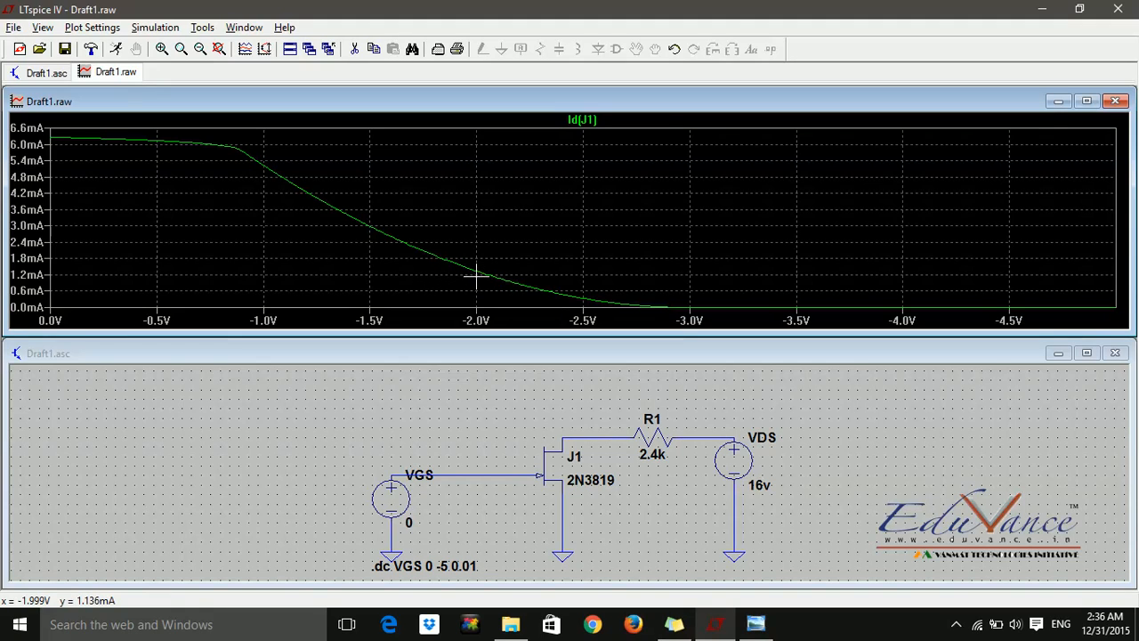
{"action": "mouse_move", "coordinate": [223, 284]}
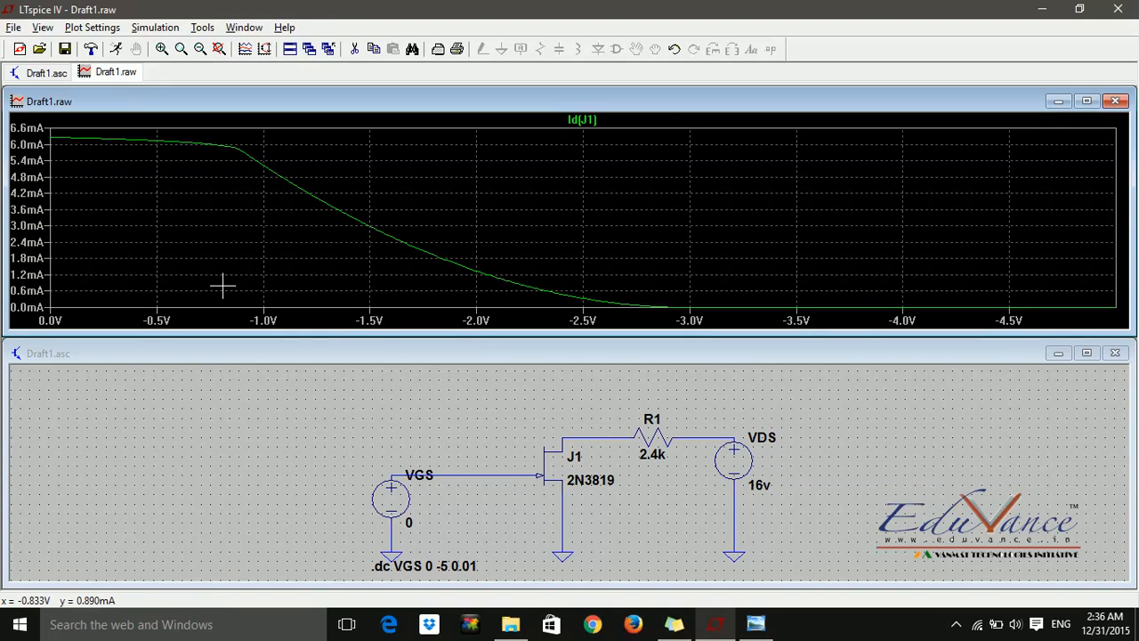
{"action": "mouse_move", "coordinate": [94, 251]}
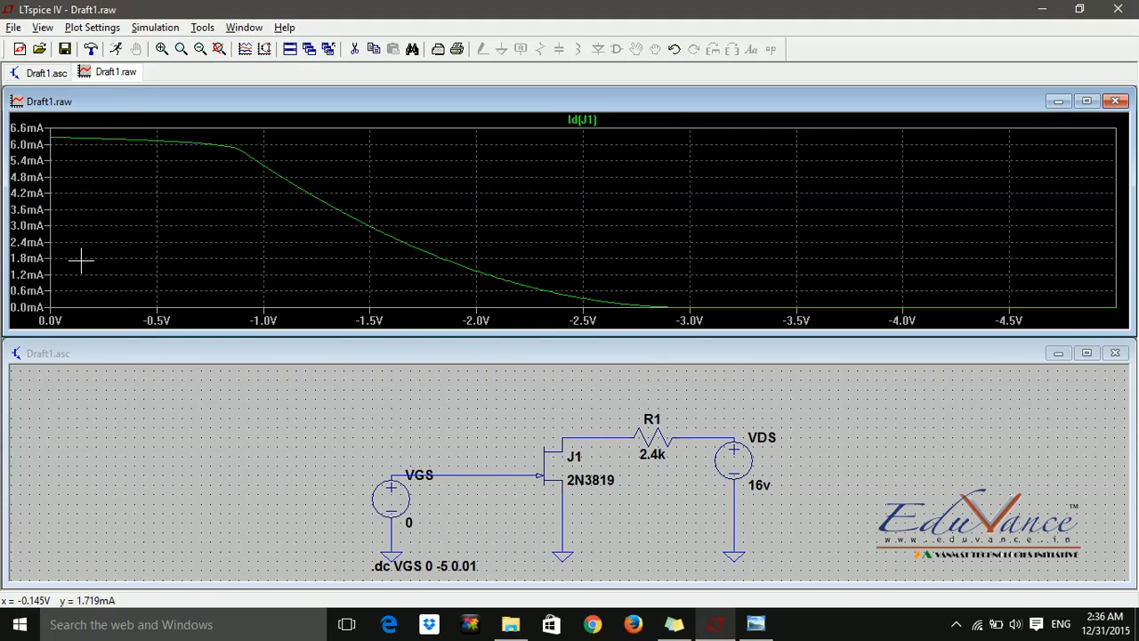
{"action": "mouse_move", "coordinate": [414, 260]}
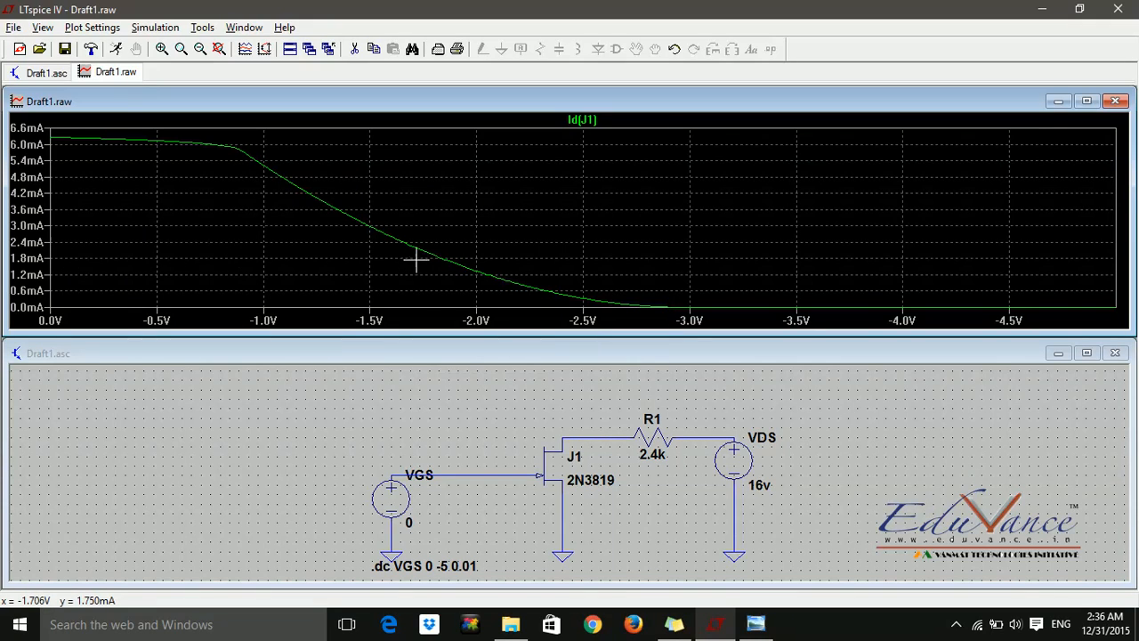
{"action": "mouse_move", "coordinate": [441, 259]}
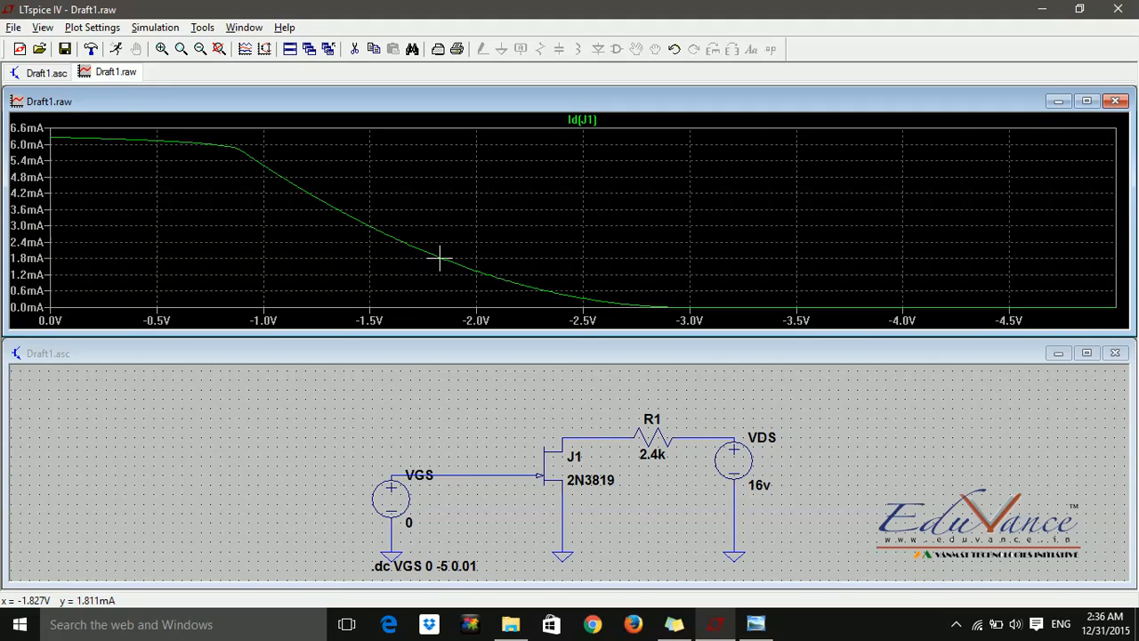
{"action": "mouse_move", "coordinate": [430, 259]}
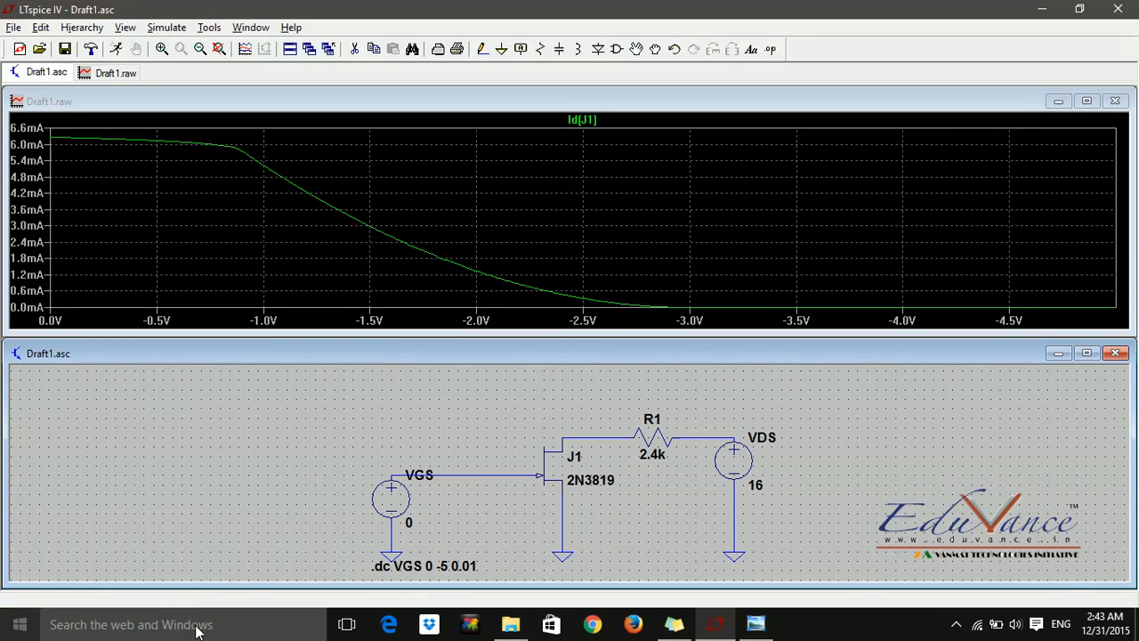
{"action": "mouse_move", "coordinate": [421, 496]}
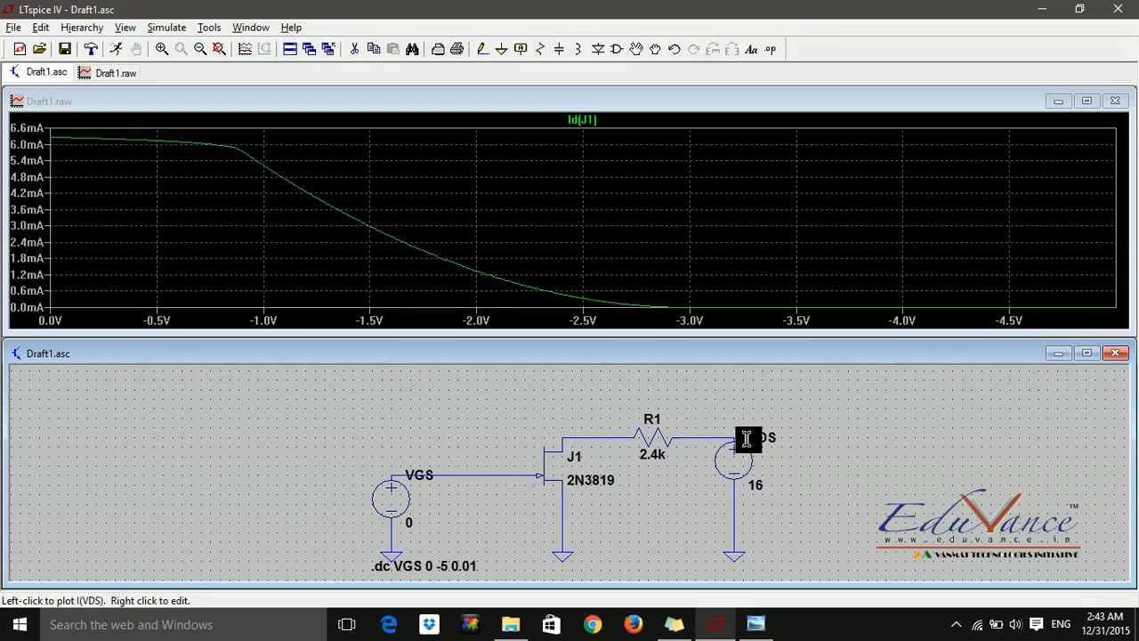
{"action": "mouse_move", "coordinate": [728, 507]}
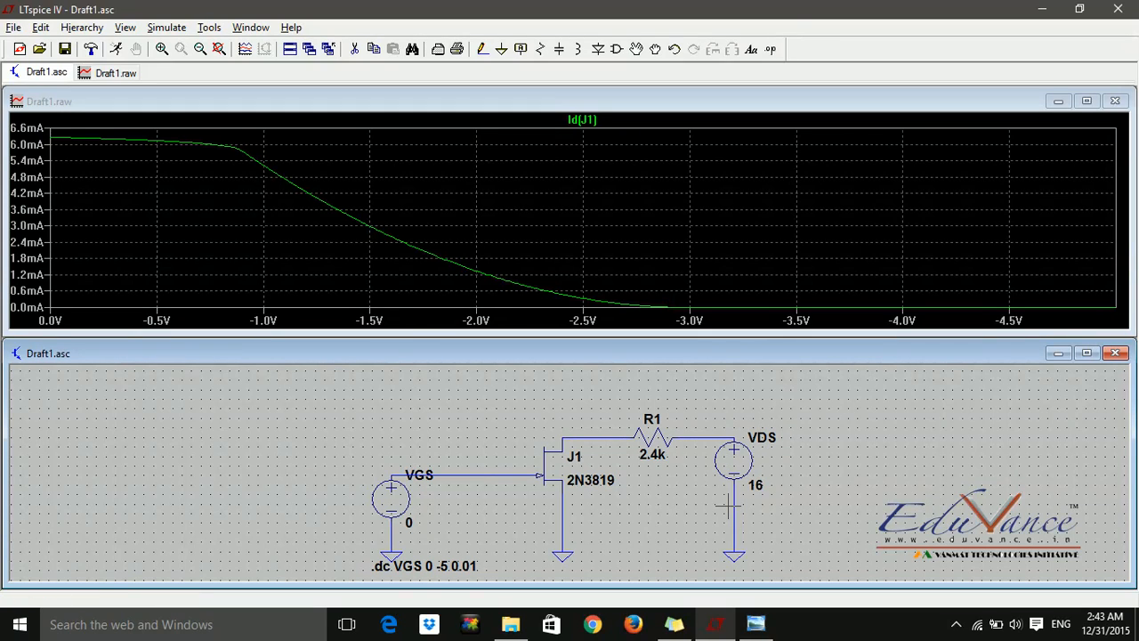
{"action": "mouse_move", "coordinate": [423, 480]}
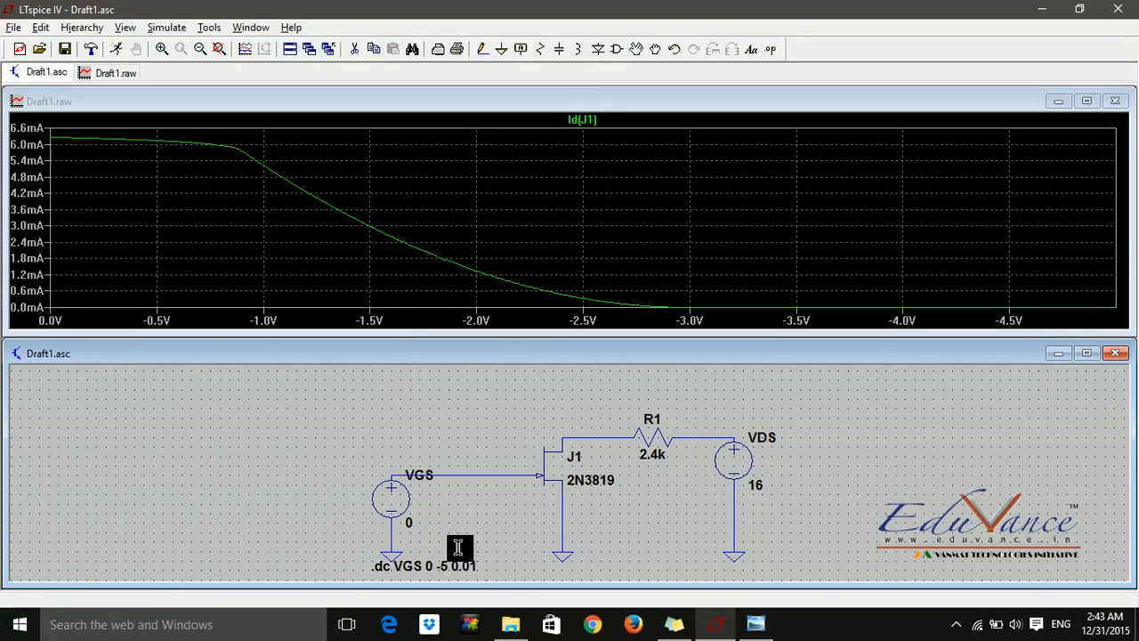
{"action": "mouse_move", "coordinate": [439, 565]}
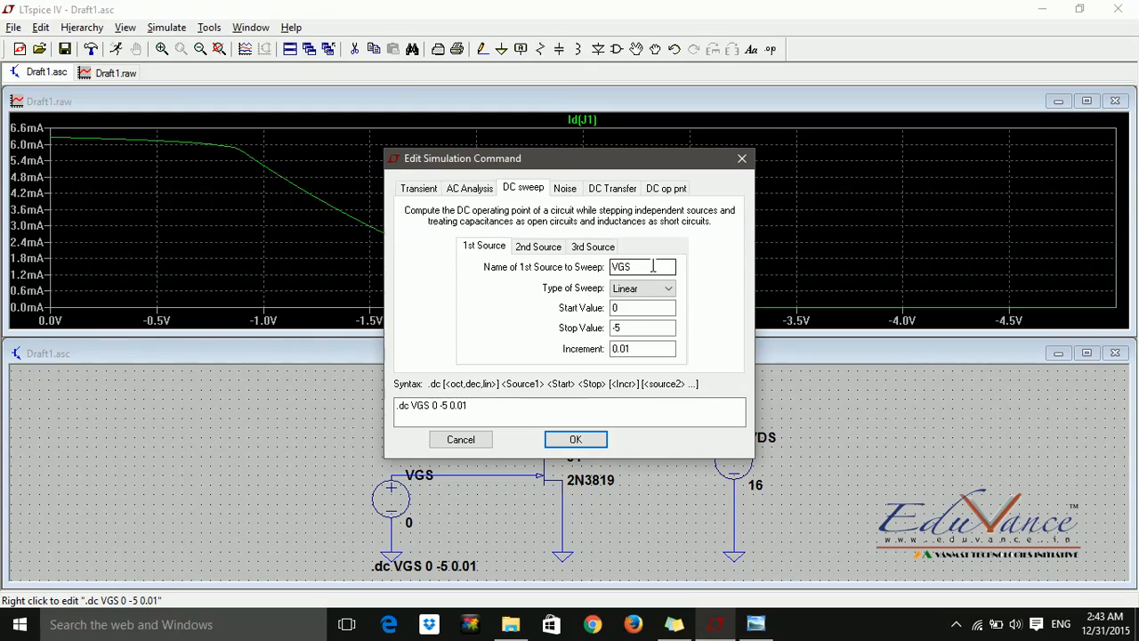
- Set the first sweep source to VDS, stopping at 16 with increment 1
{"action": "double_click", "coordinate": [630, 267]}
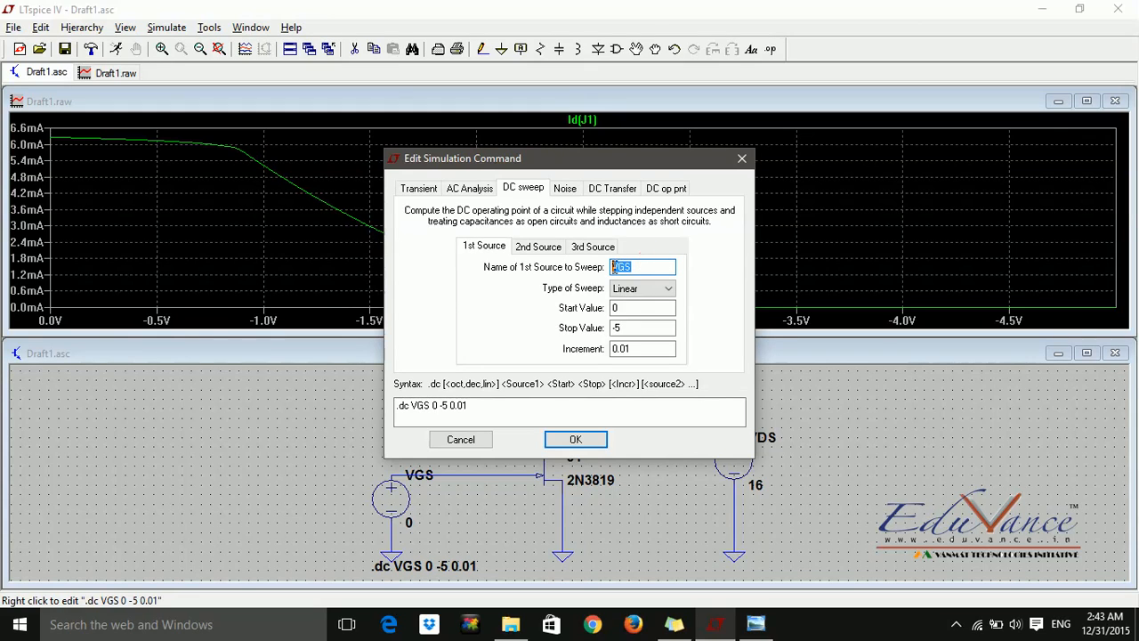
{"action": "type", "text": "VDS"}
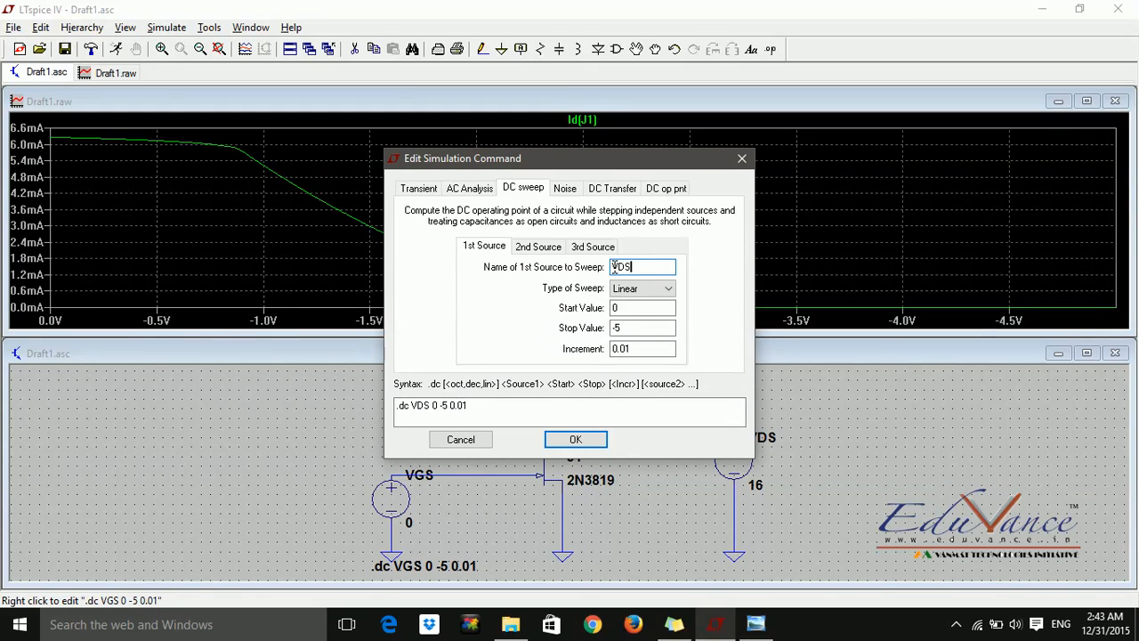
{"action": "left_click", "coordinate": [643, 327]}
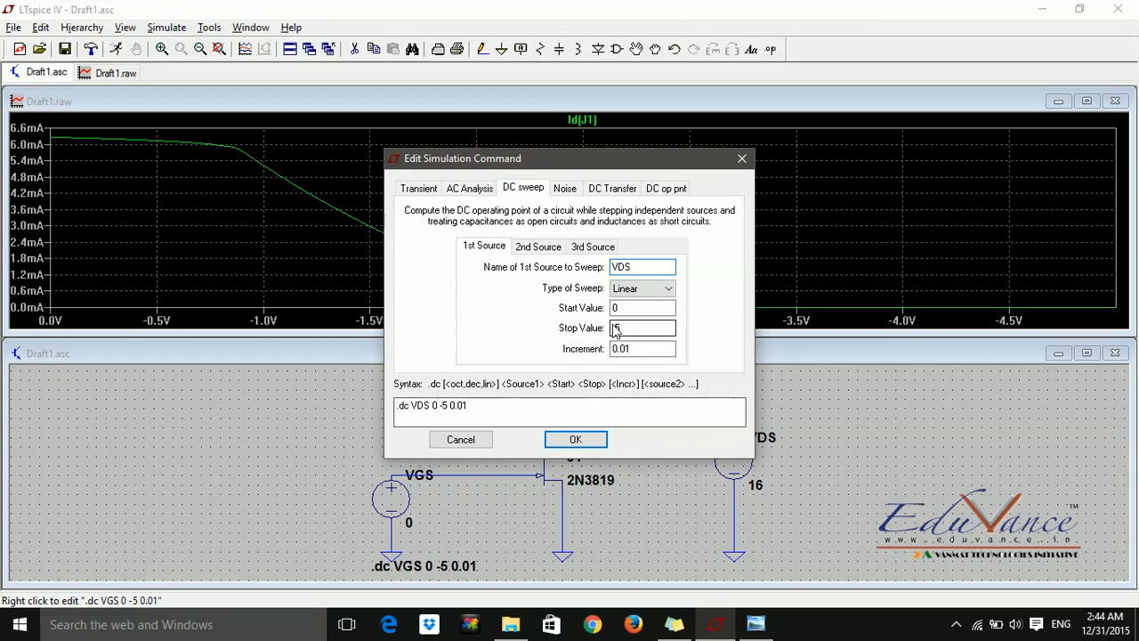
{"action": "left_click", "coordinate": [642, 328]}
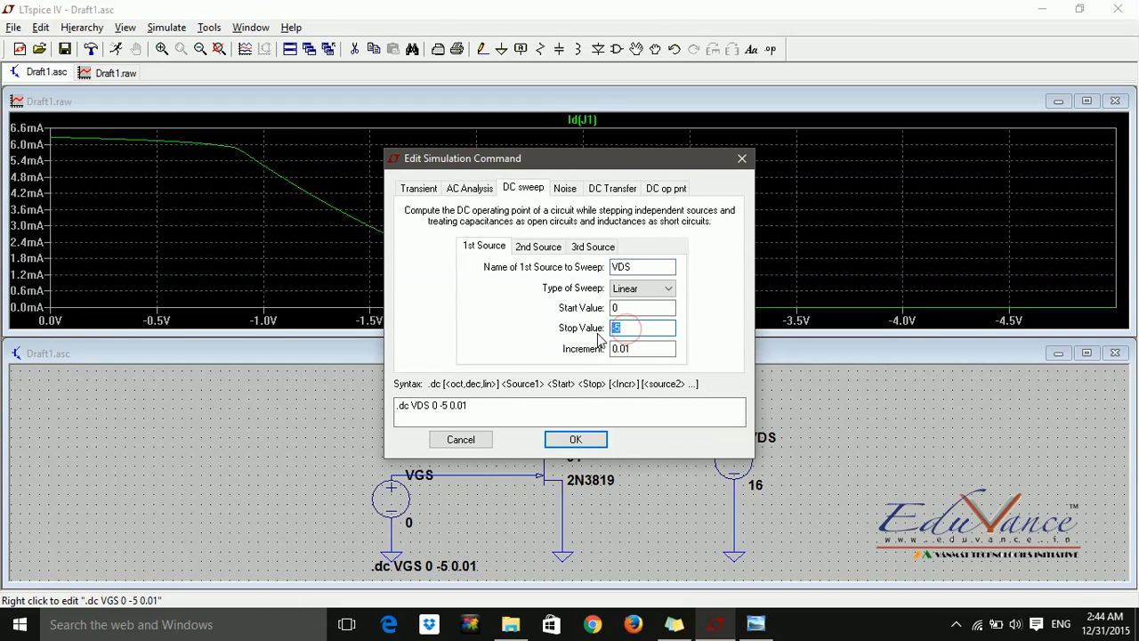
{"action": "type", "text": "16"}
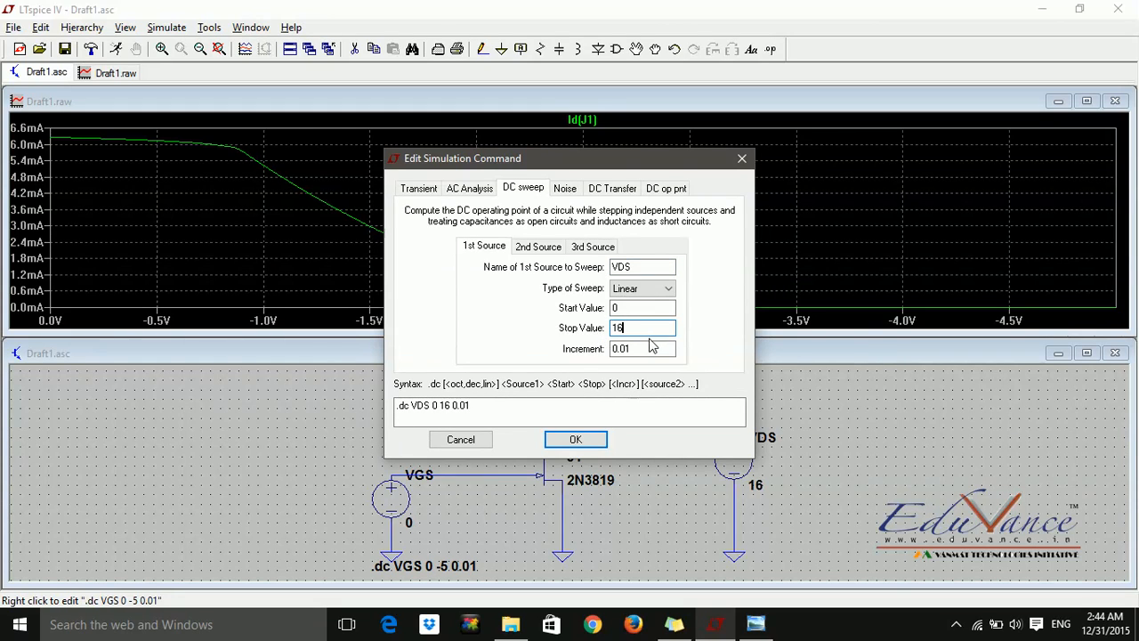
{"action": "type", "text": "1"}
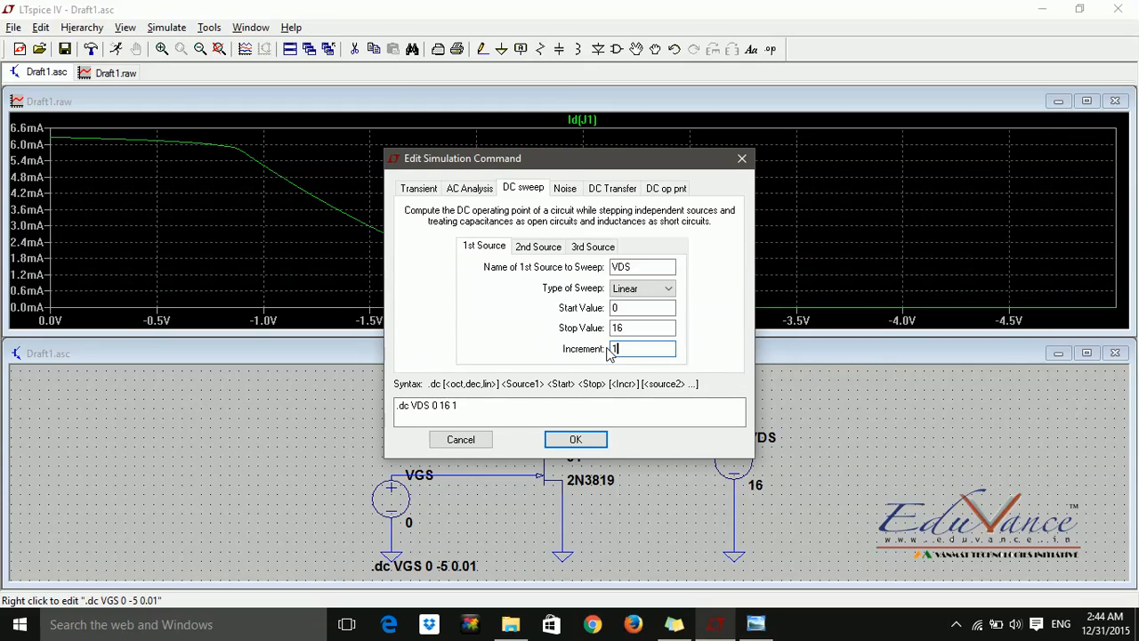
- Add a second sweep source VGS from 0 to -3 in 0.5 steps and confirm
{"action": "left_click", "coordinate": [537, 246]}
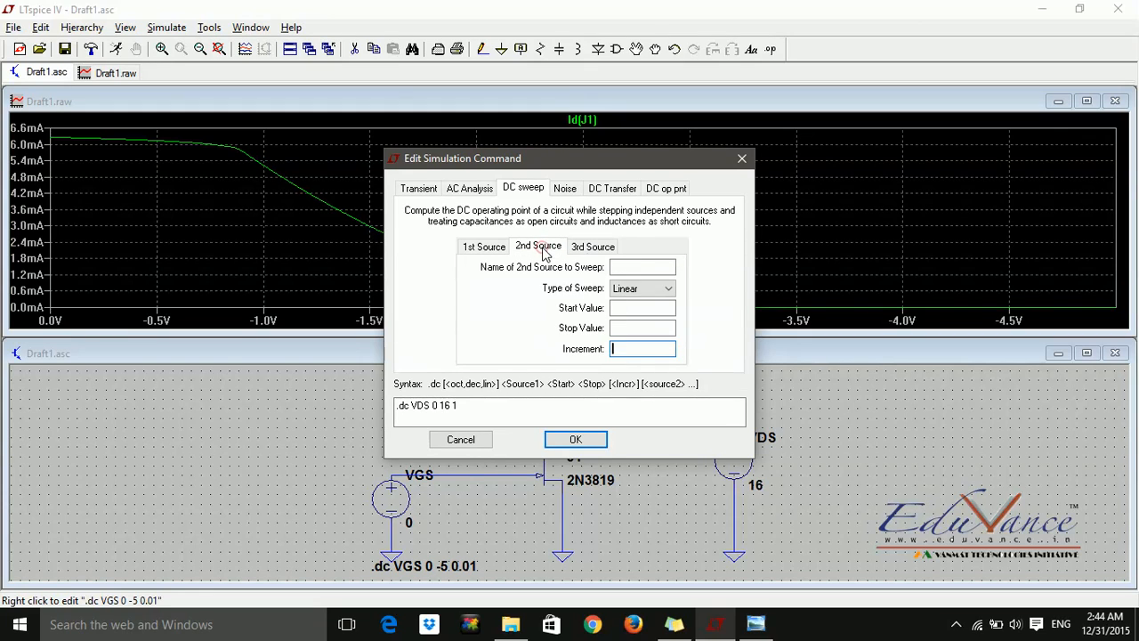
{"action": "type", "text": "VGS"}
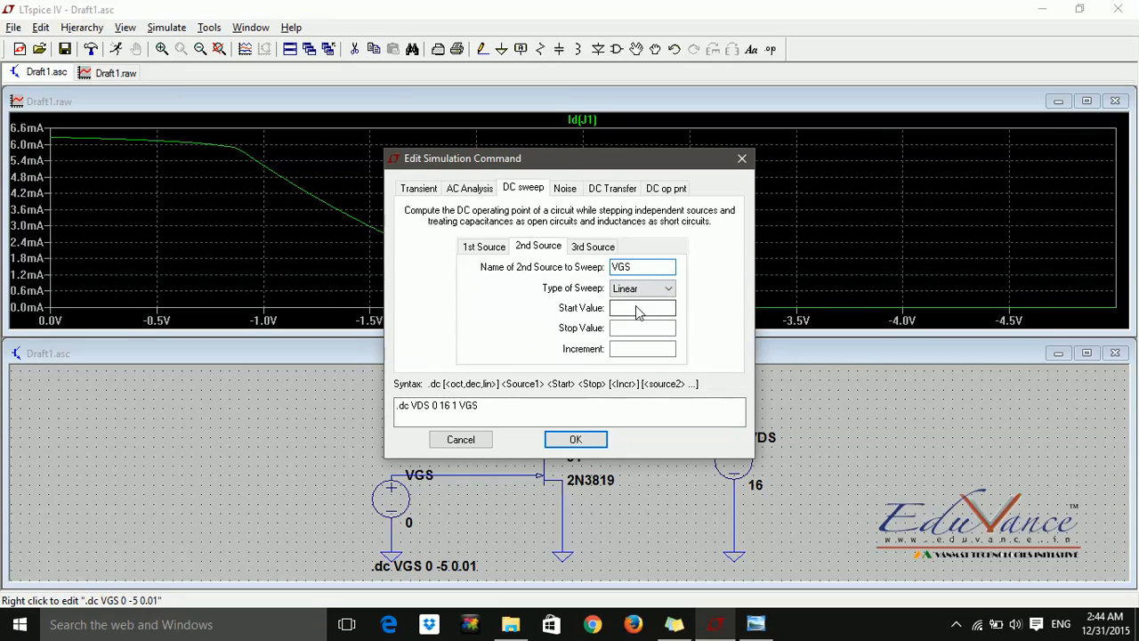
{"action": "type", "text": "0"}
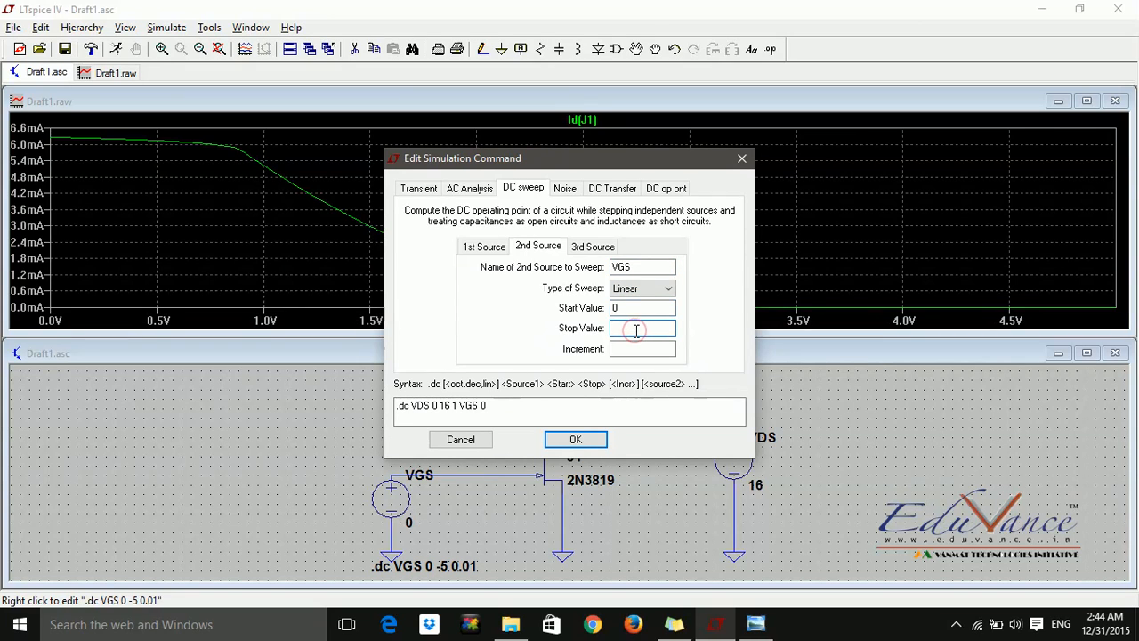
{"action": "type", "text": "-3"}
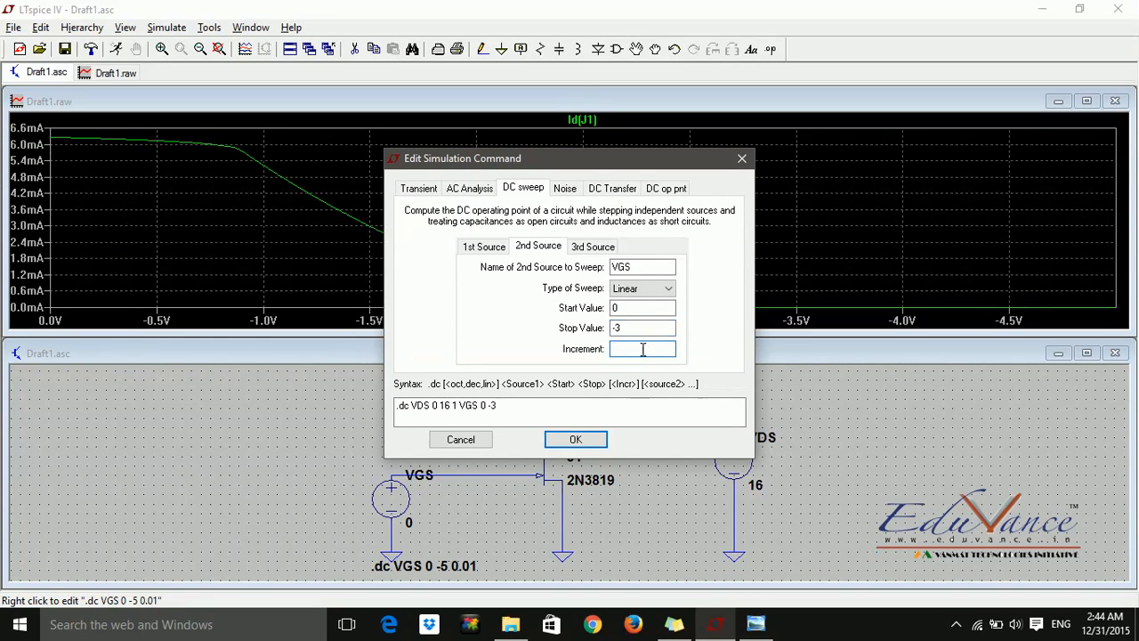
{"action": "type", "text": "0.5"}
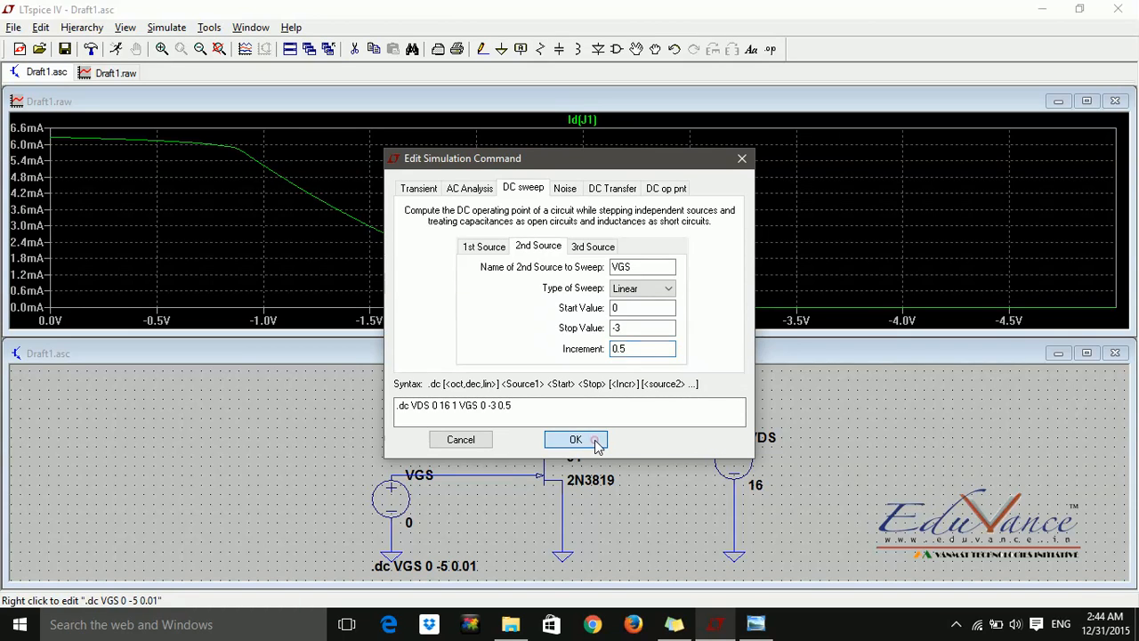
{"action": "left_click", "coordinate": [575, 439]}
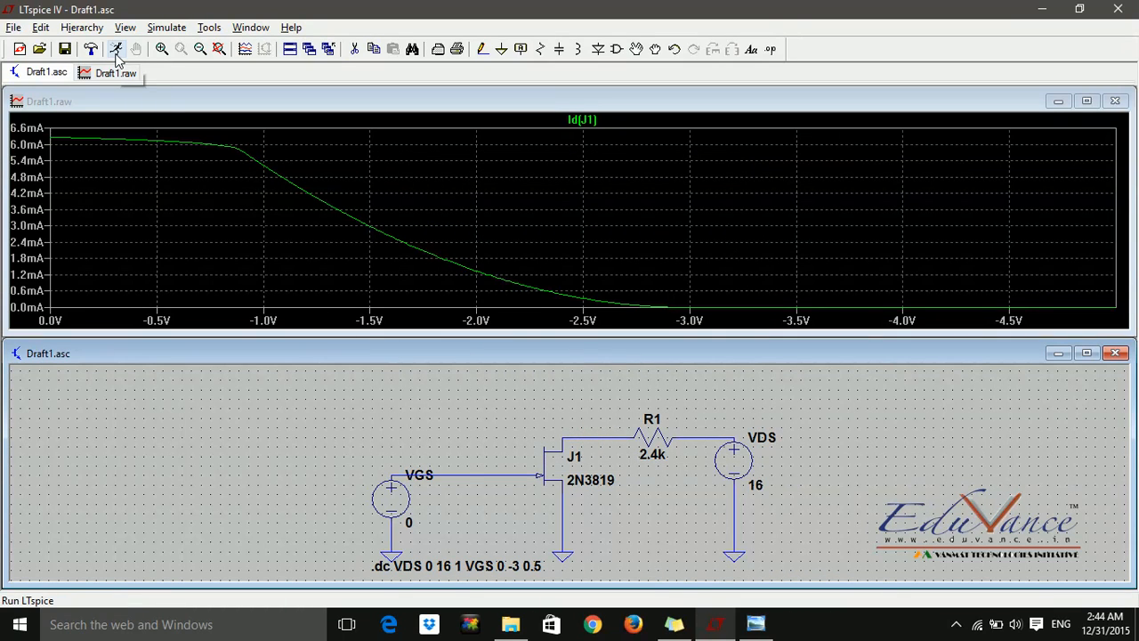
- Run the nested VDS/VGS sweep simulation to plot the Id(J1) curve family
{"action": "left_click", "coordinate": [116, 49]}
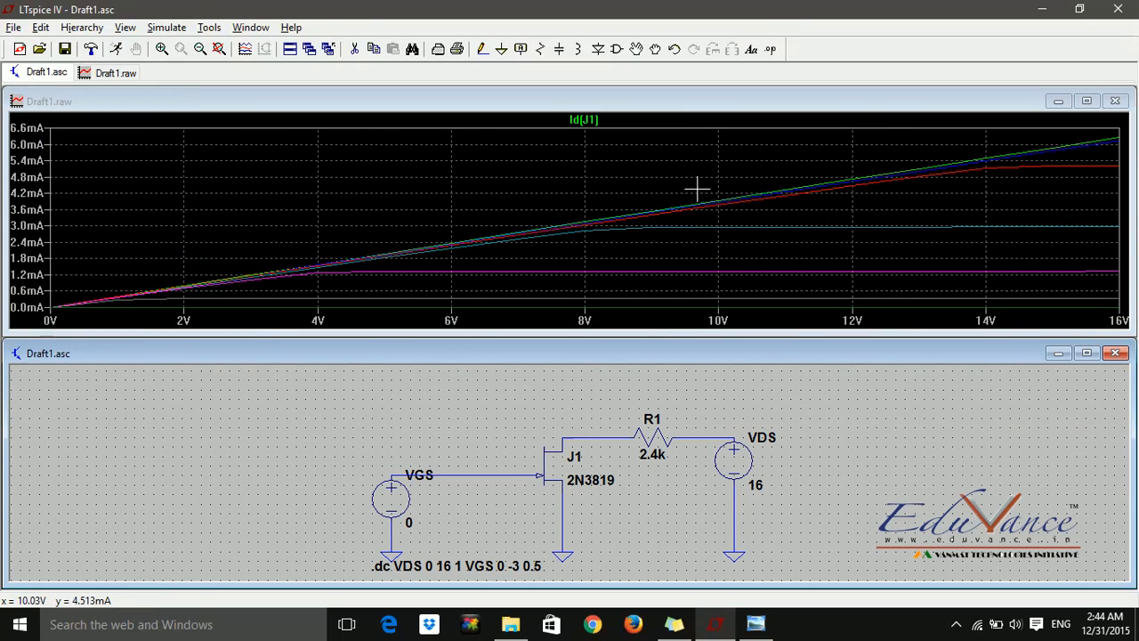
{"action": "mouse_move", "coordinate": [723, 519]}
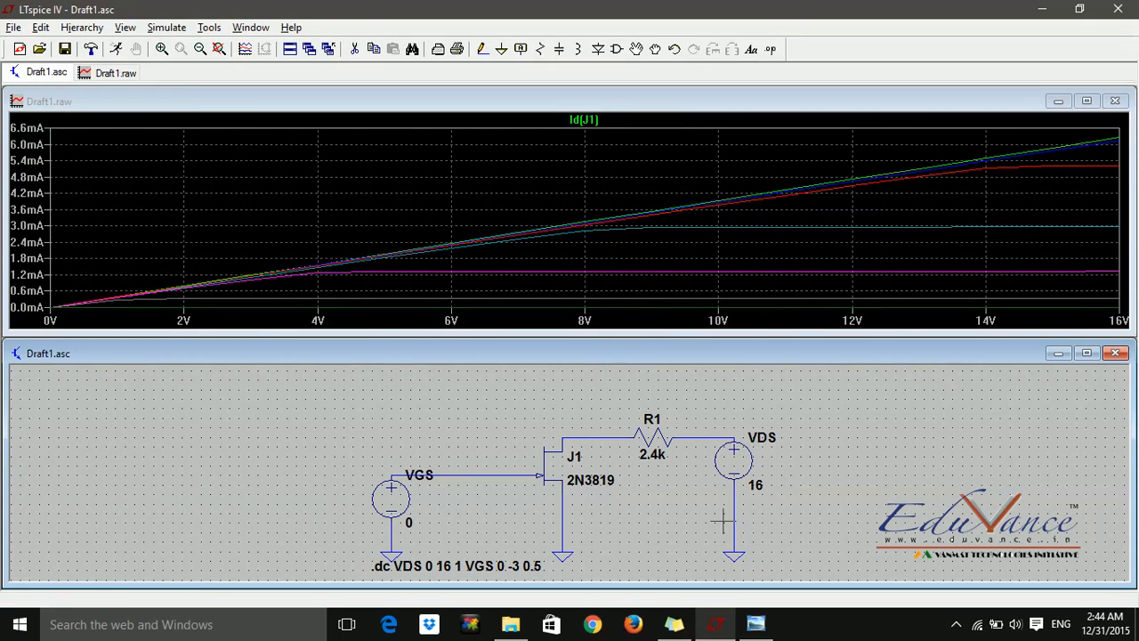
{"action": "mouse_move", "coordinate": [1083, 142]}
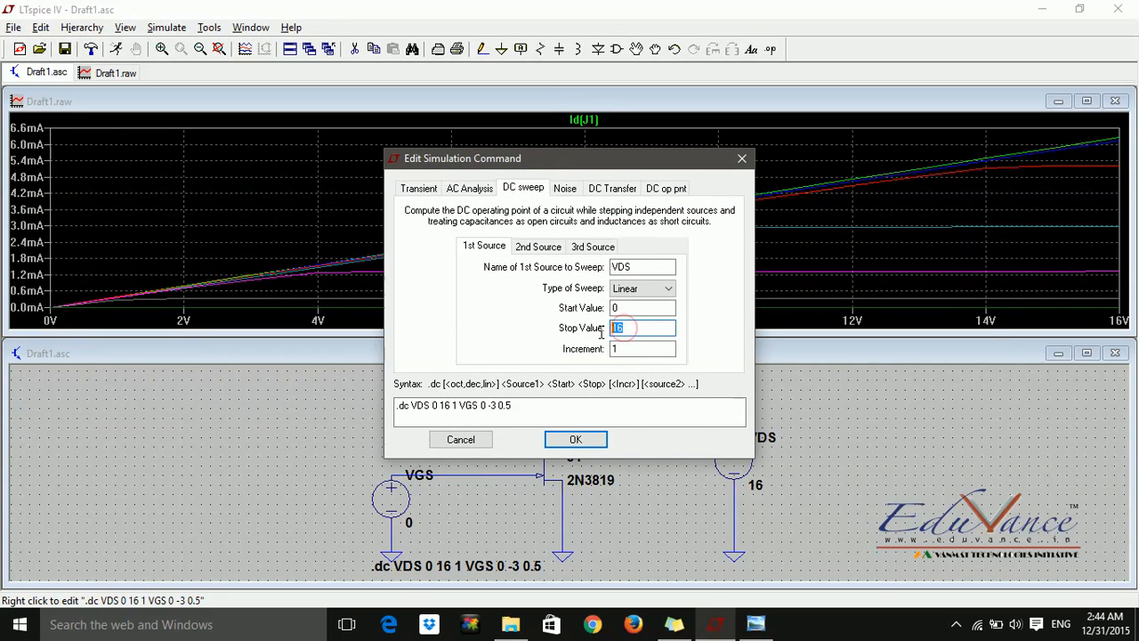
- Change the VDS sweep stop value to 20 and confirm
{"action": "type", "text": "20"}
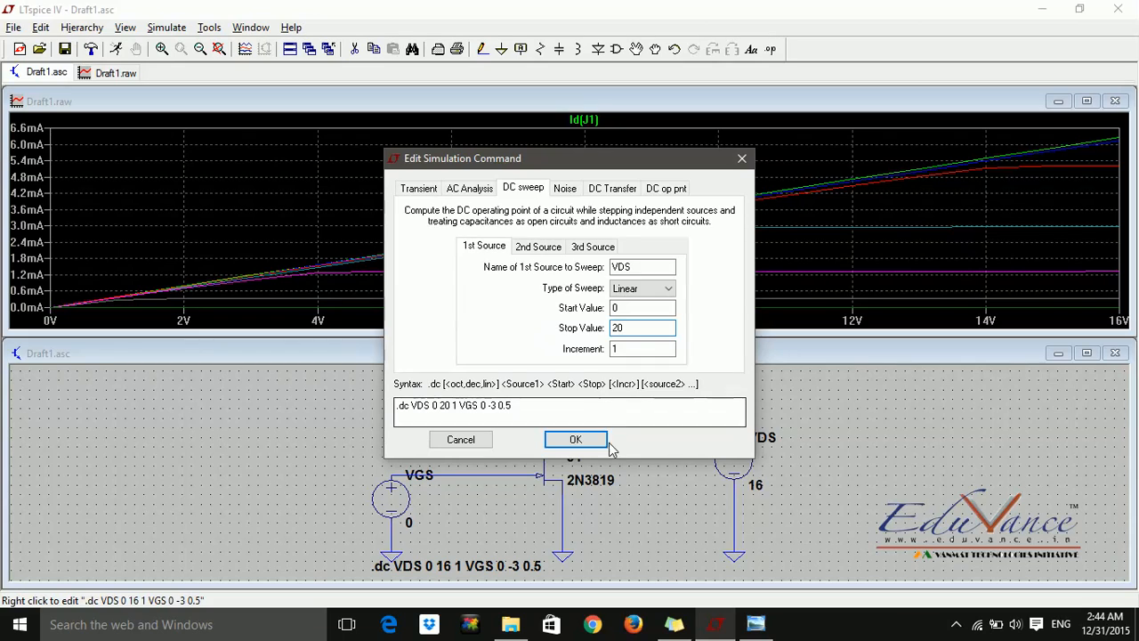
{"action": "left_click", "coordinate": [575, 438]}
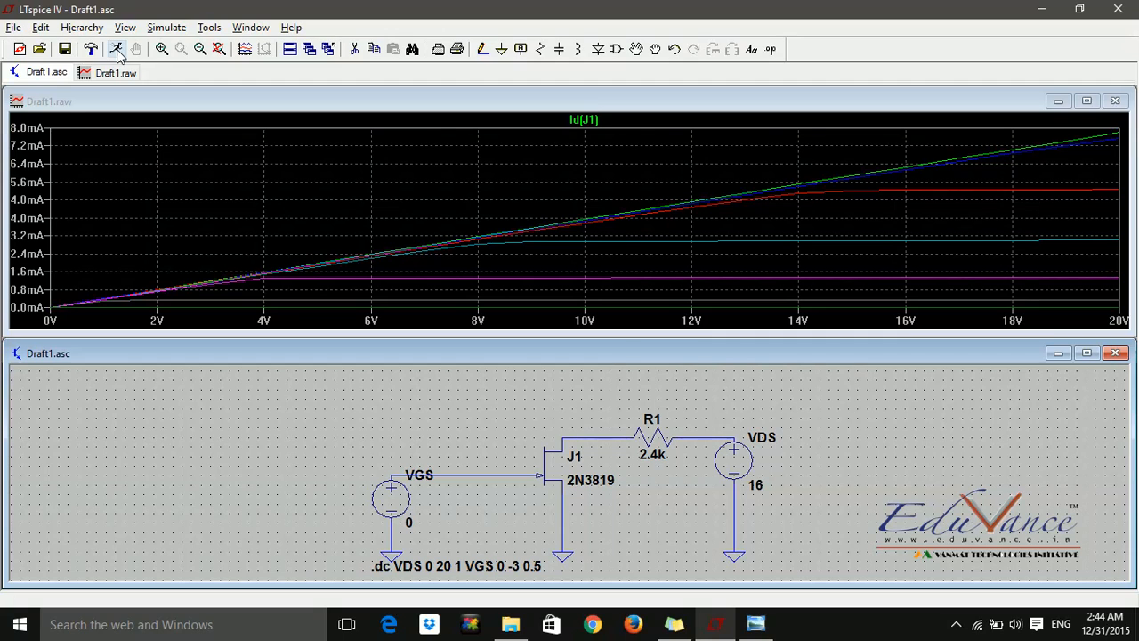
{"action": "mouse_move", "coordinate": [577, 453]}
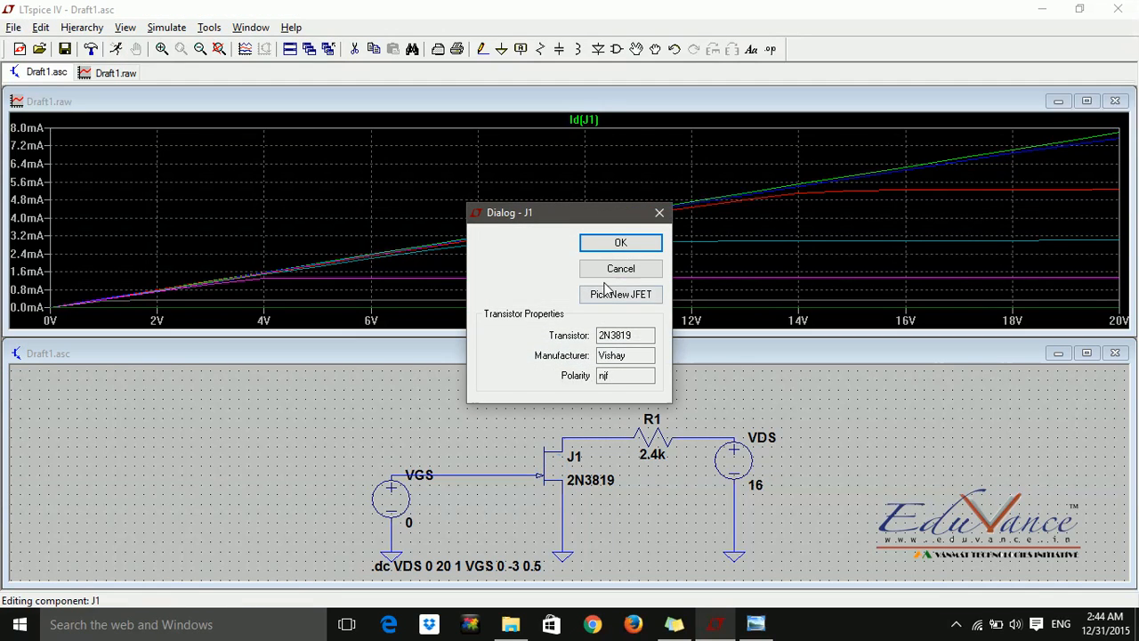
{"action": "left_click", "coordinate": [620, 293]}
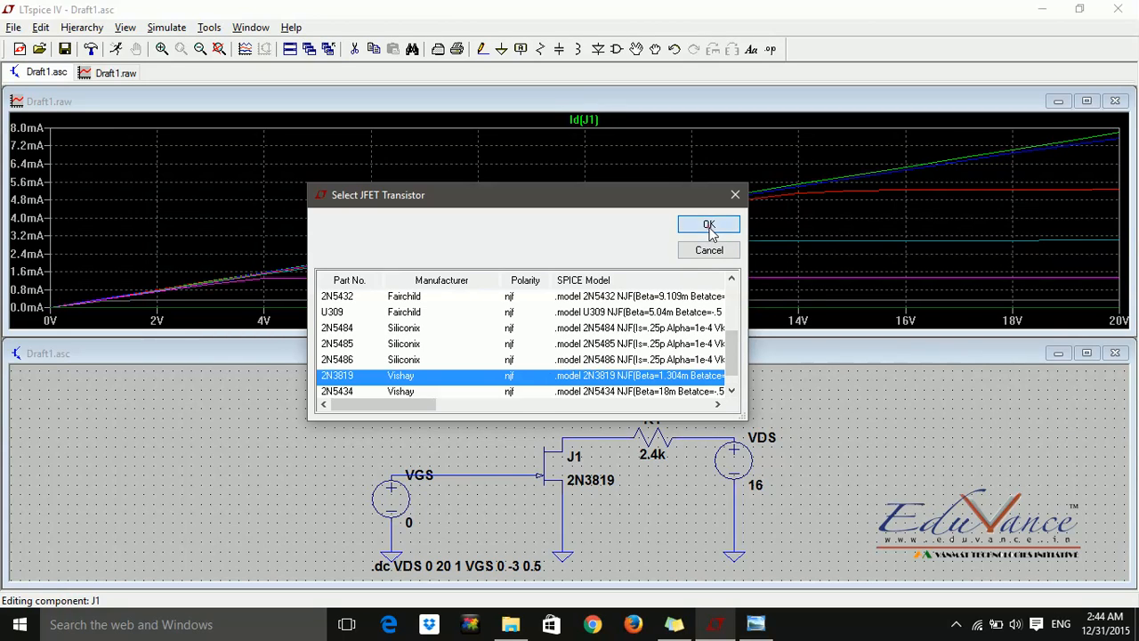
{"action": "left_click", "coordinate": [709, 223]}
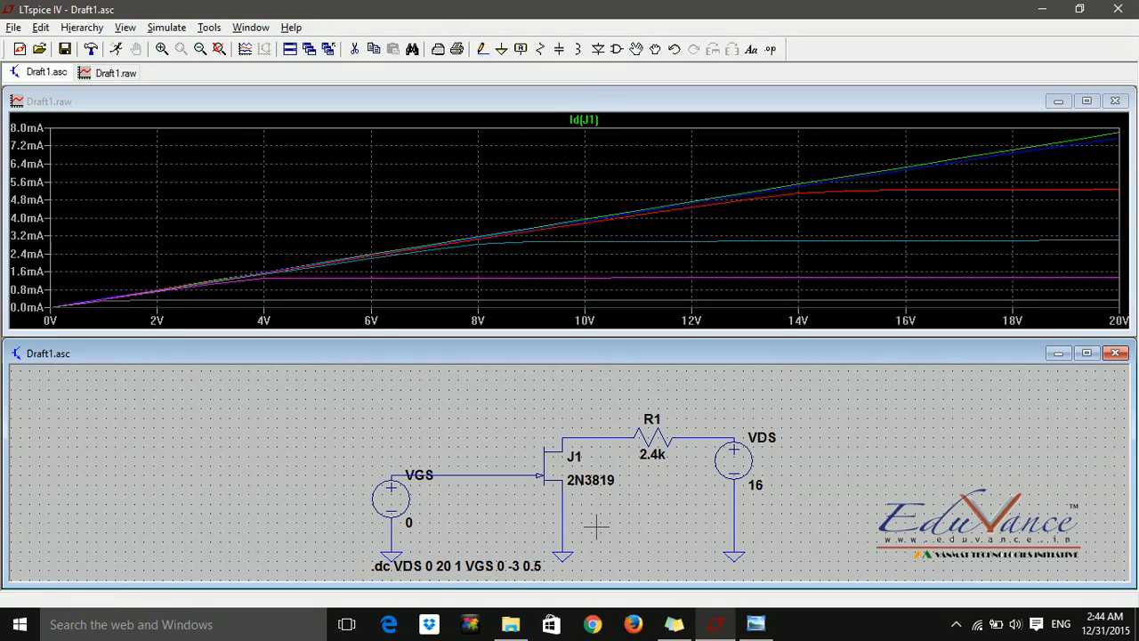
{"action": "mouse_move", "coordinate": [583, 521]}
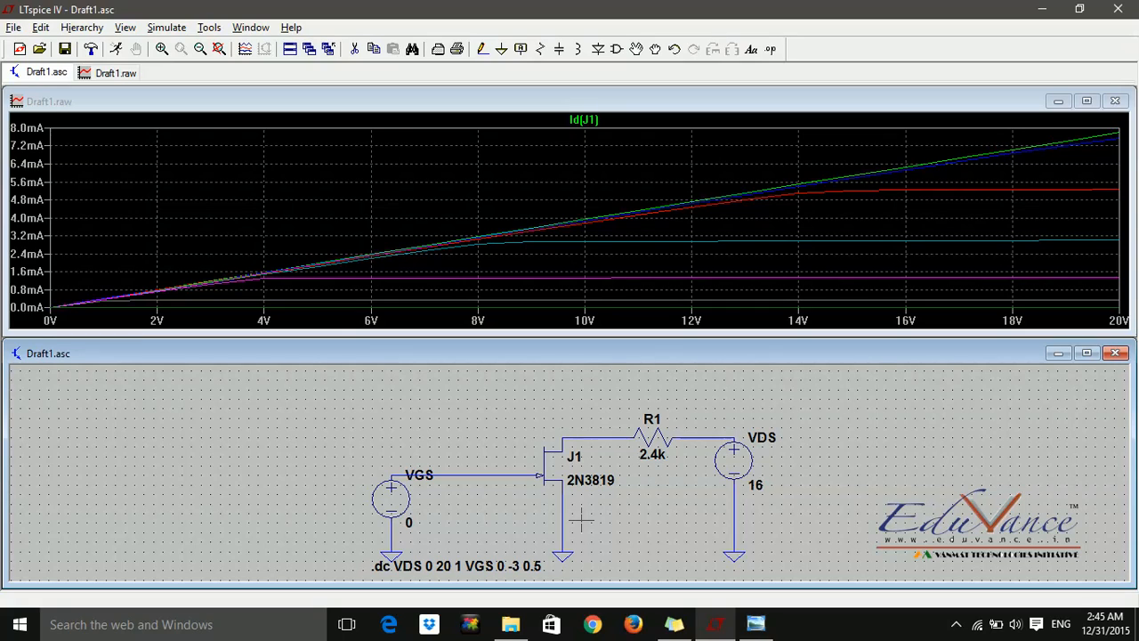
{"action": "mouse_move", "coordinate": [810, 253]}
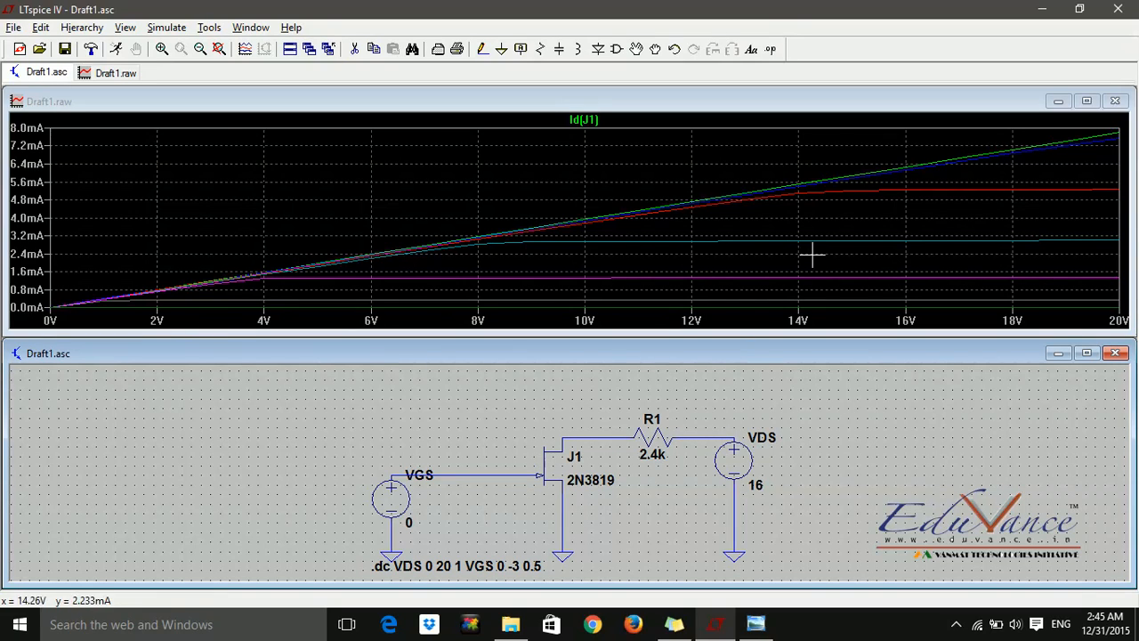
{"action": "mouse_move", "coordinate": [769, 340]}
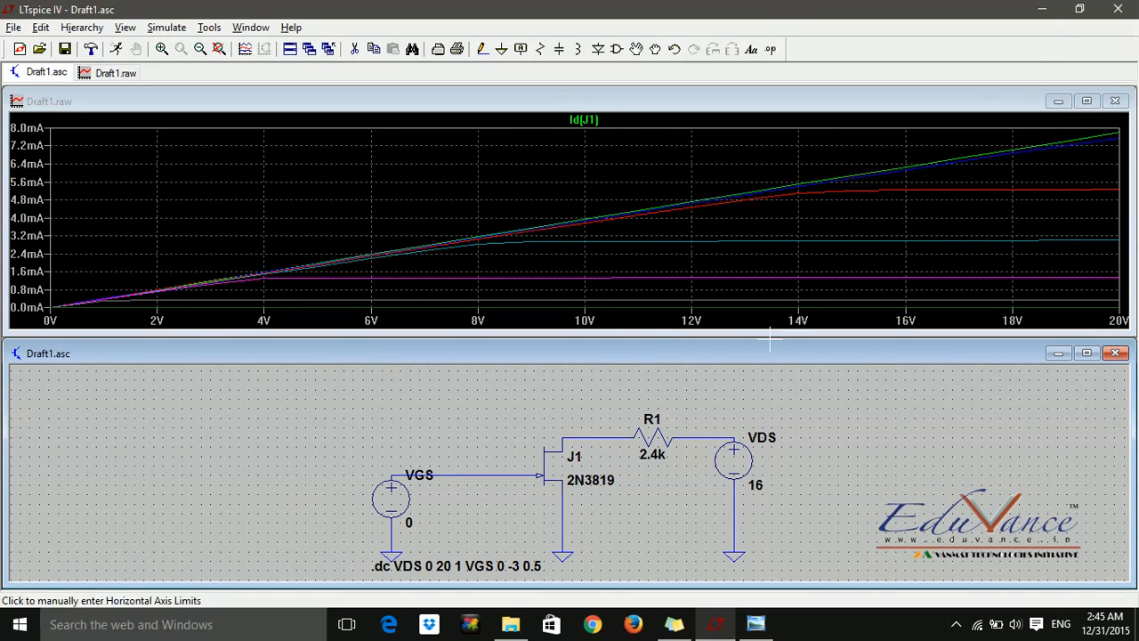